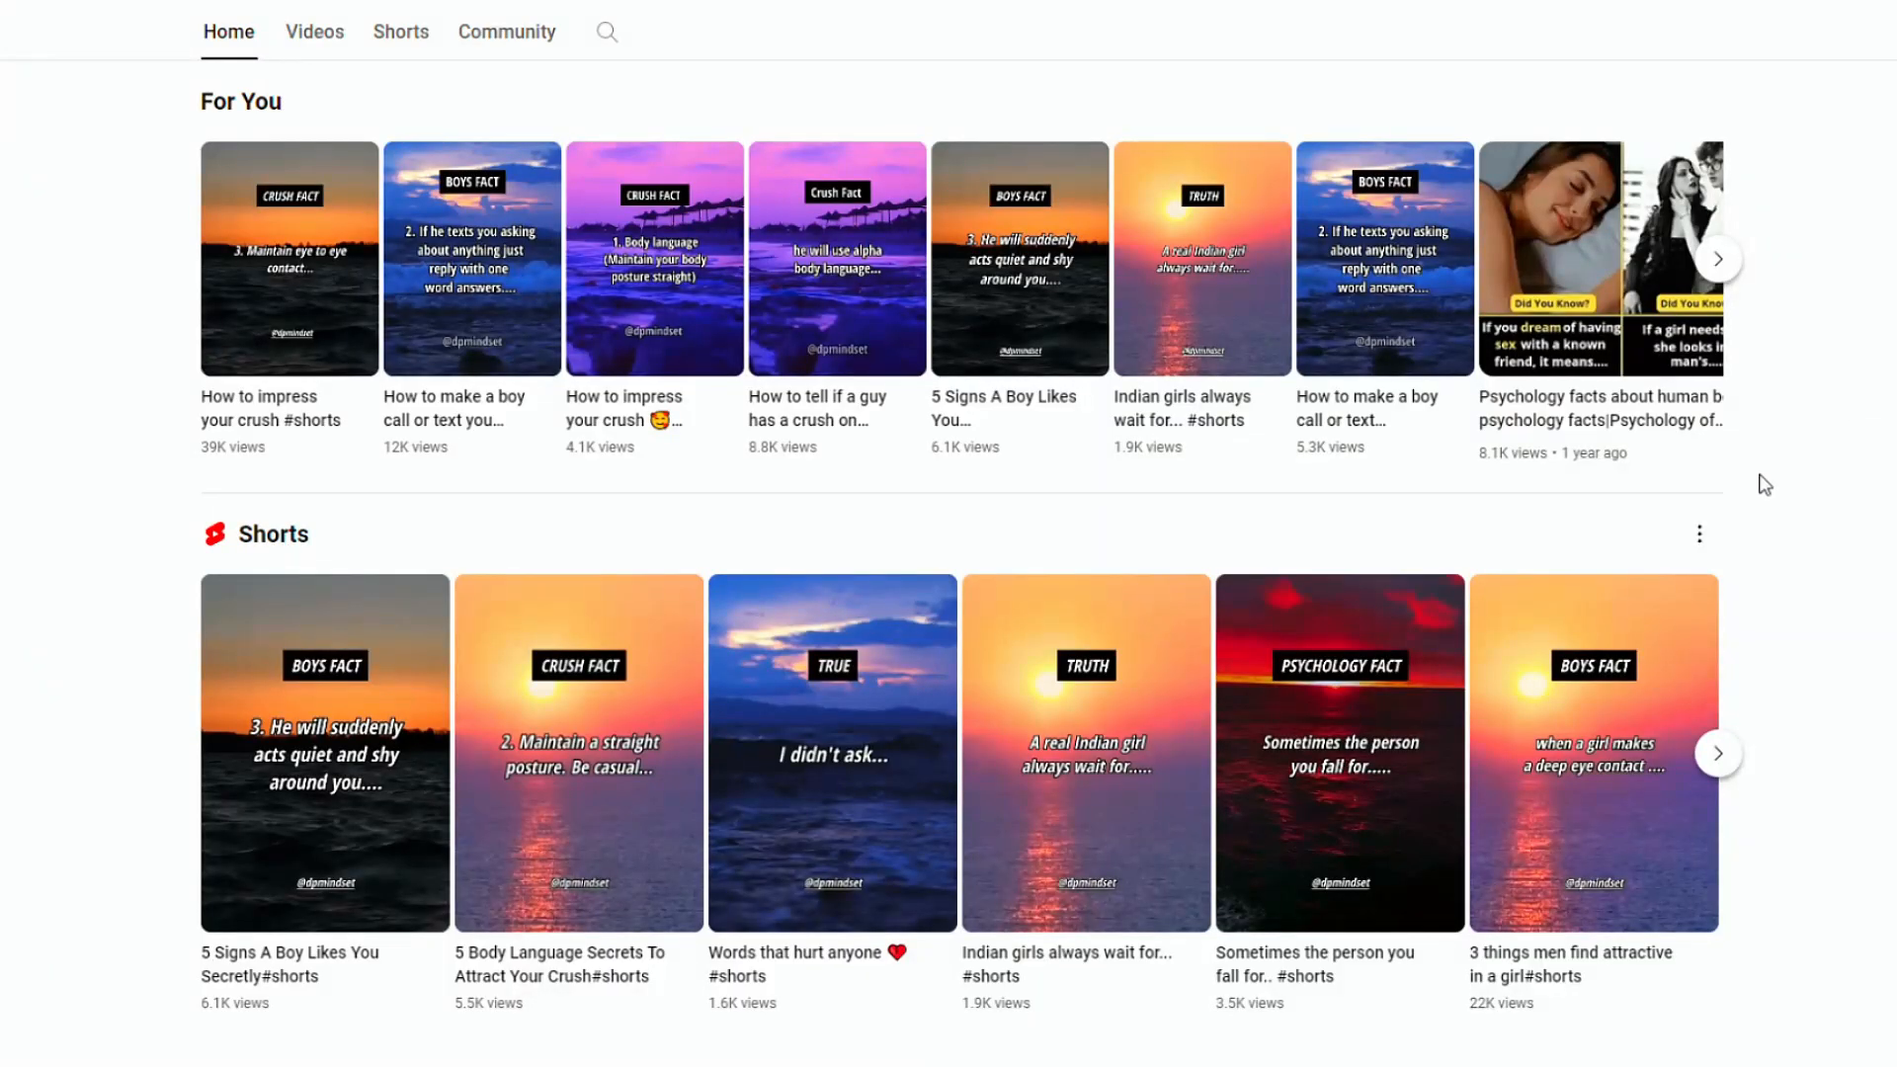
- Browse further videos in the channel's For You and Shorts rows
{"action": "left_click", "coordinate": [1715, 257]}
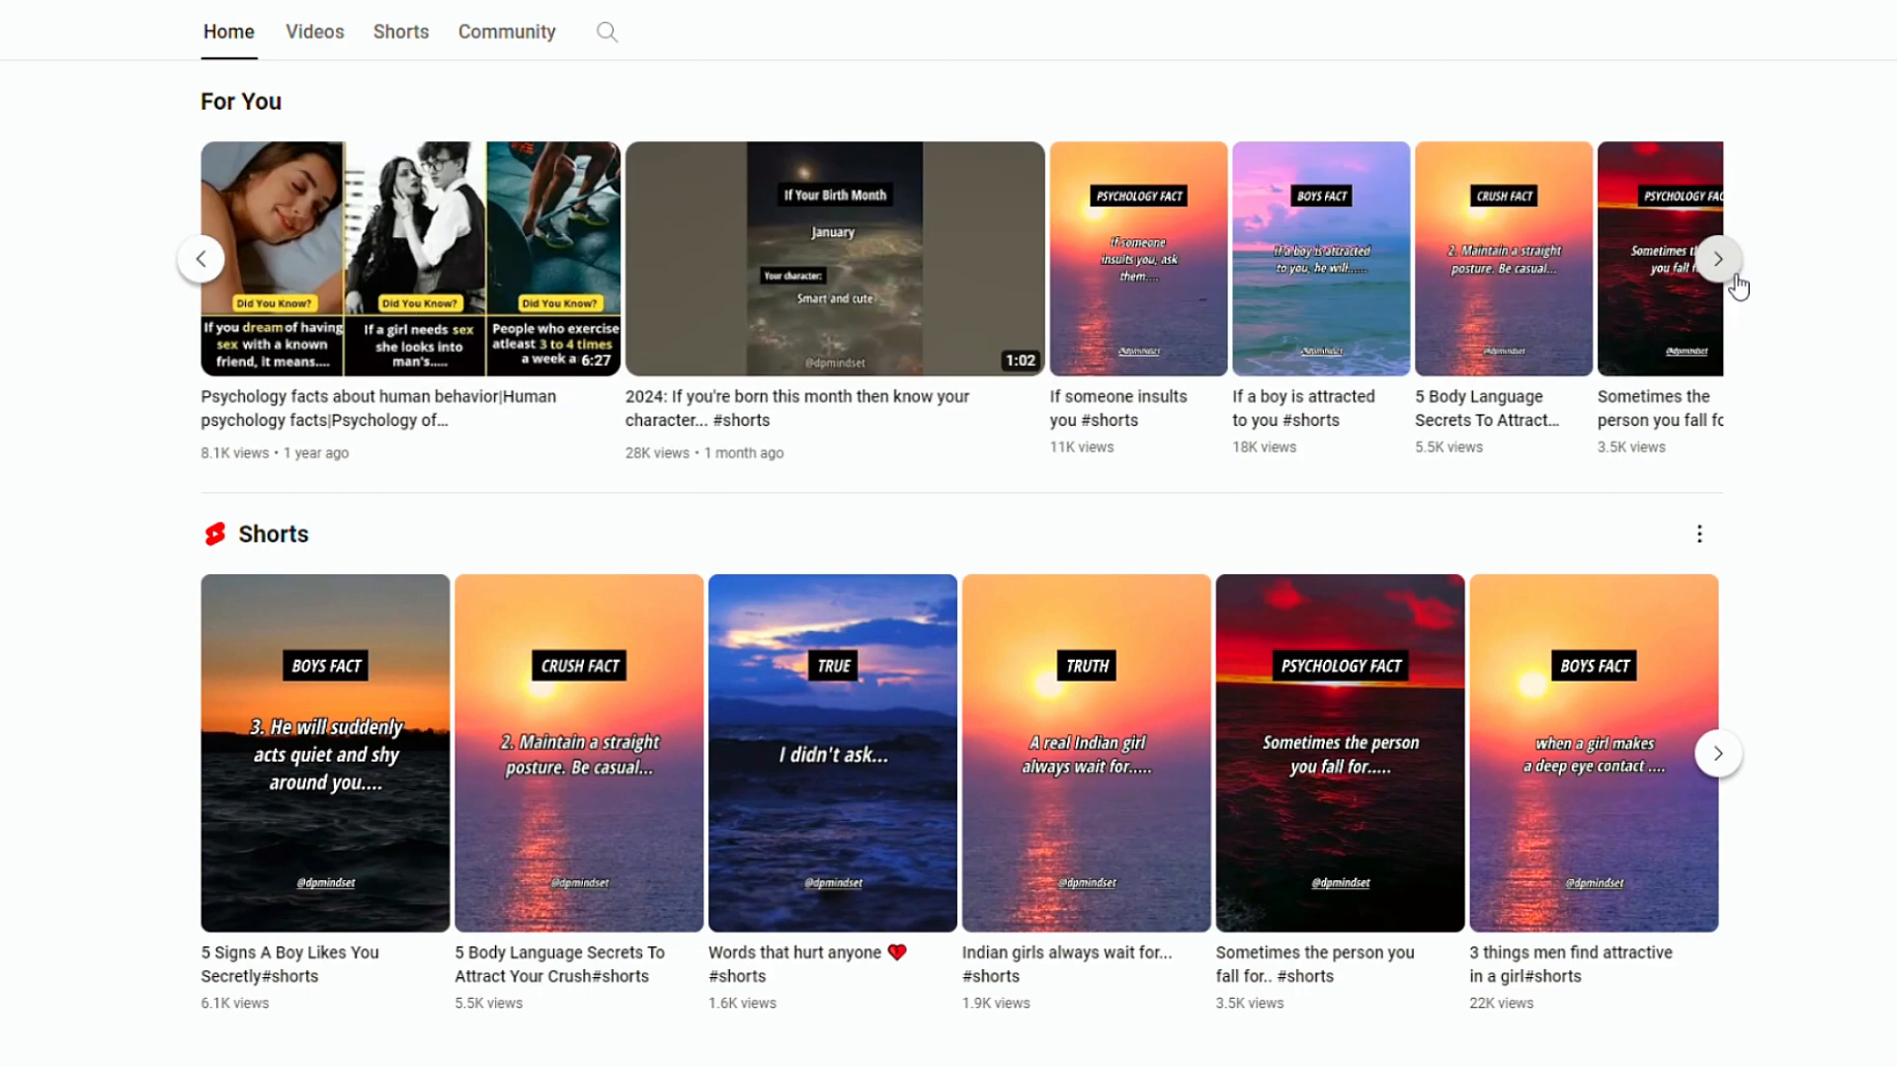
{"action": "left_click", "coordinate": [1718, 259]}
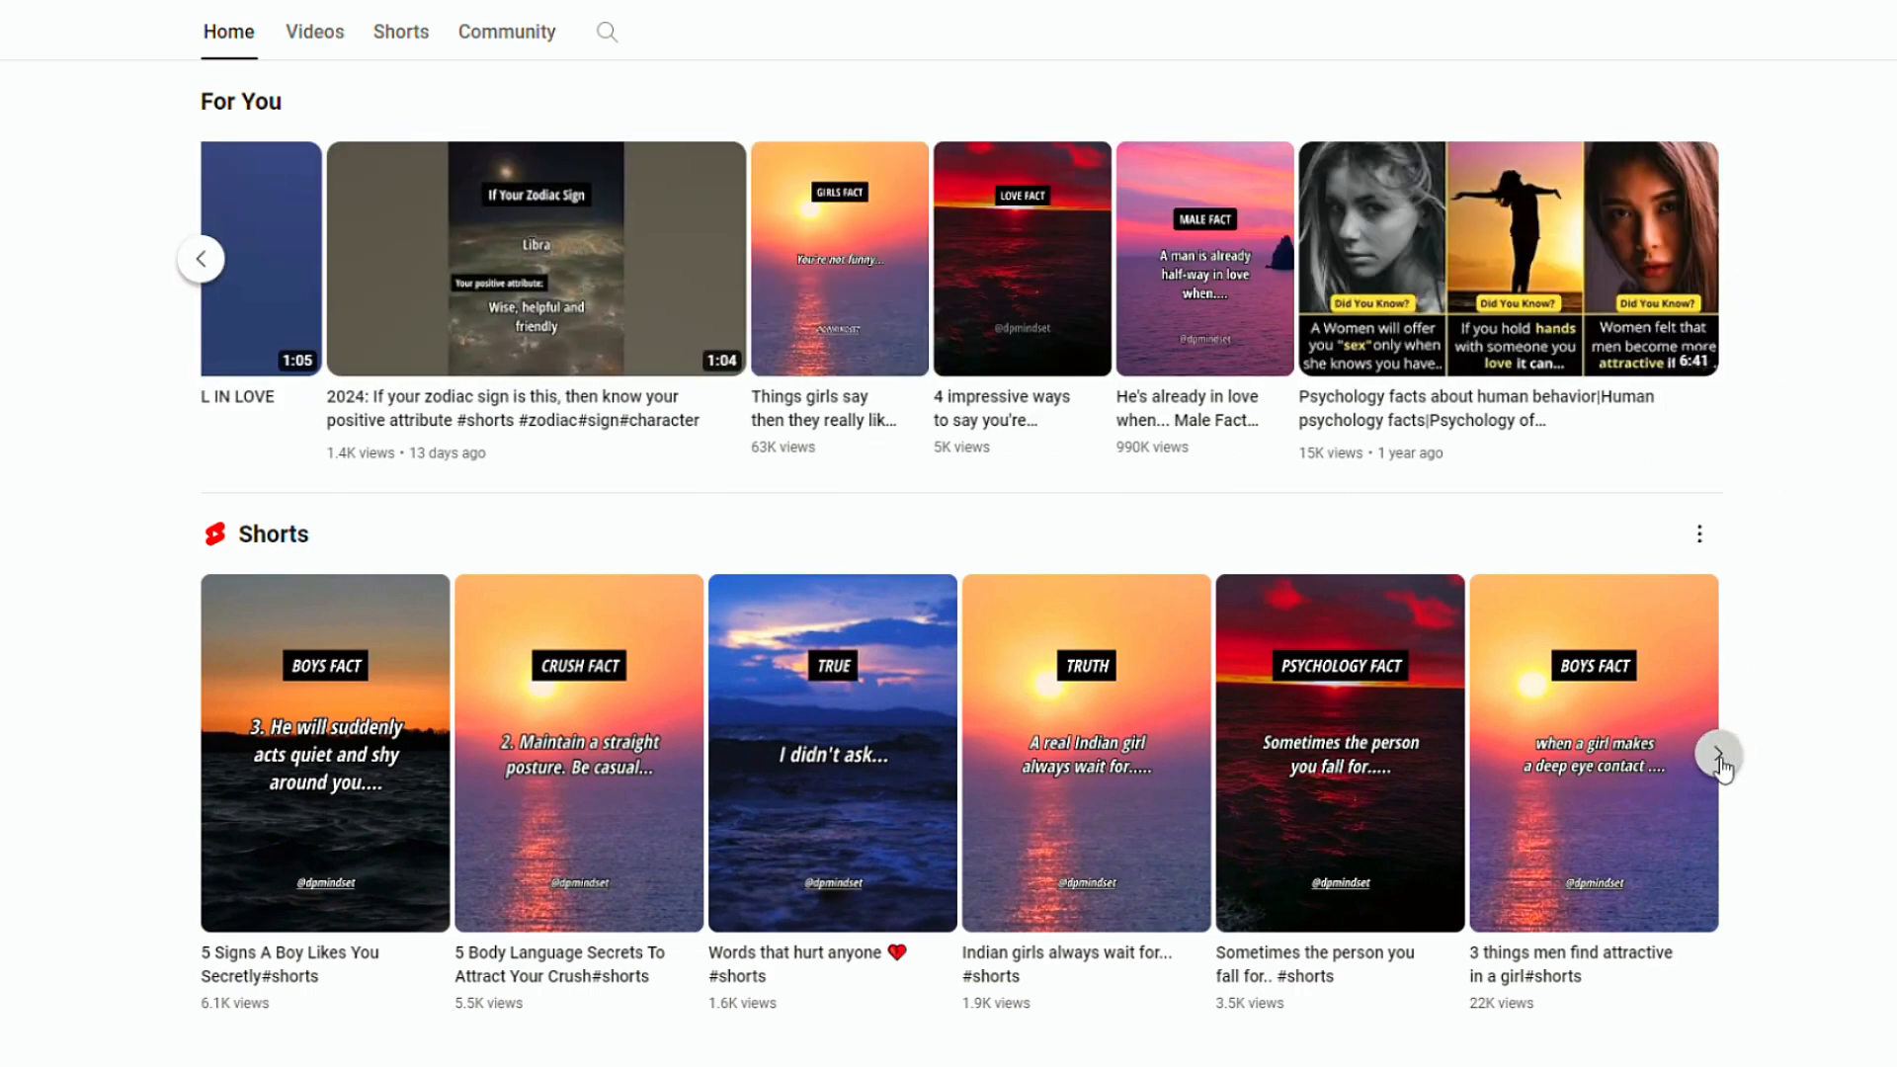
{"action": "left_click", "coordinate": [1720, 753]}
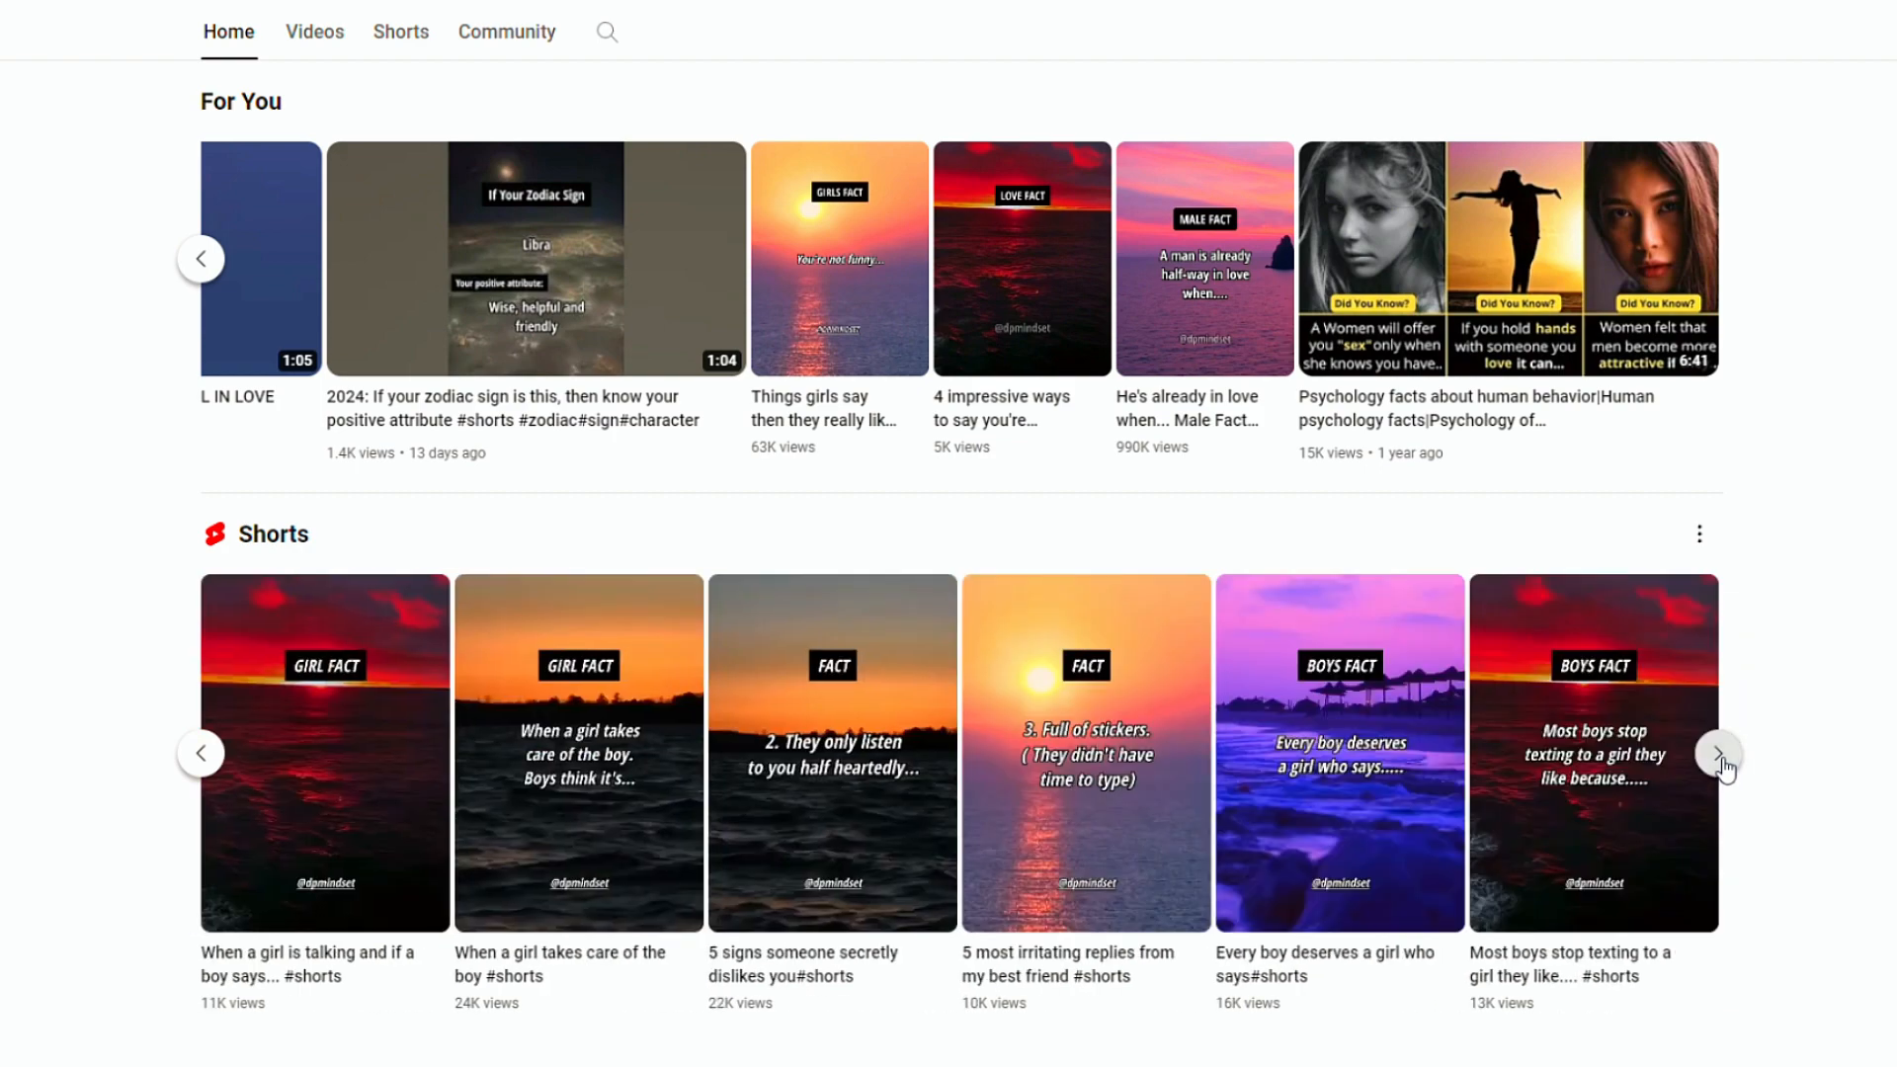
{"action": "left_click", "coordinate": [1721, 753]}
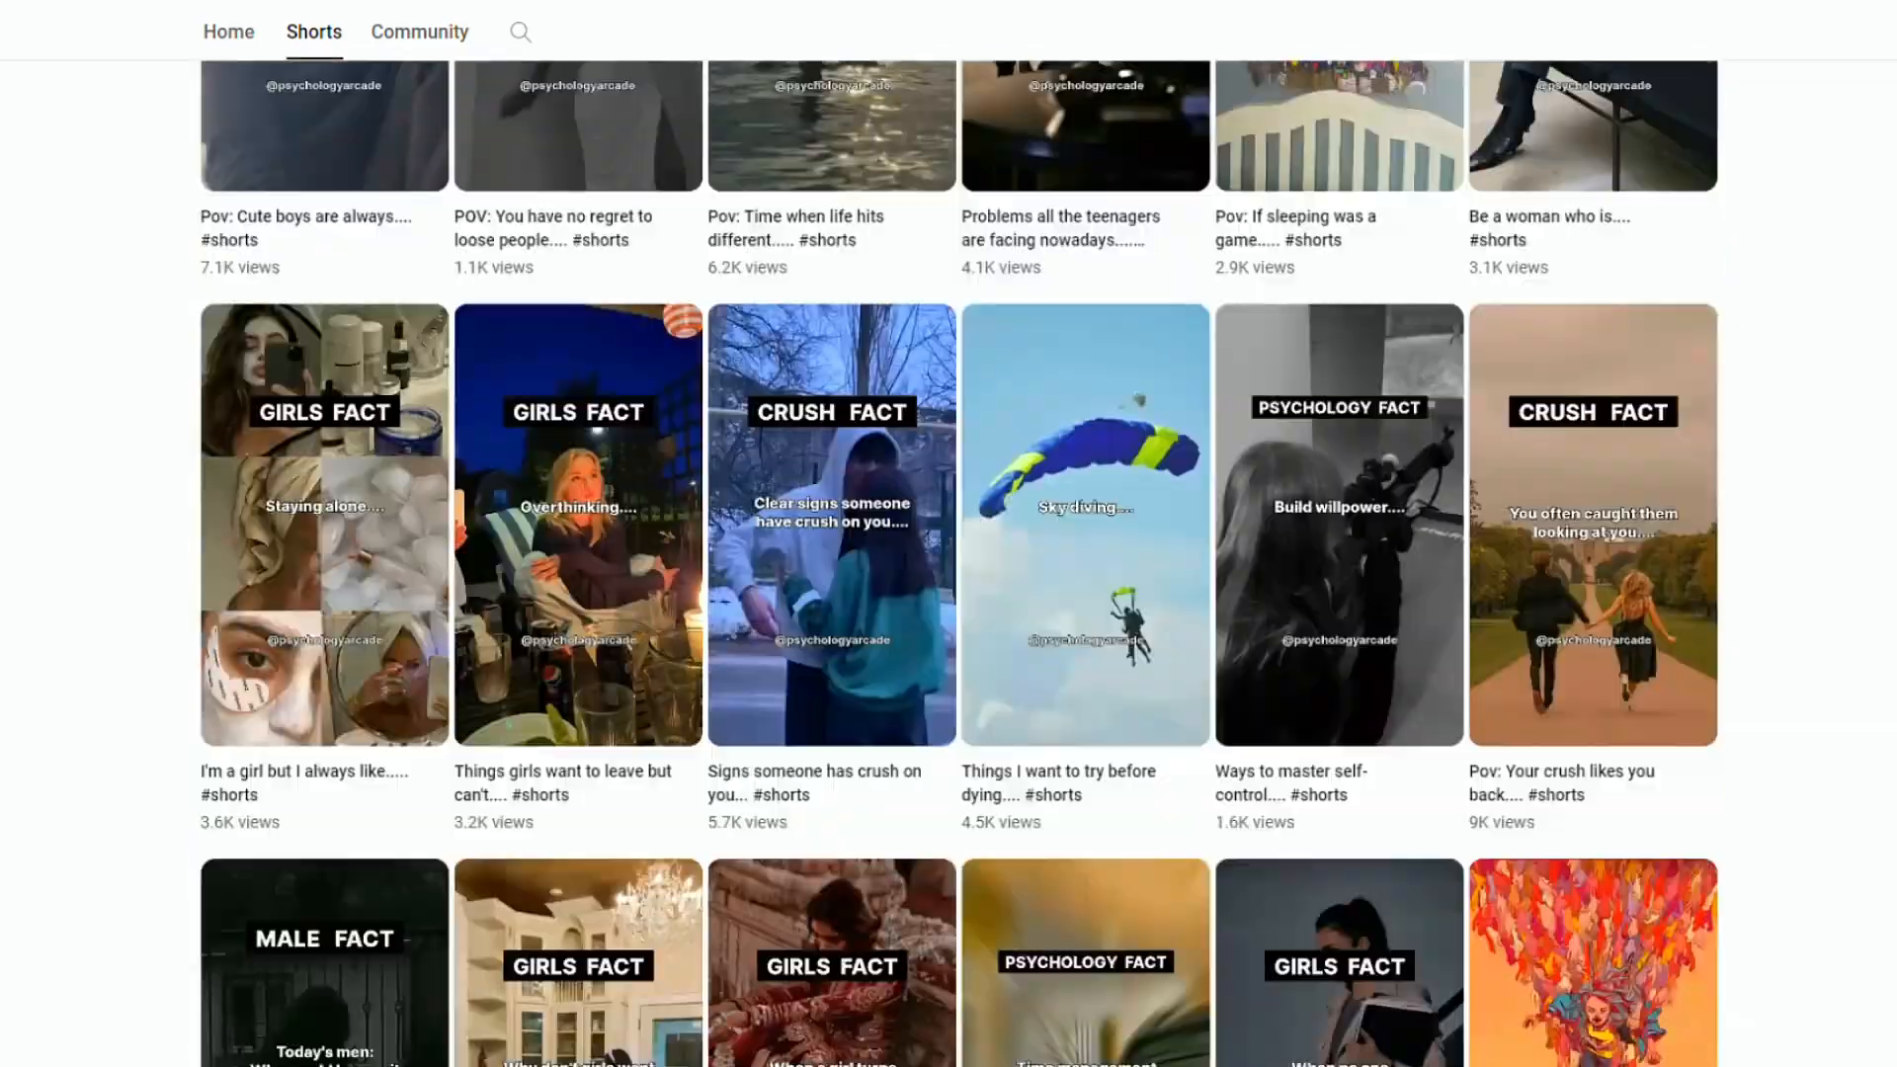
- Scroll down and page through another channel's For You and sunset-quote Shorts rows
{"action": "scroll", "scroll_direction": "down", "scroll_amount": 3}
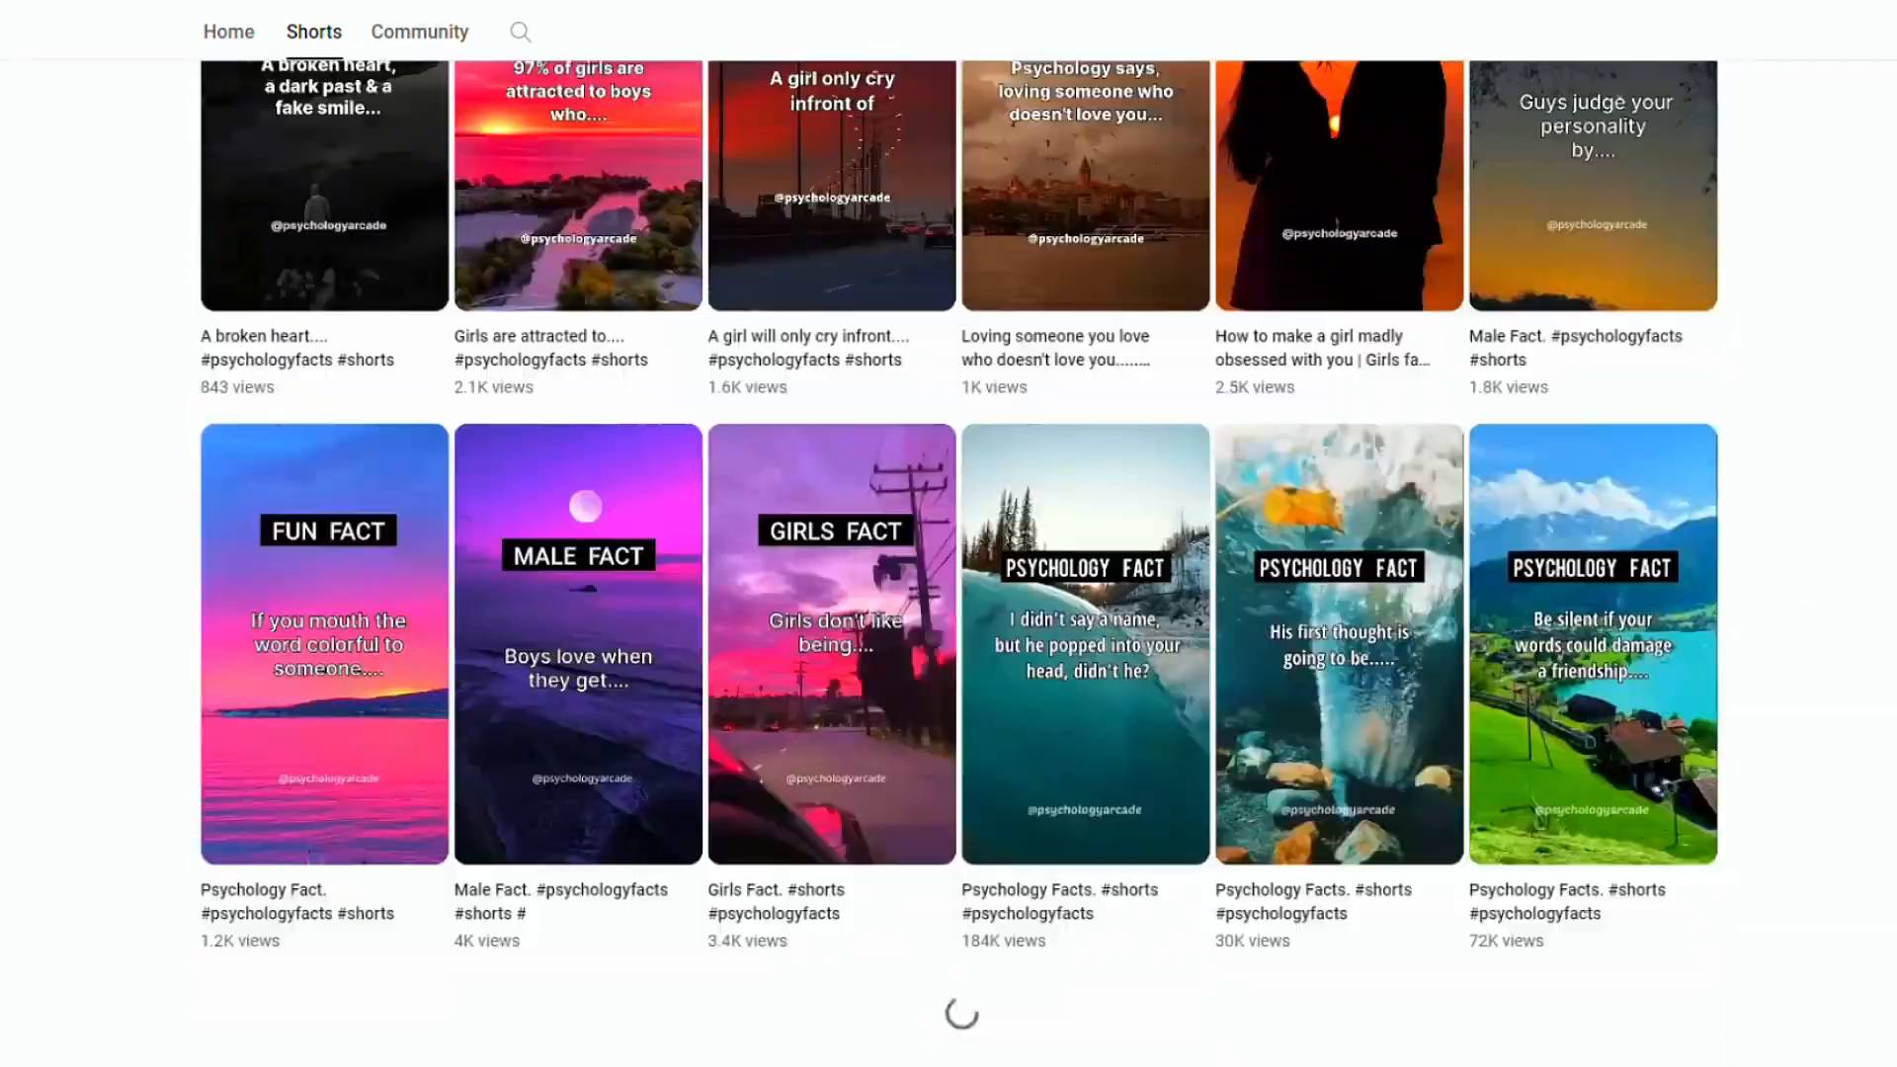
{"action": "scroll", "scroll_direction": "down", "scroll_amount": 3}
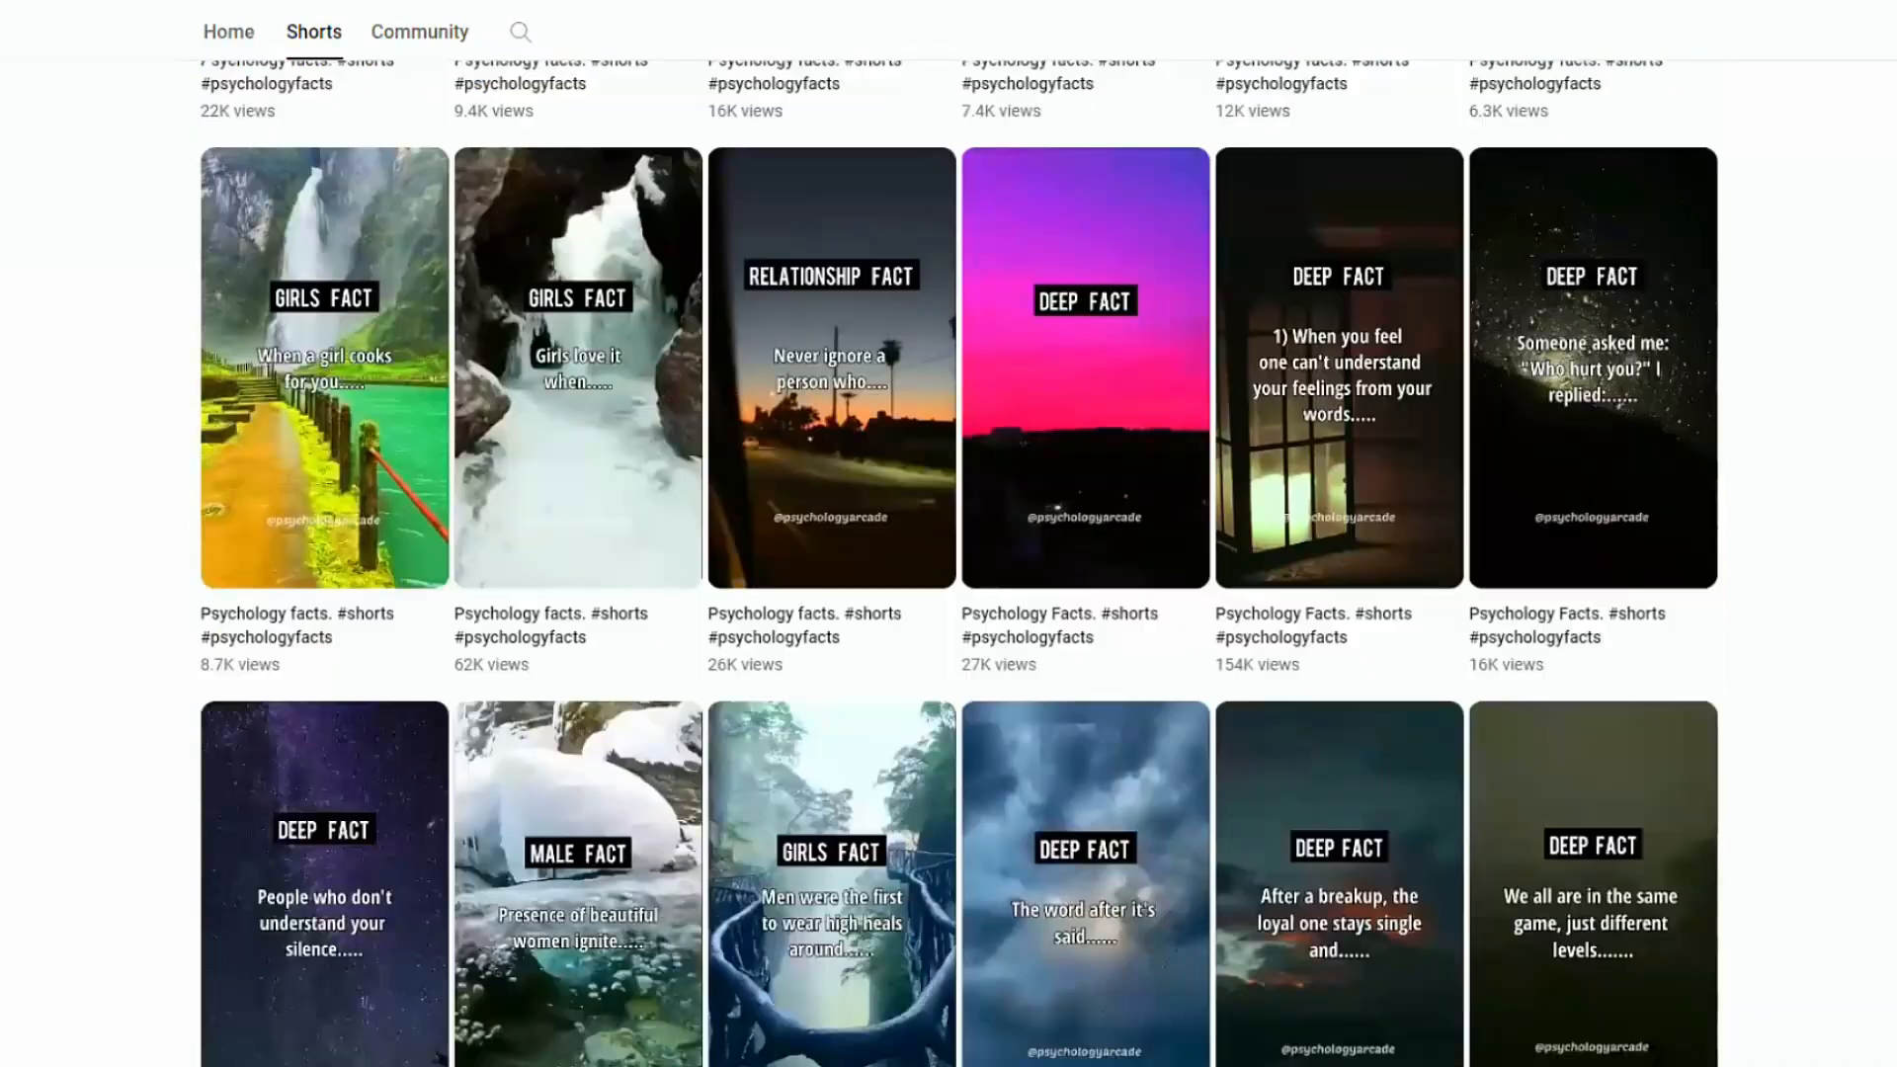
{"action": "scroll", "scroll_direction": "down", "scroll_amount": 3}
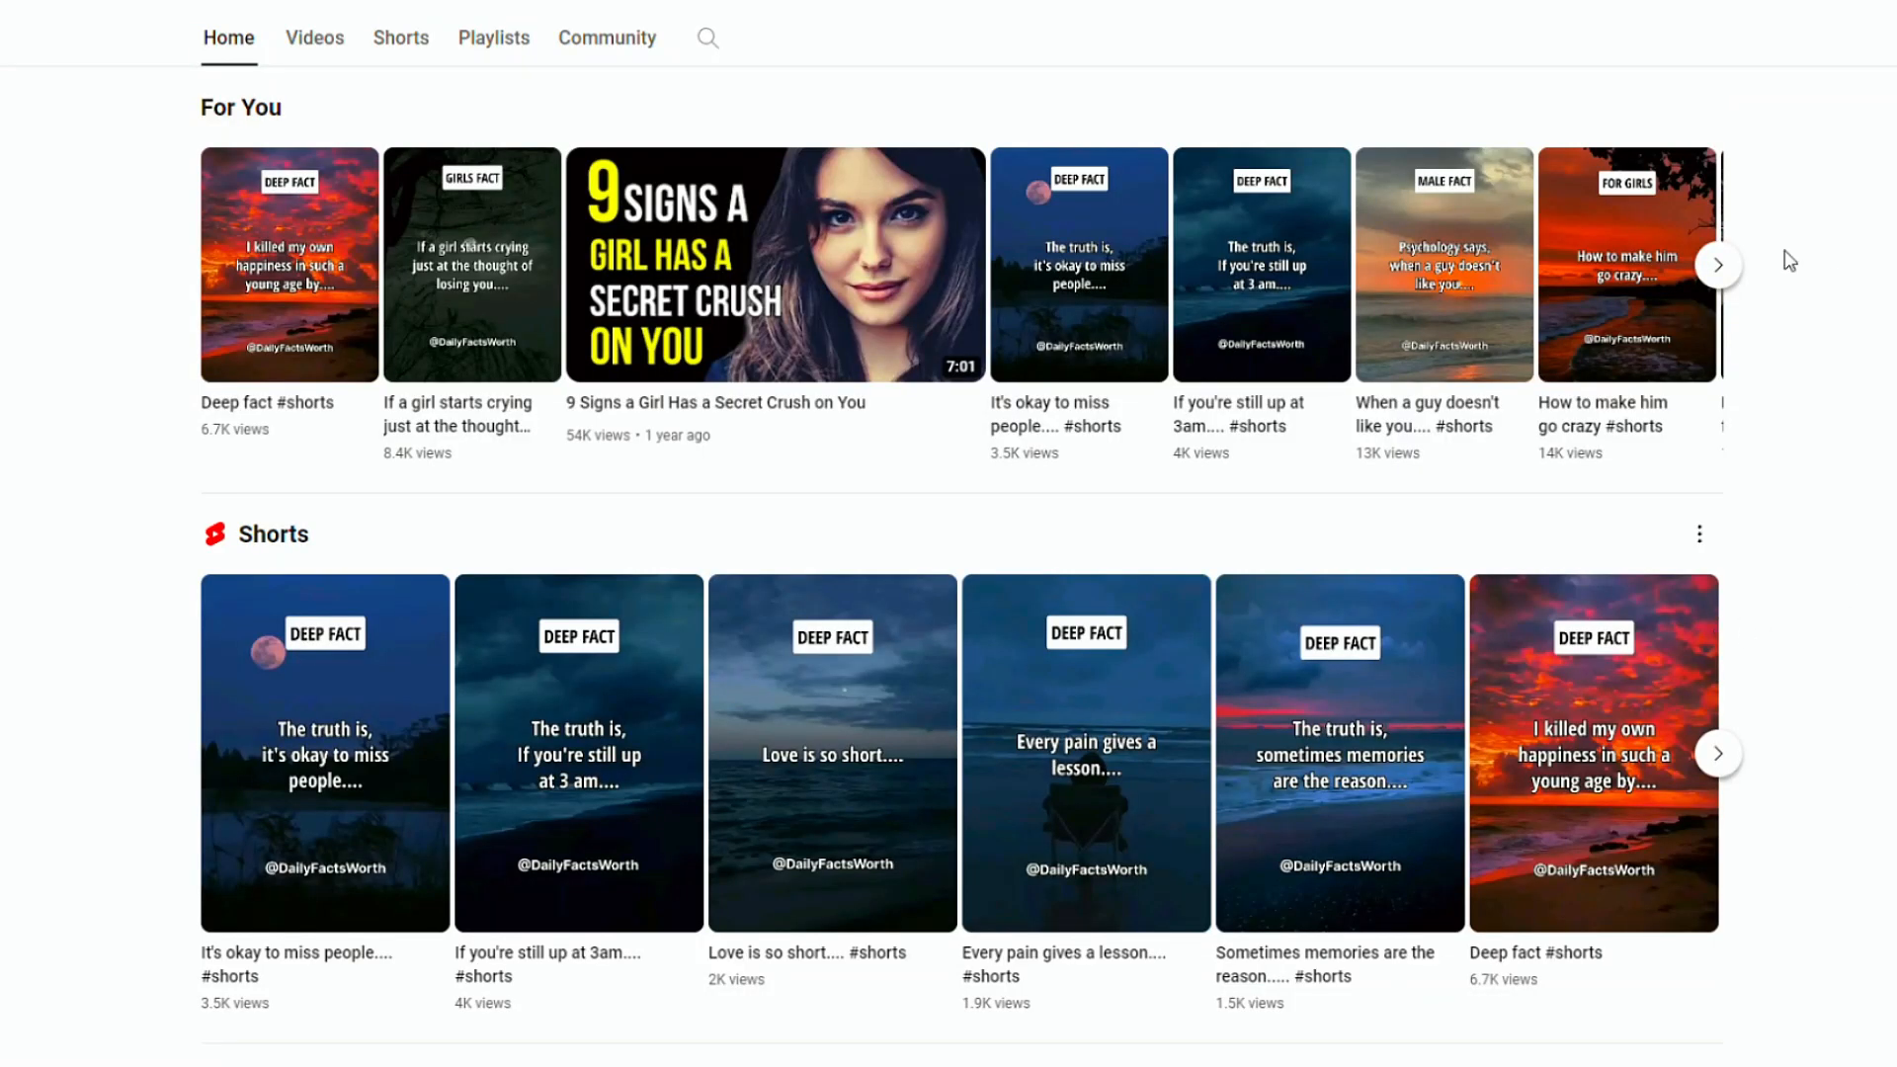
{"action": "left_click", "coordinate": [1716, 263]}
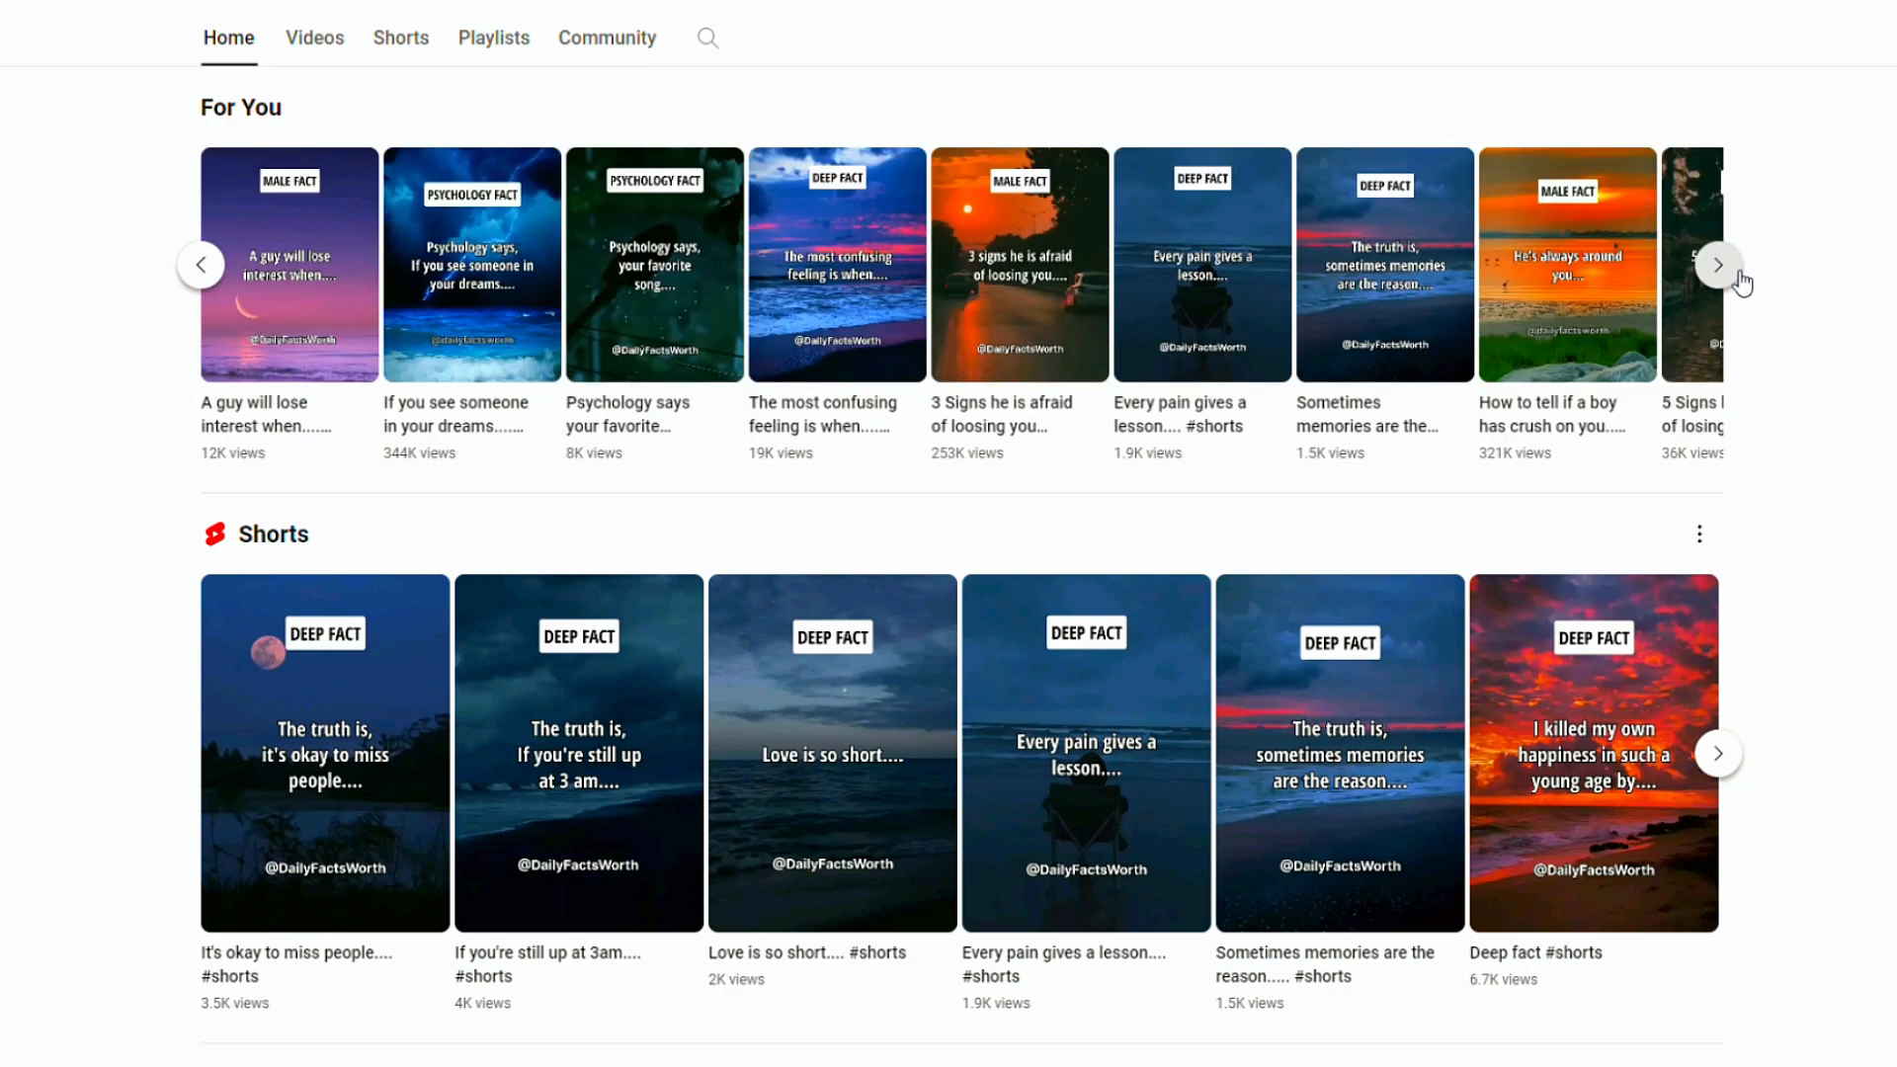
{"action": "left_click", "coordinate": [1718, 753]}
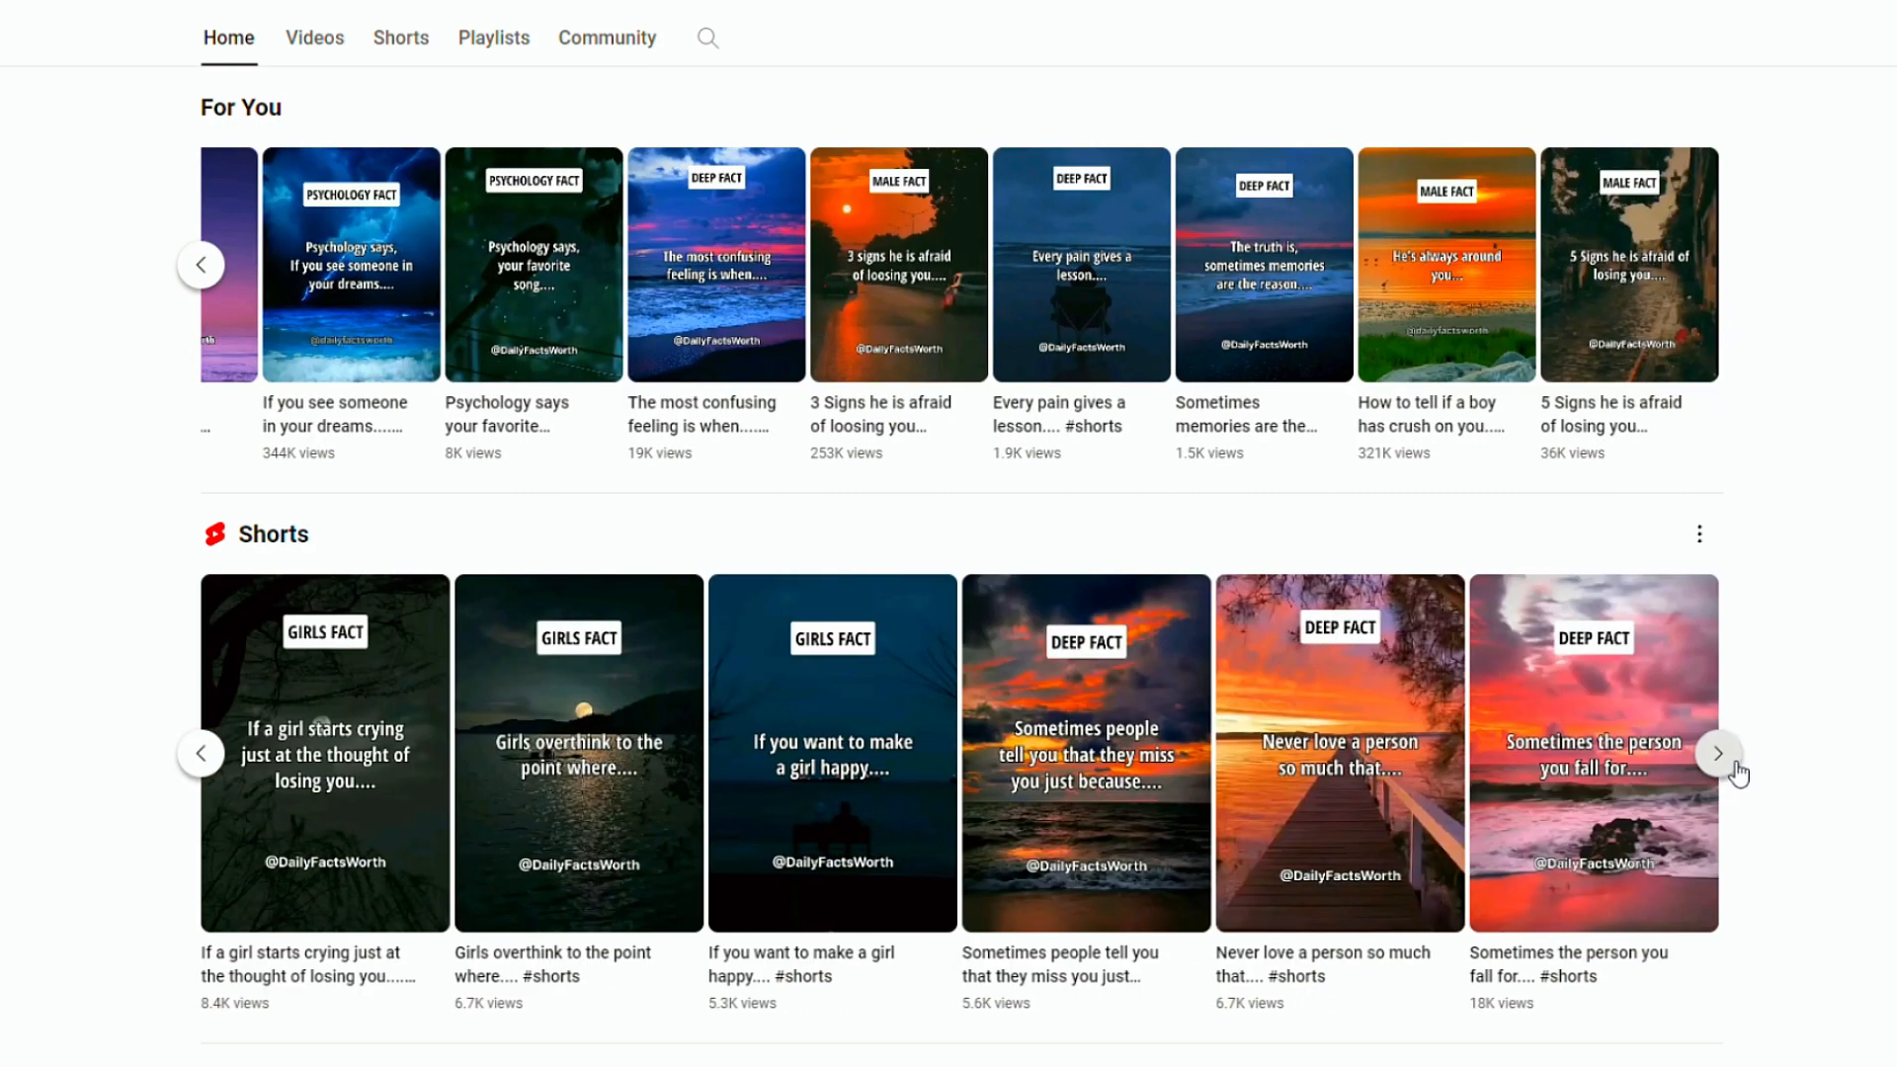
{"action": "left_click", "coordinate": [1717, 753]}
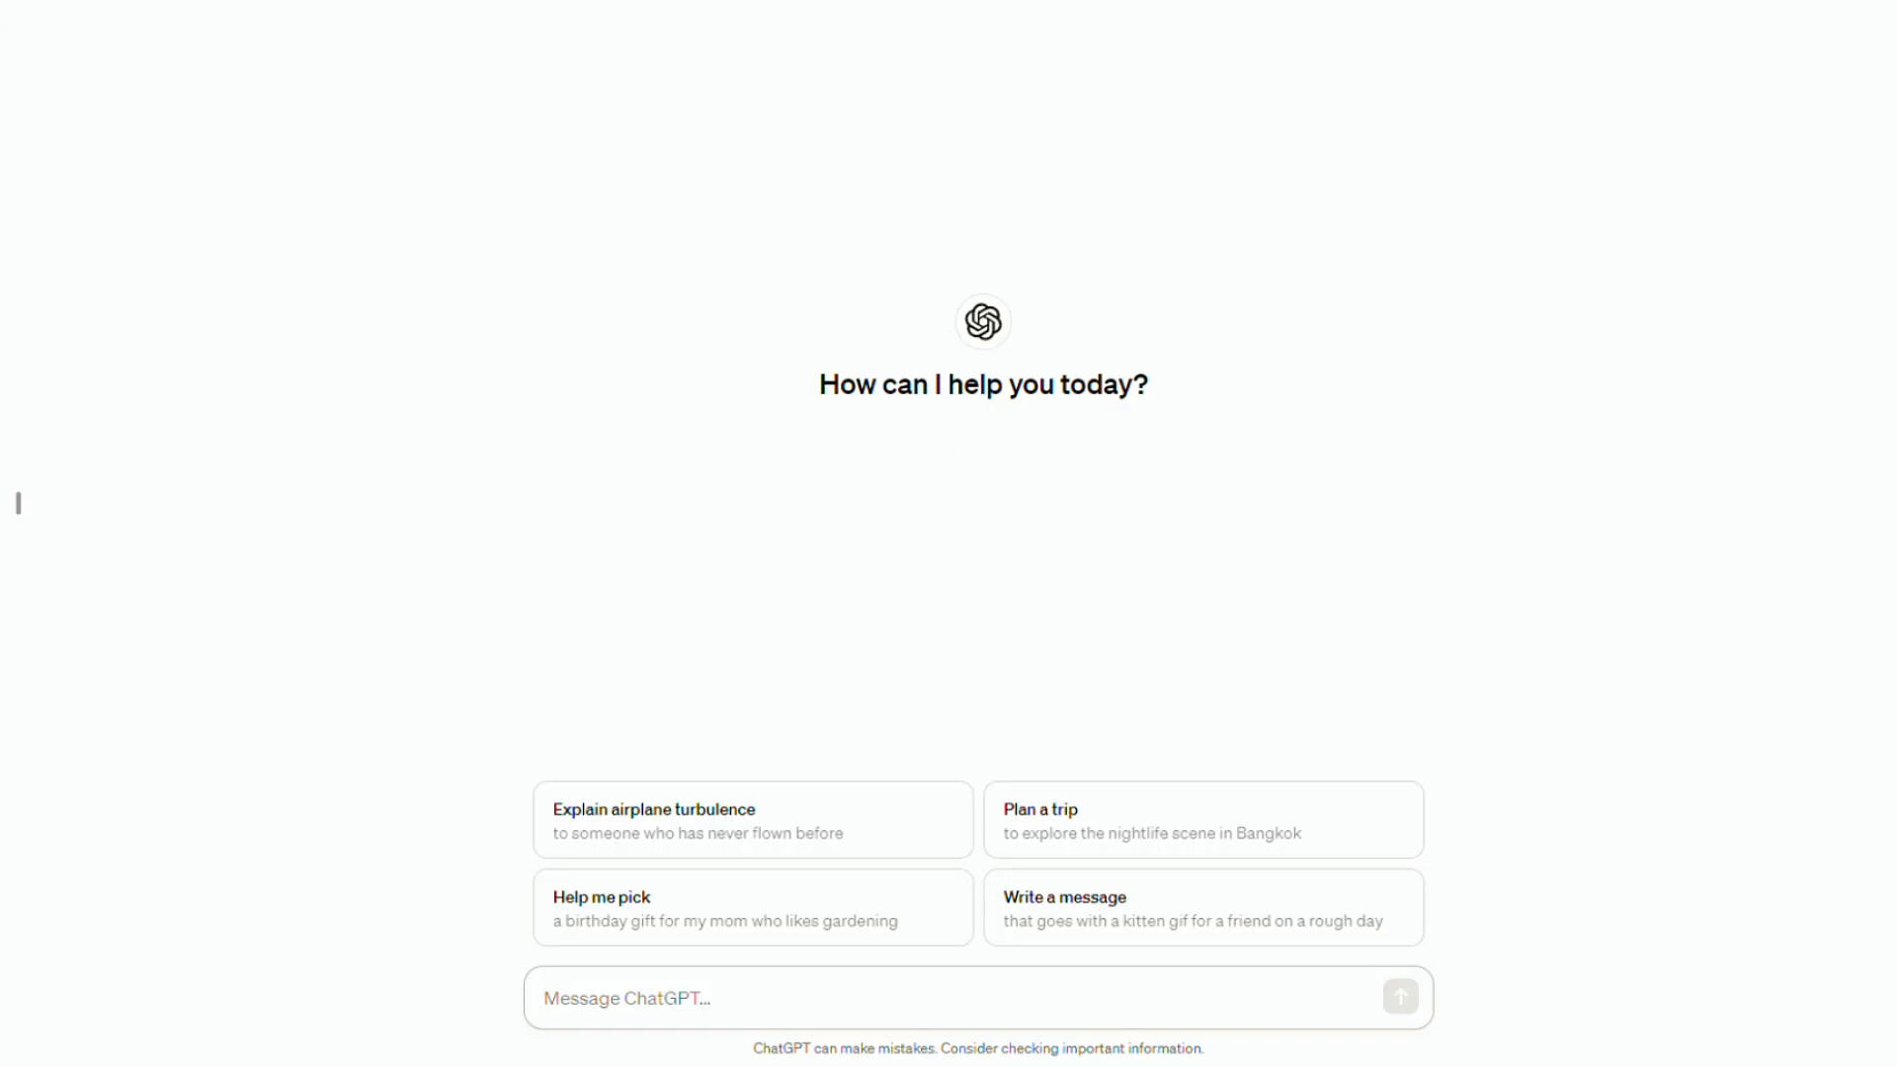
- Ask ChatGPT to analyze the pasted mindfulness quotes and write new ones in that style, then read the reply
{"action": "type", "text": "Can you analyze there mindfulness"}
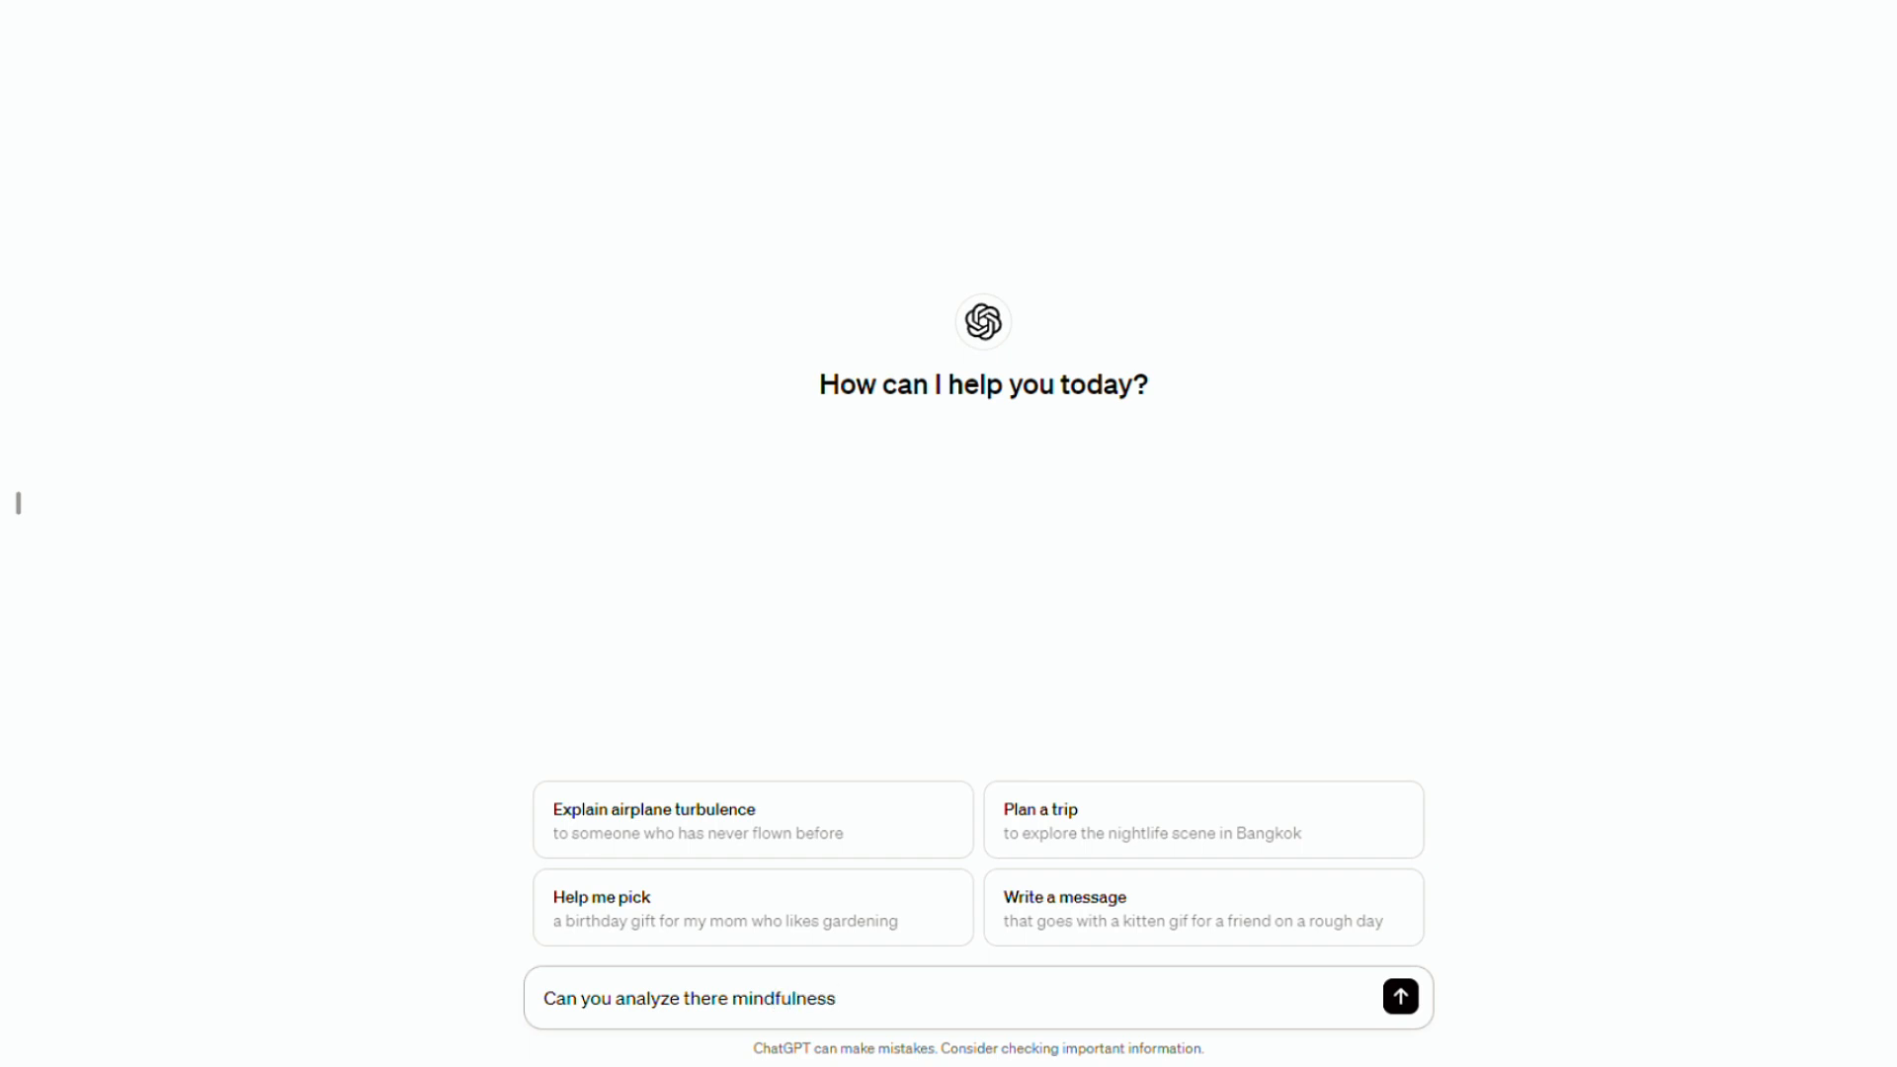
{"action": "type", "text": "quotes and imitate this style to write"}
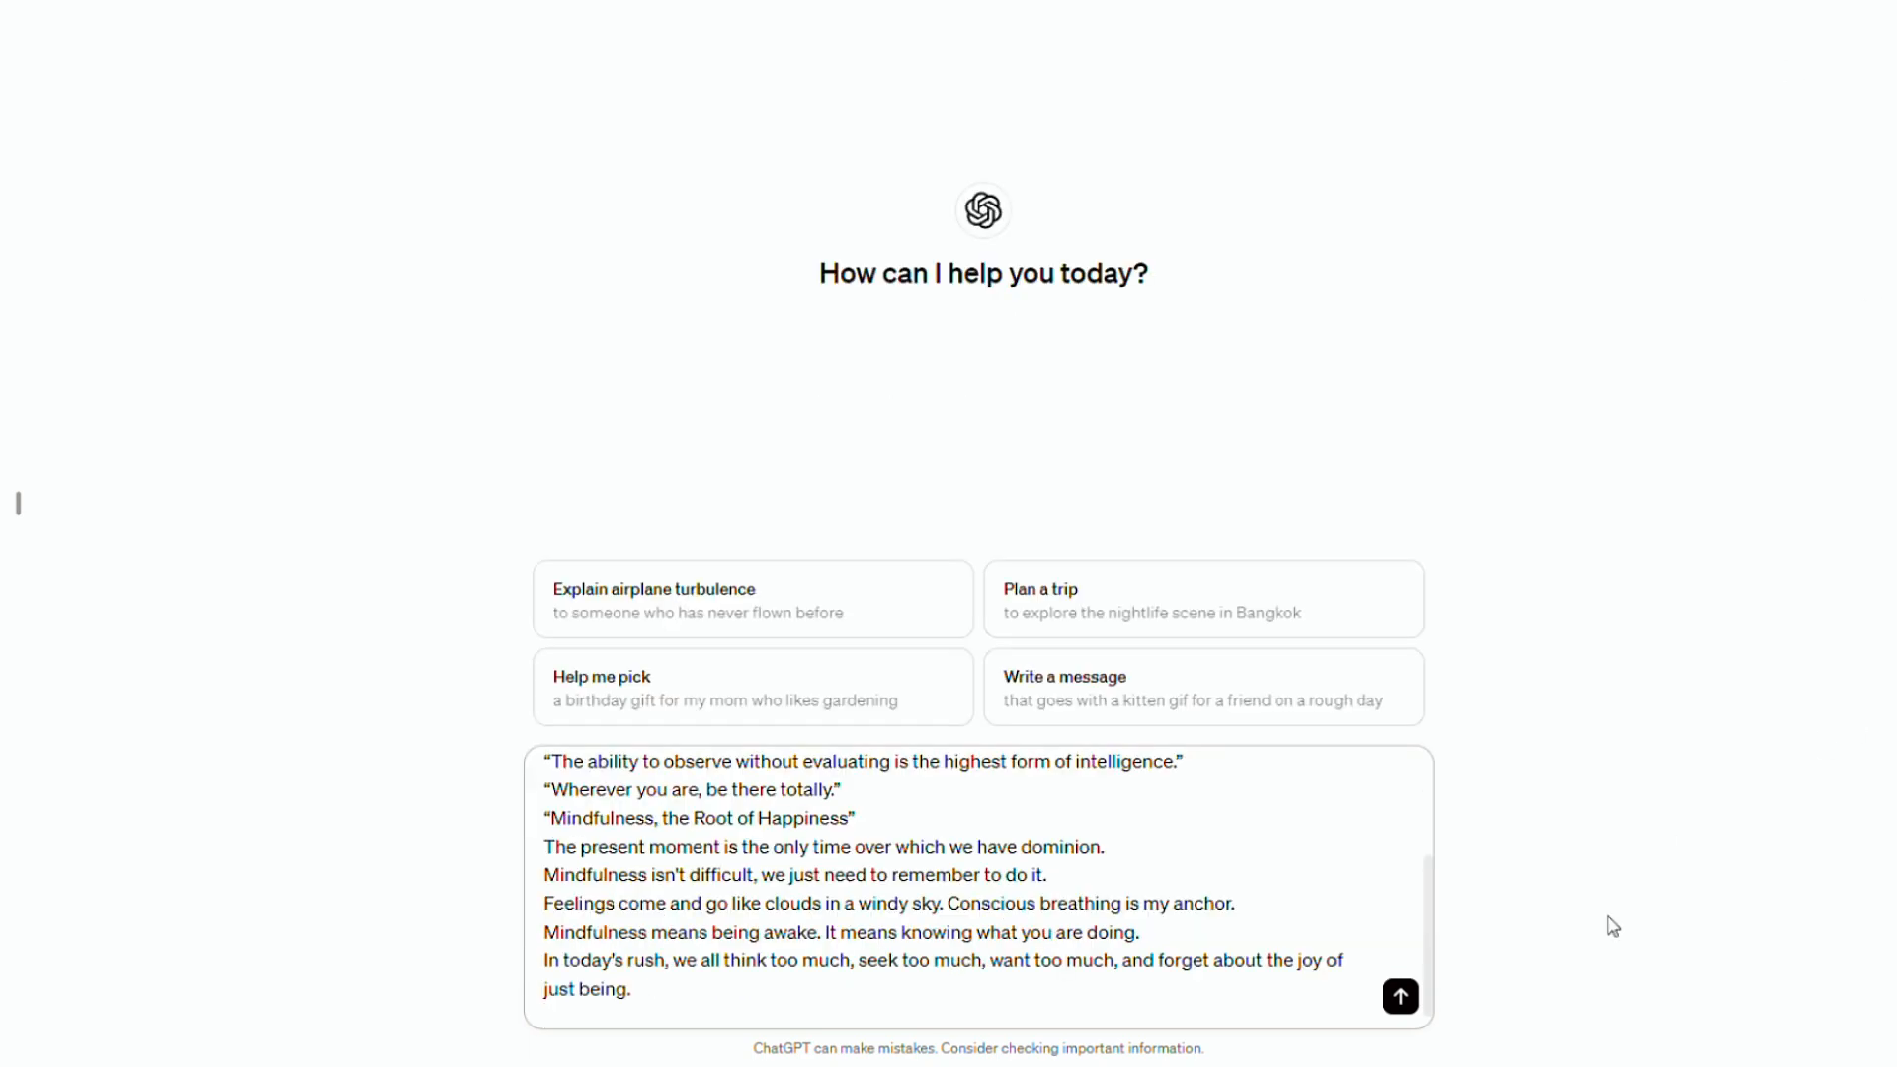
{"action": "left_click", "coordinate": [1399, 996]}
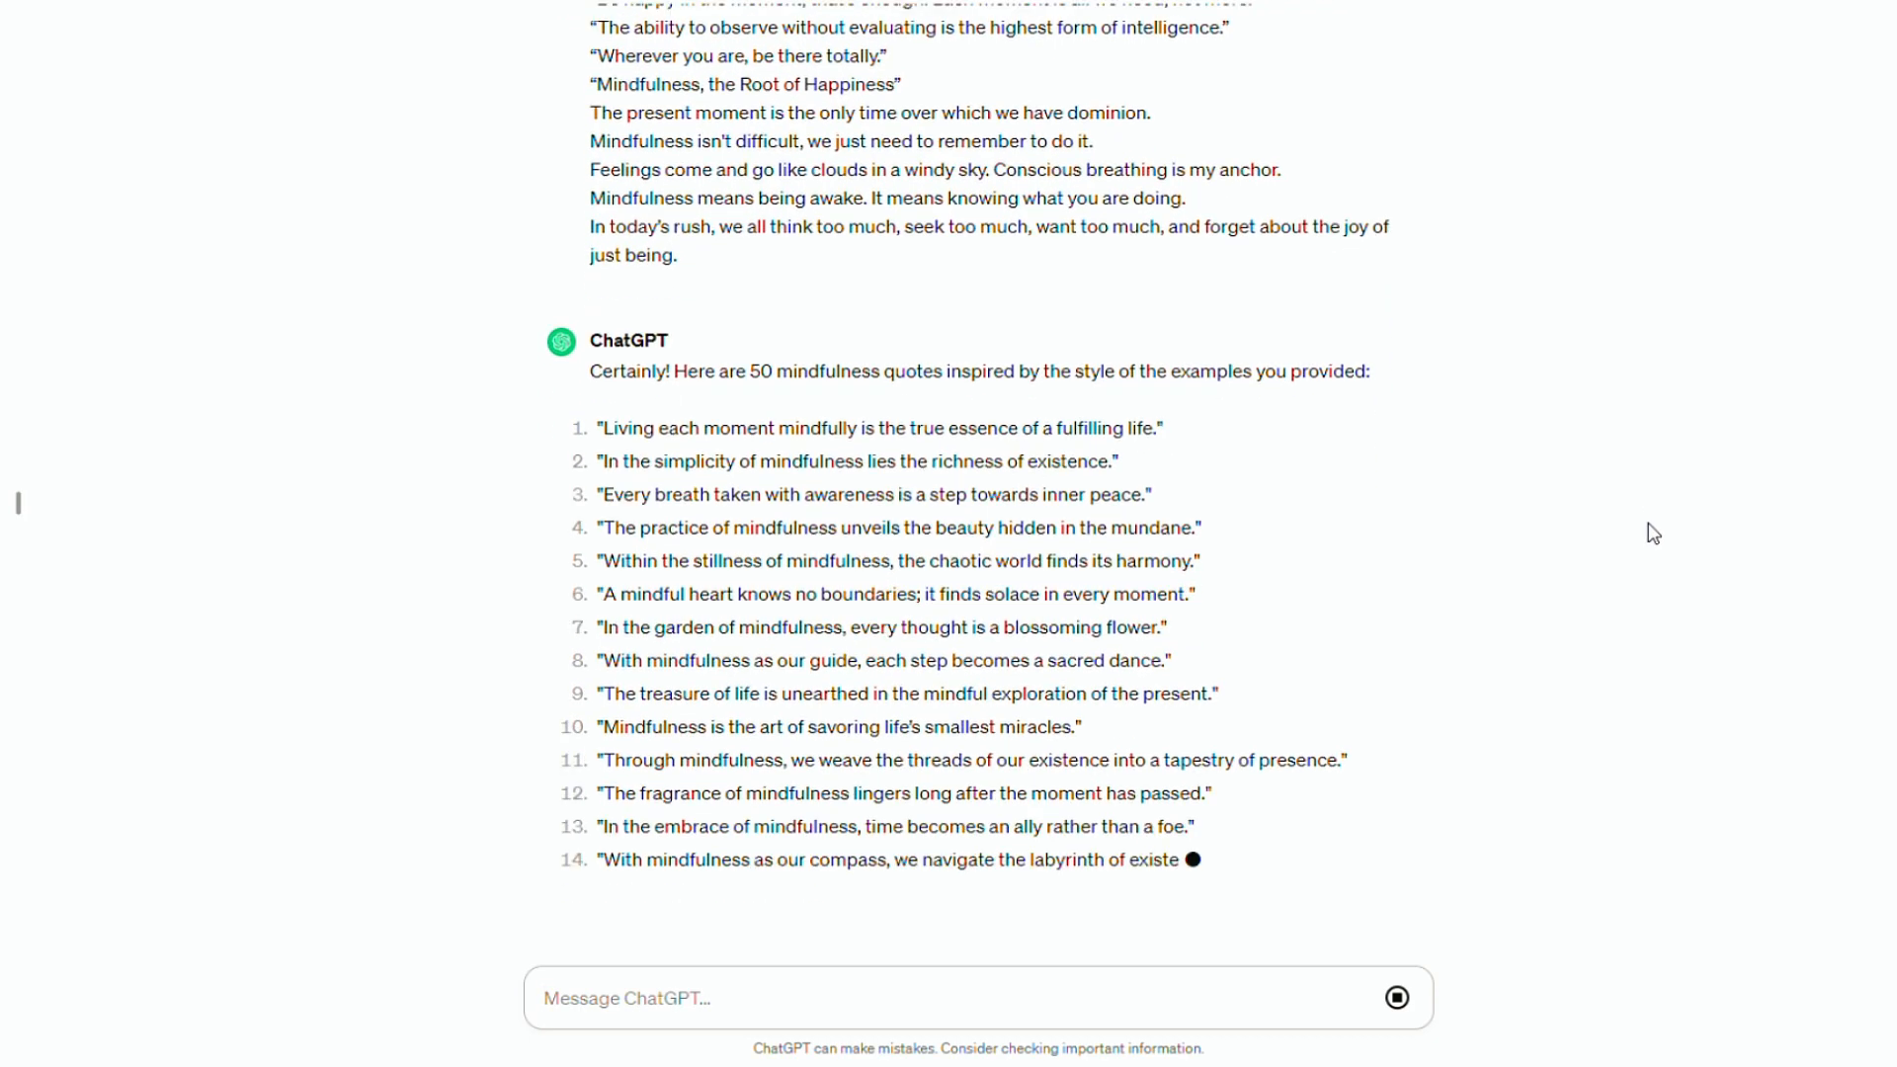
{"action": "scroll", "scroll_direction": "down", "scroll_amount": 3}
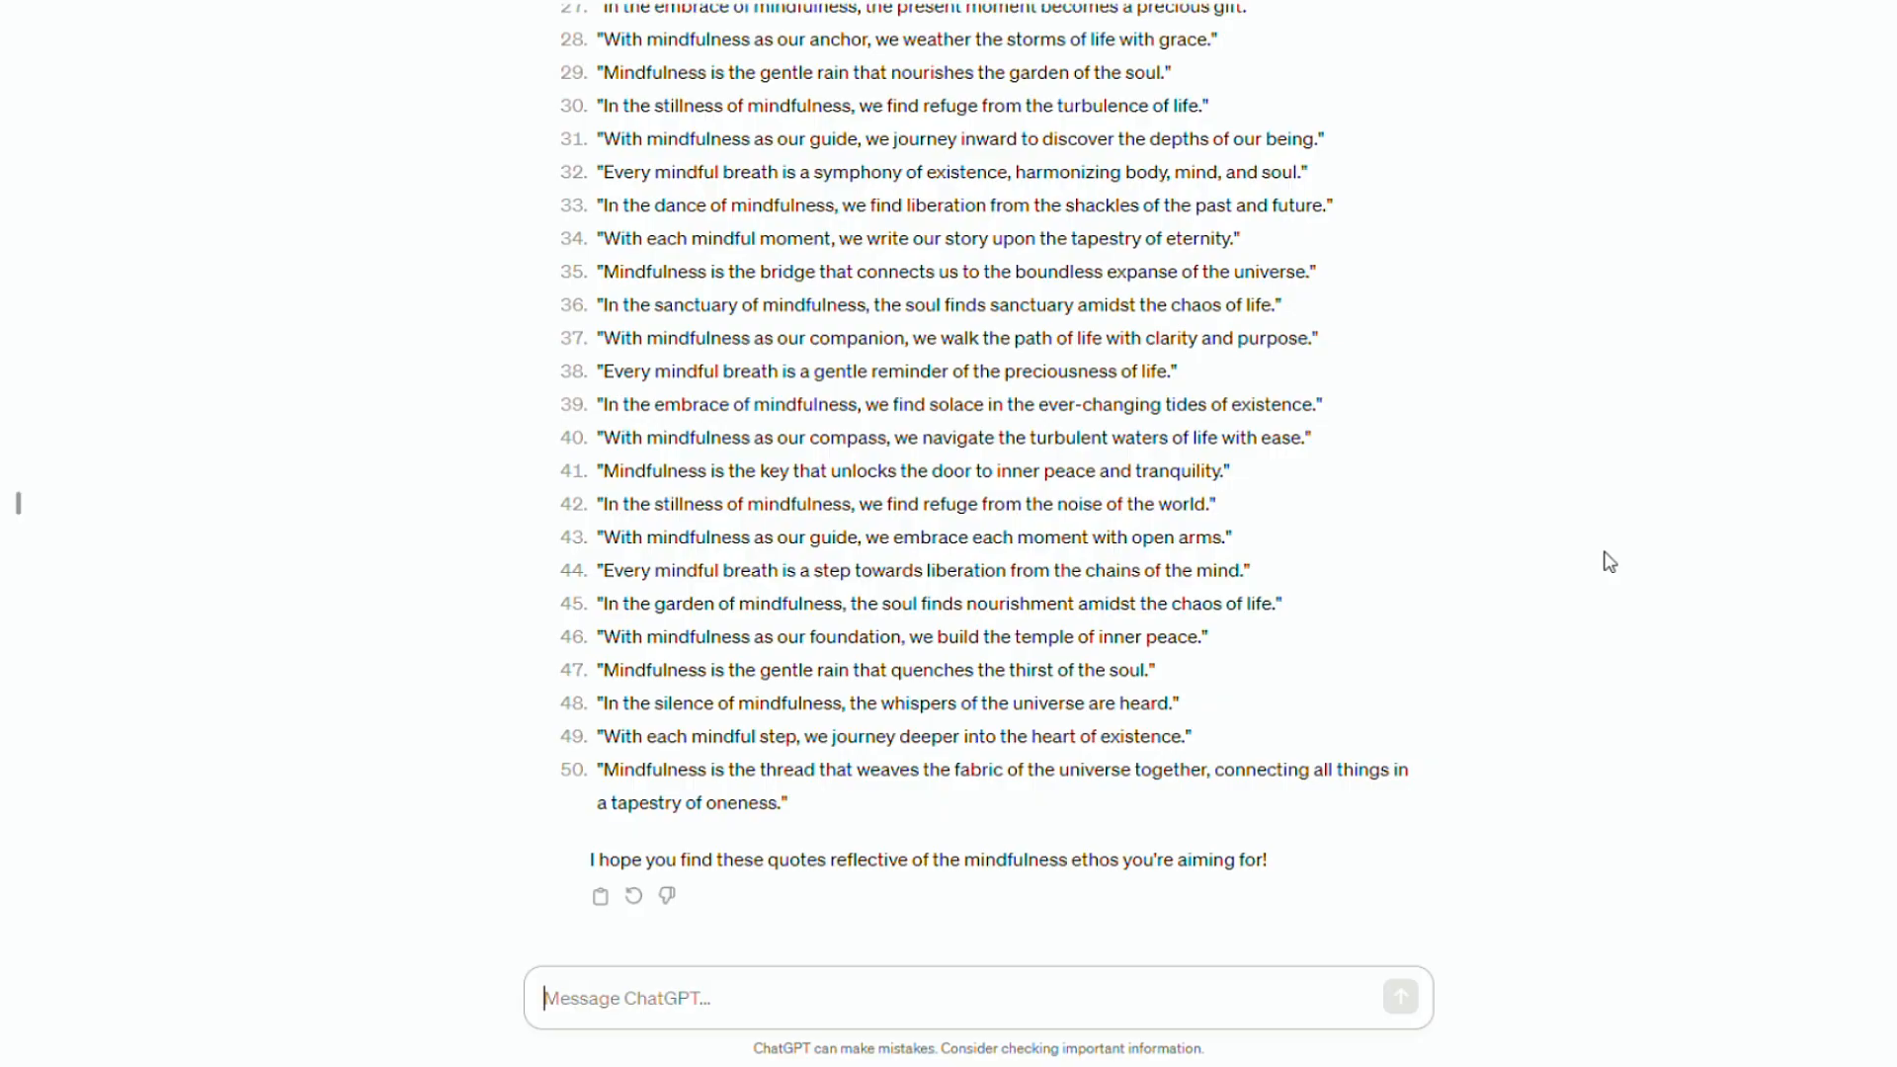
{"action": "scroll", "scroll_direction": "down", "scroll_amount": 3}
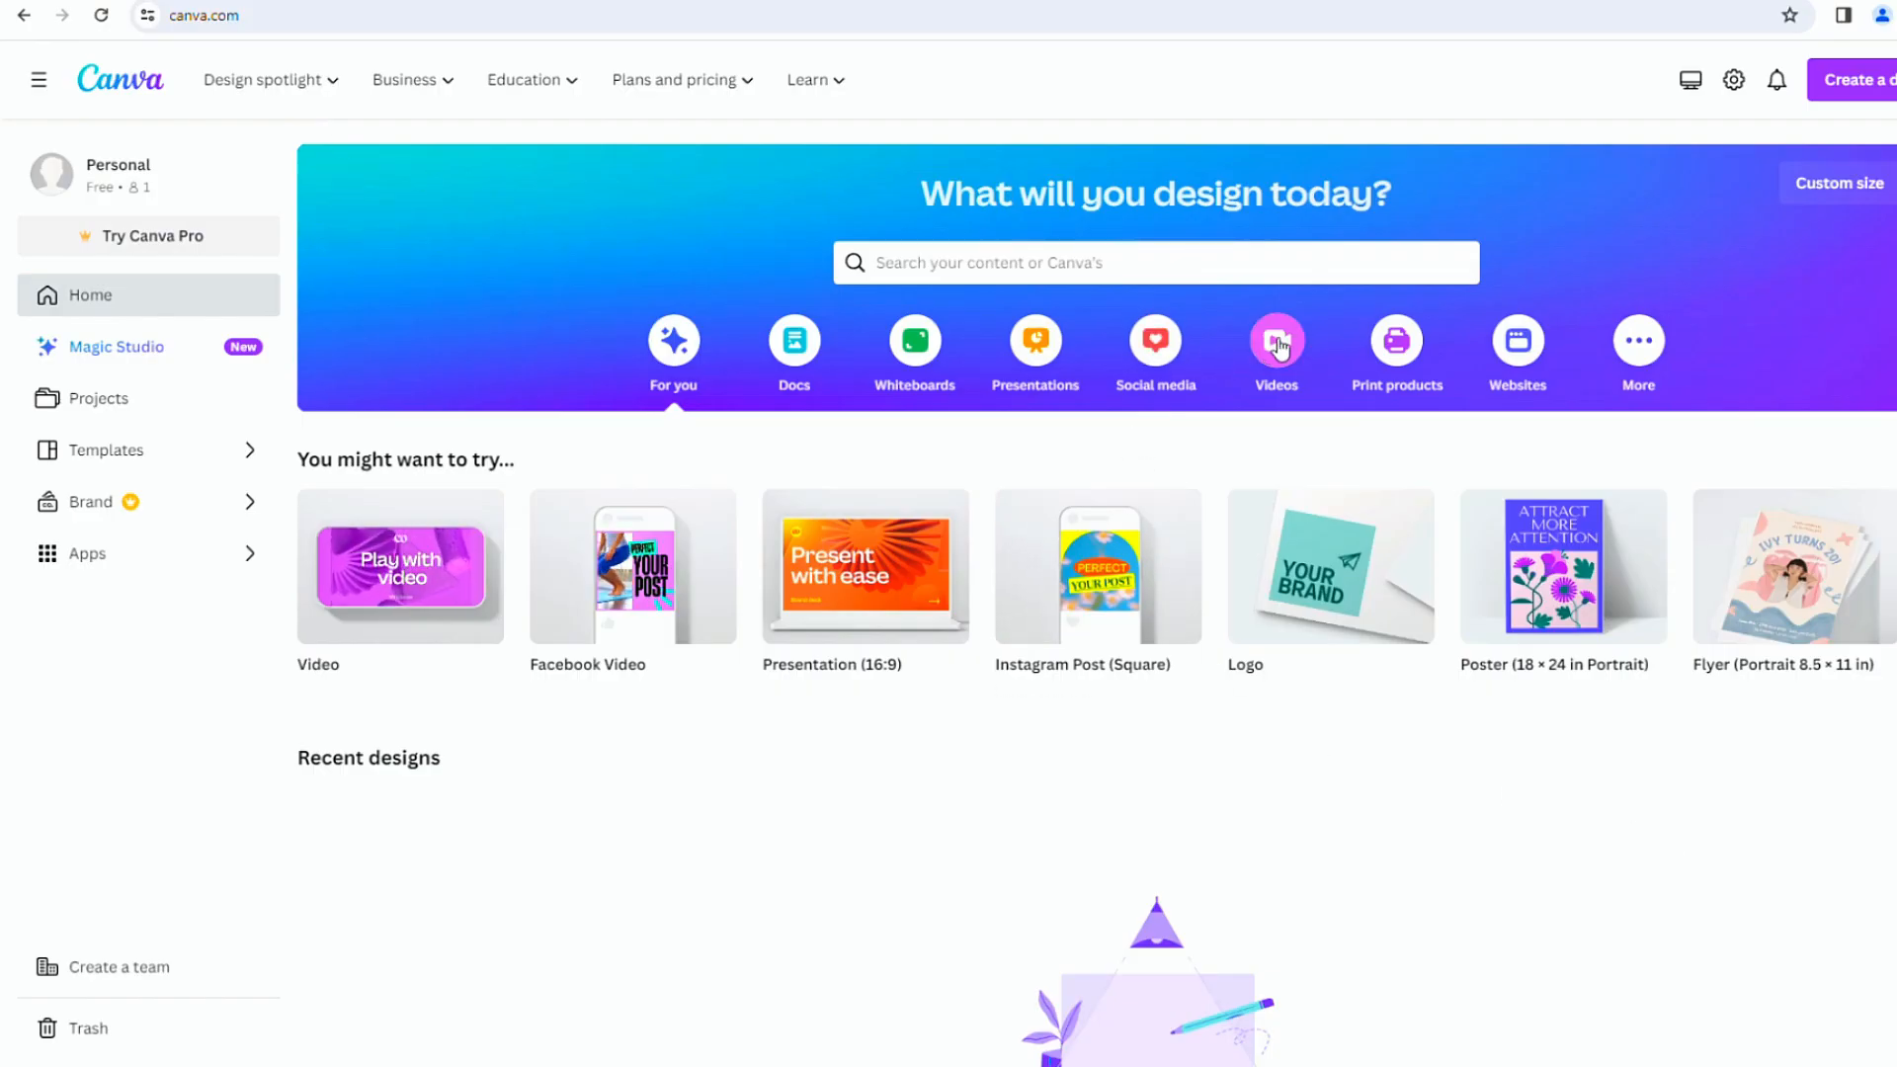
- Create a blank Mobile Video design from Canva's Videos options
{"action": "left_click", "coordinate": [1275, 344]}
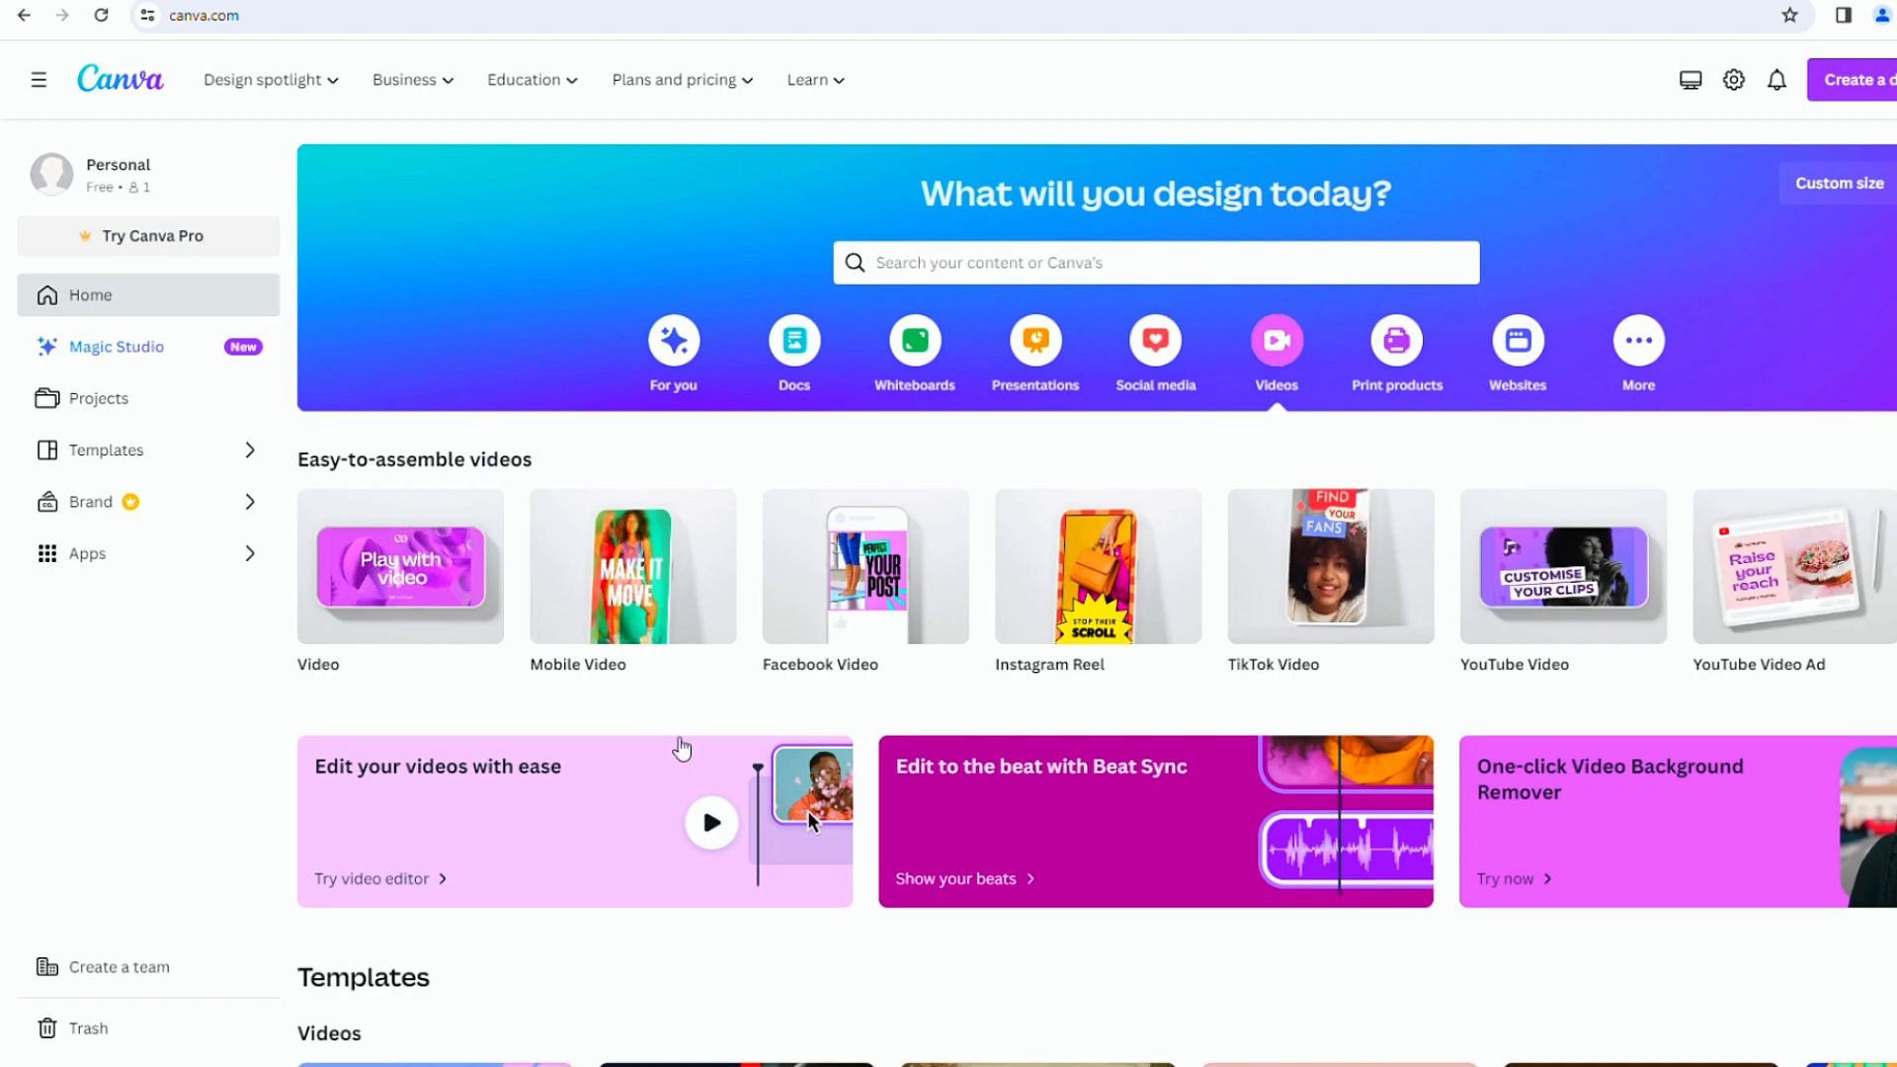
{"action": "mouse_move", "coordinate": [631, 565]}
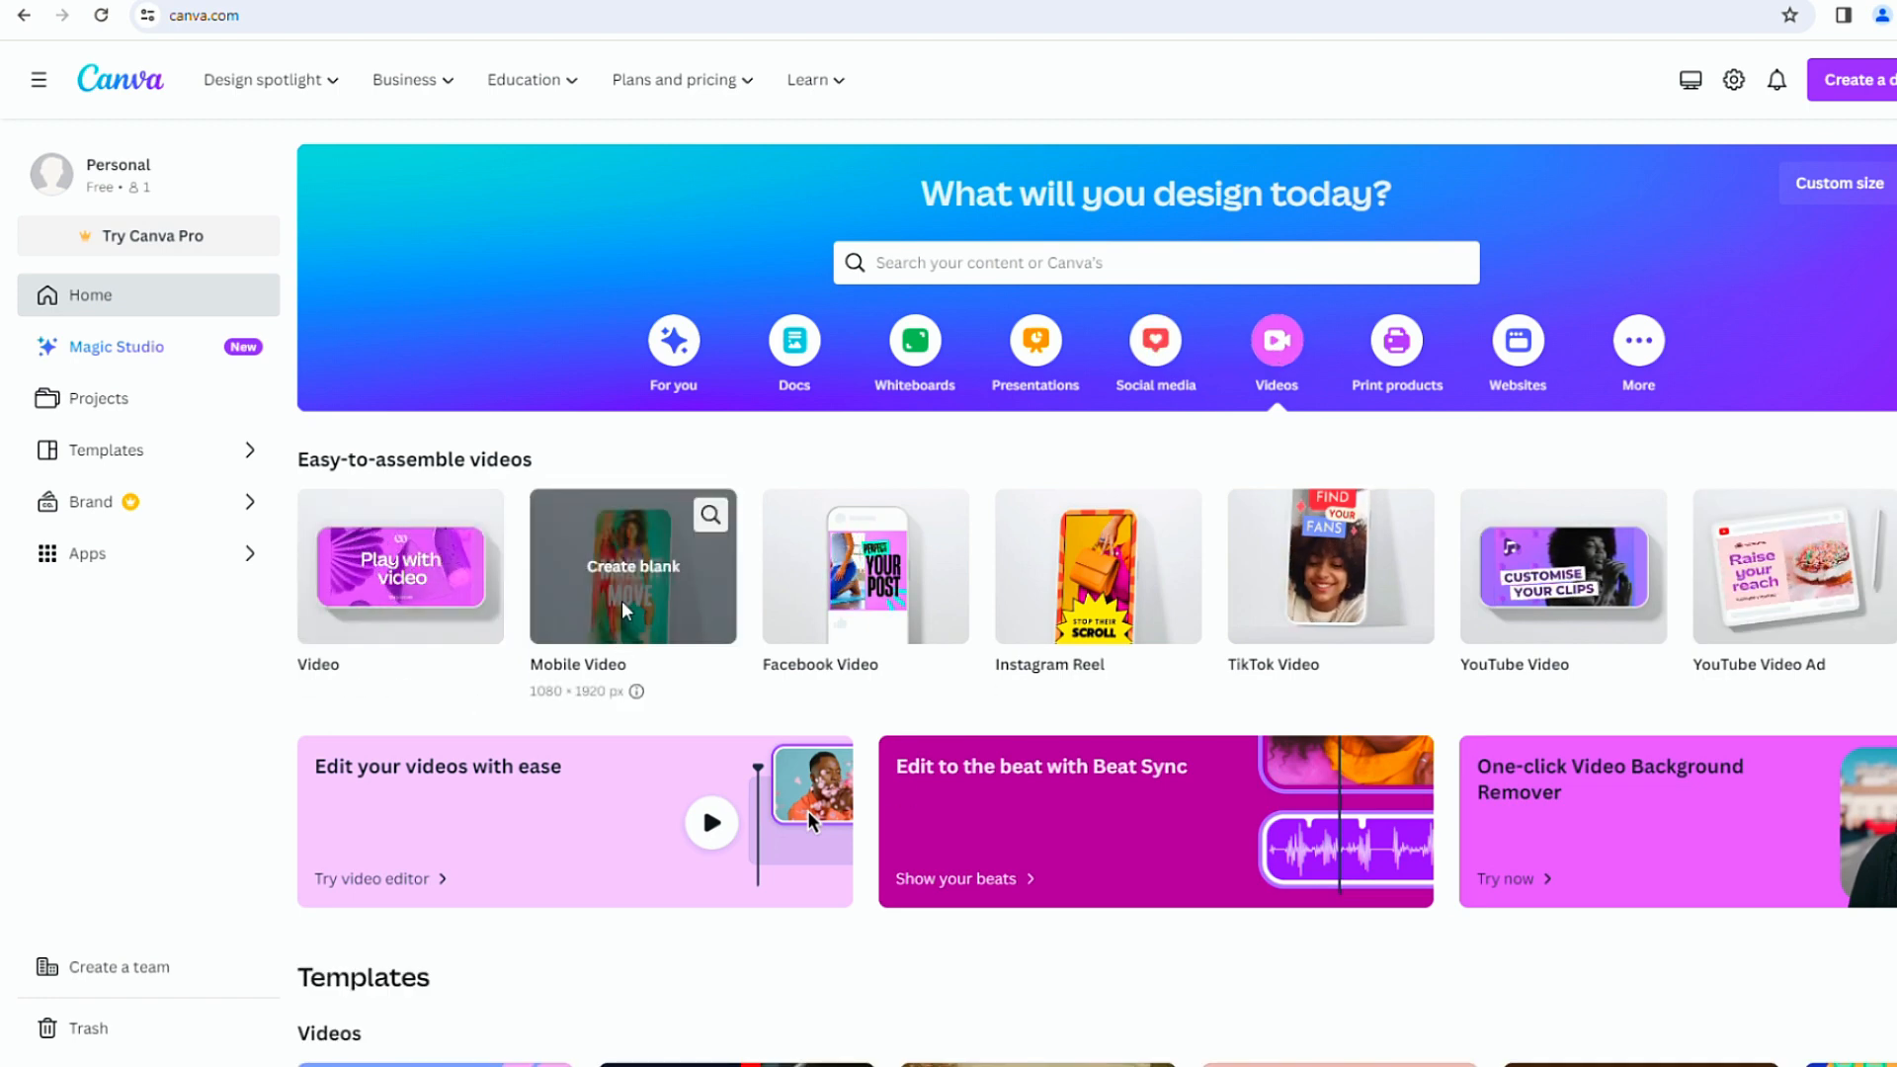
{"action": "left_click", "coordinate": [632, 566]}
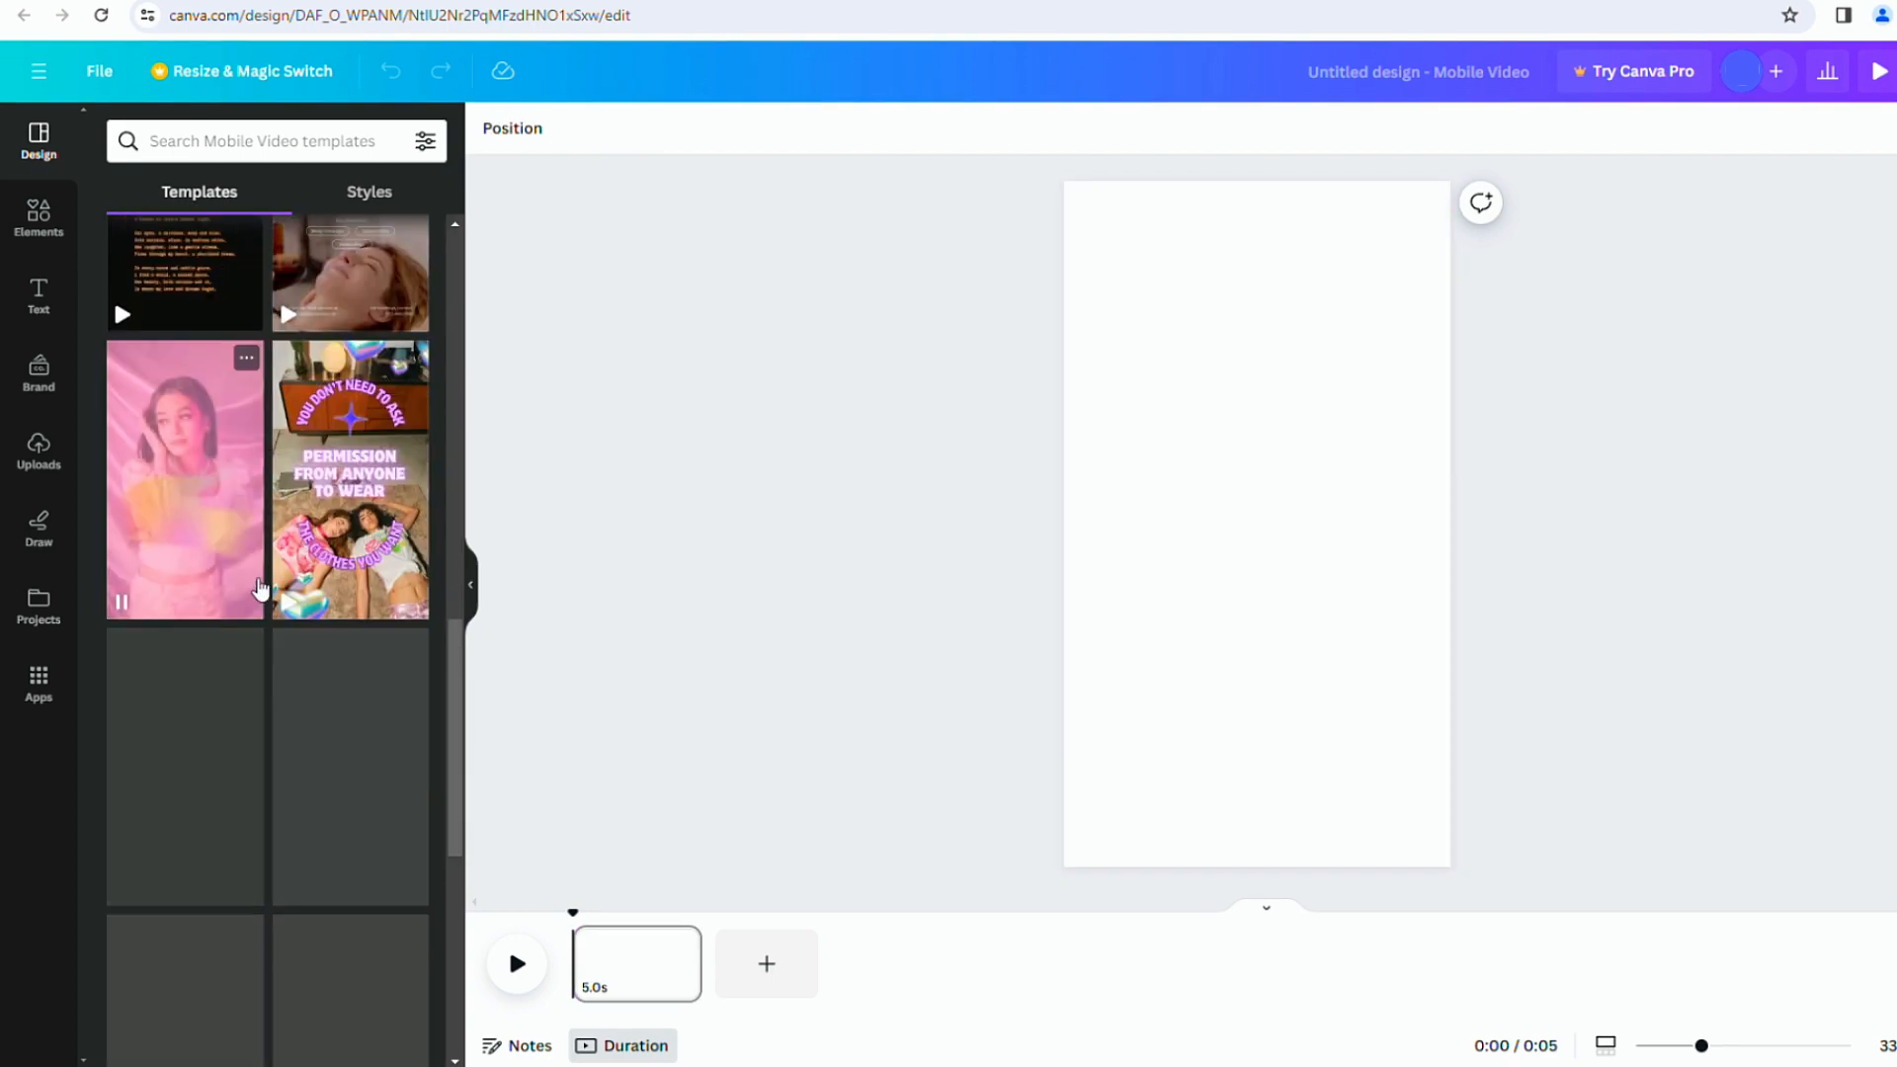
- Apply the sunset beach 'positive vibes only' template with palm leaves and script text
{"action": "scroll", "scroll_direction": "down", "scroll_amount": 3}
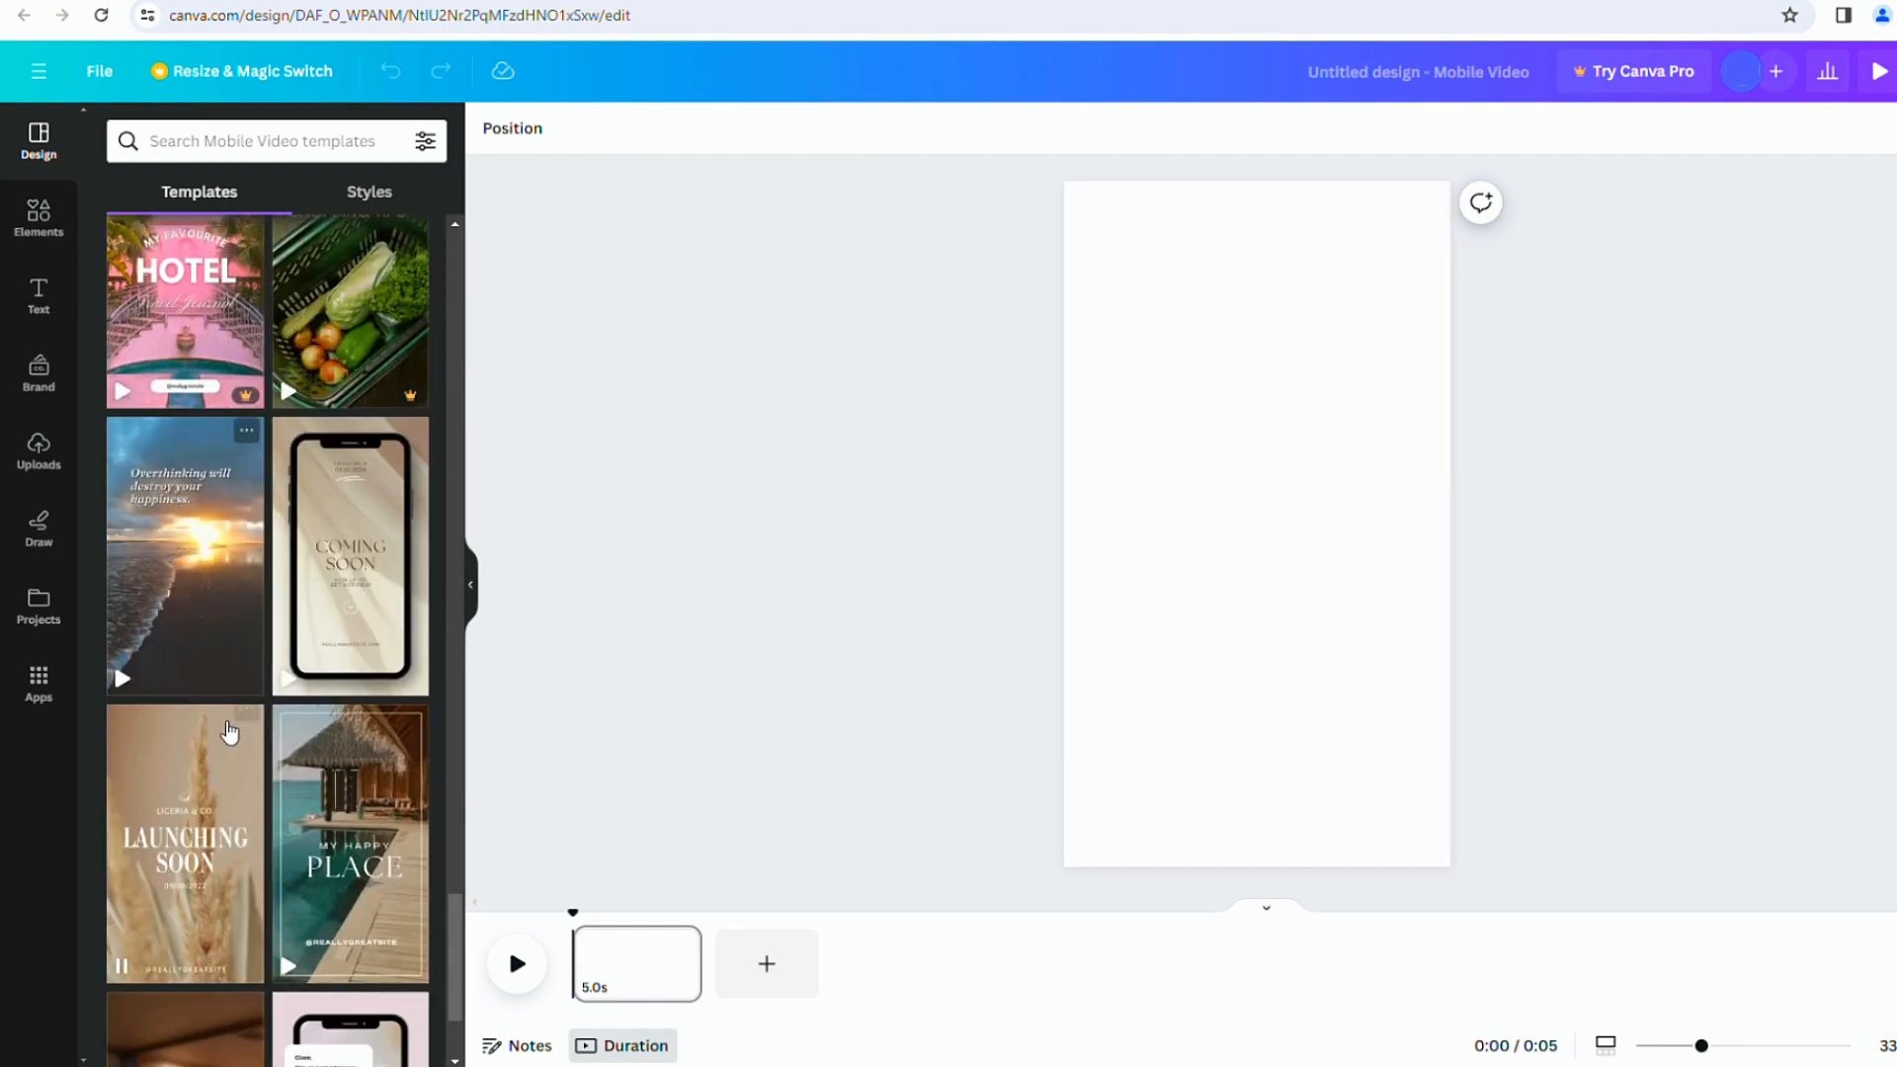
{"action": "scroll", "scroll_direction": "down", "scroll_amount": 3}
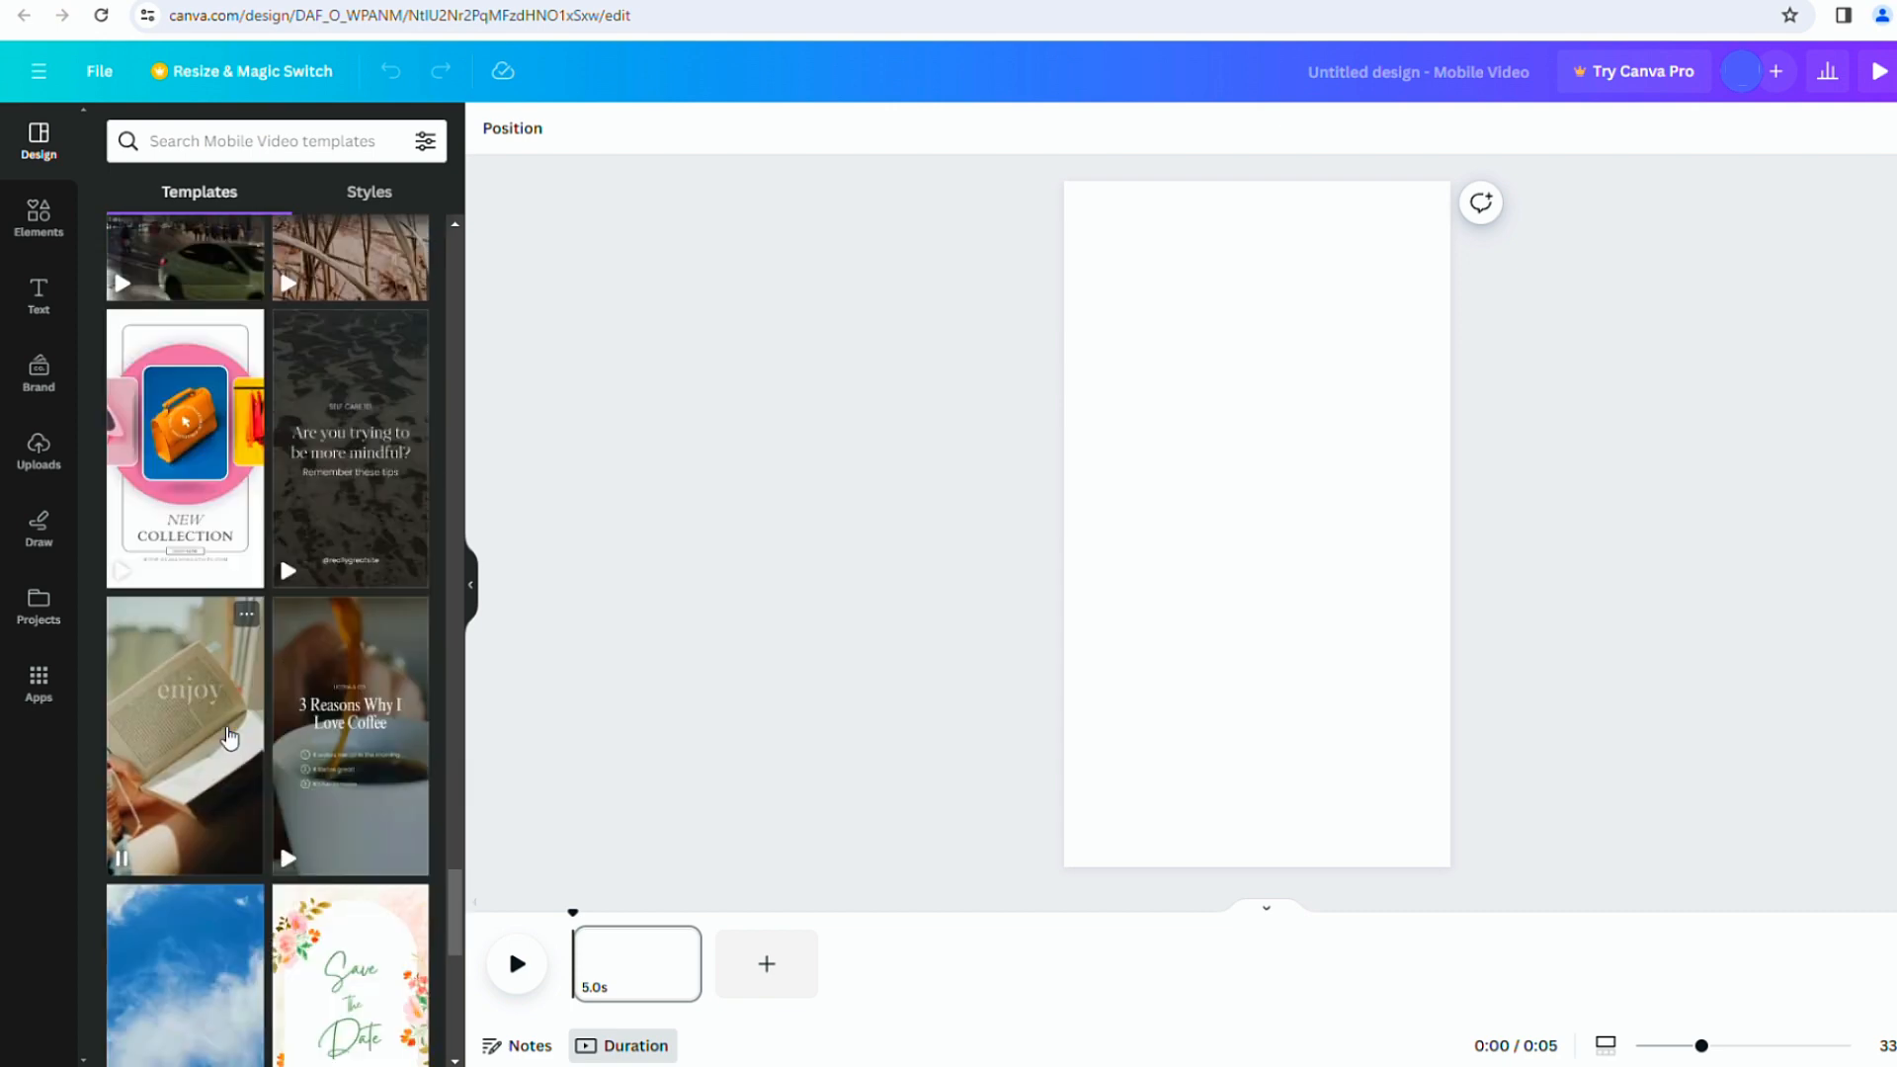
{"action": "scroll", "scroll_direction": "down", "scroll_amount": 3}
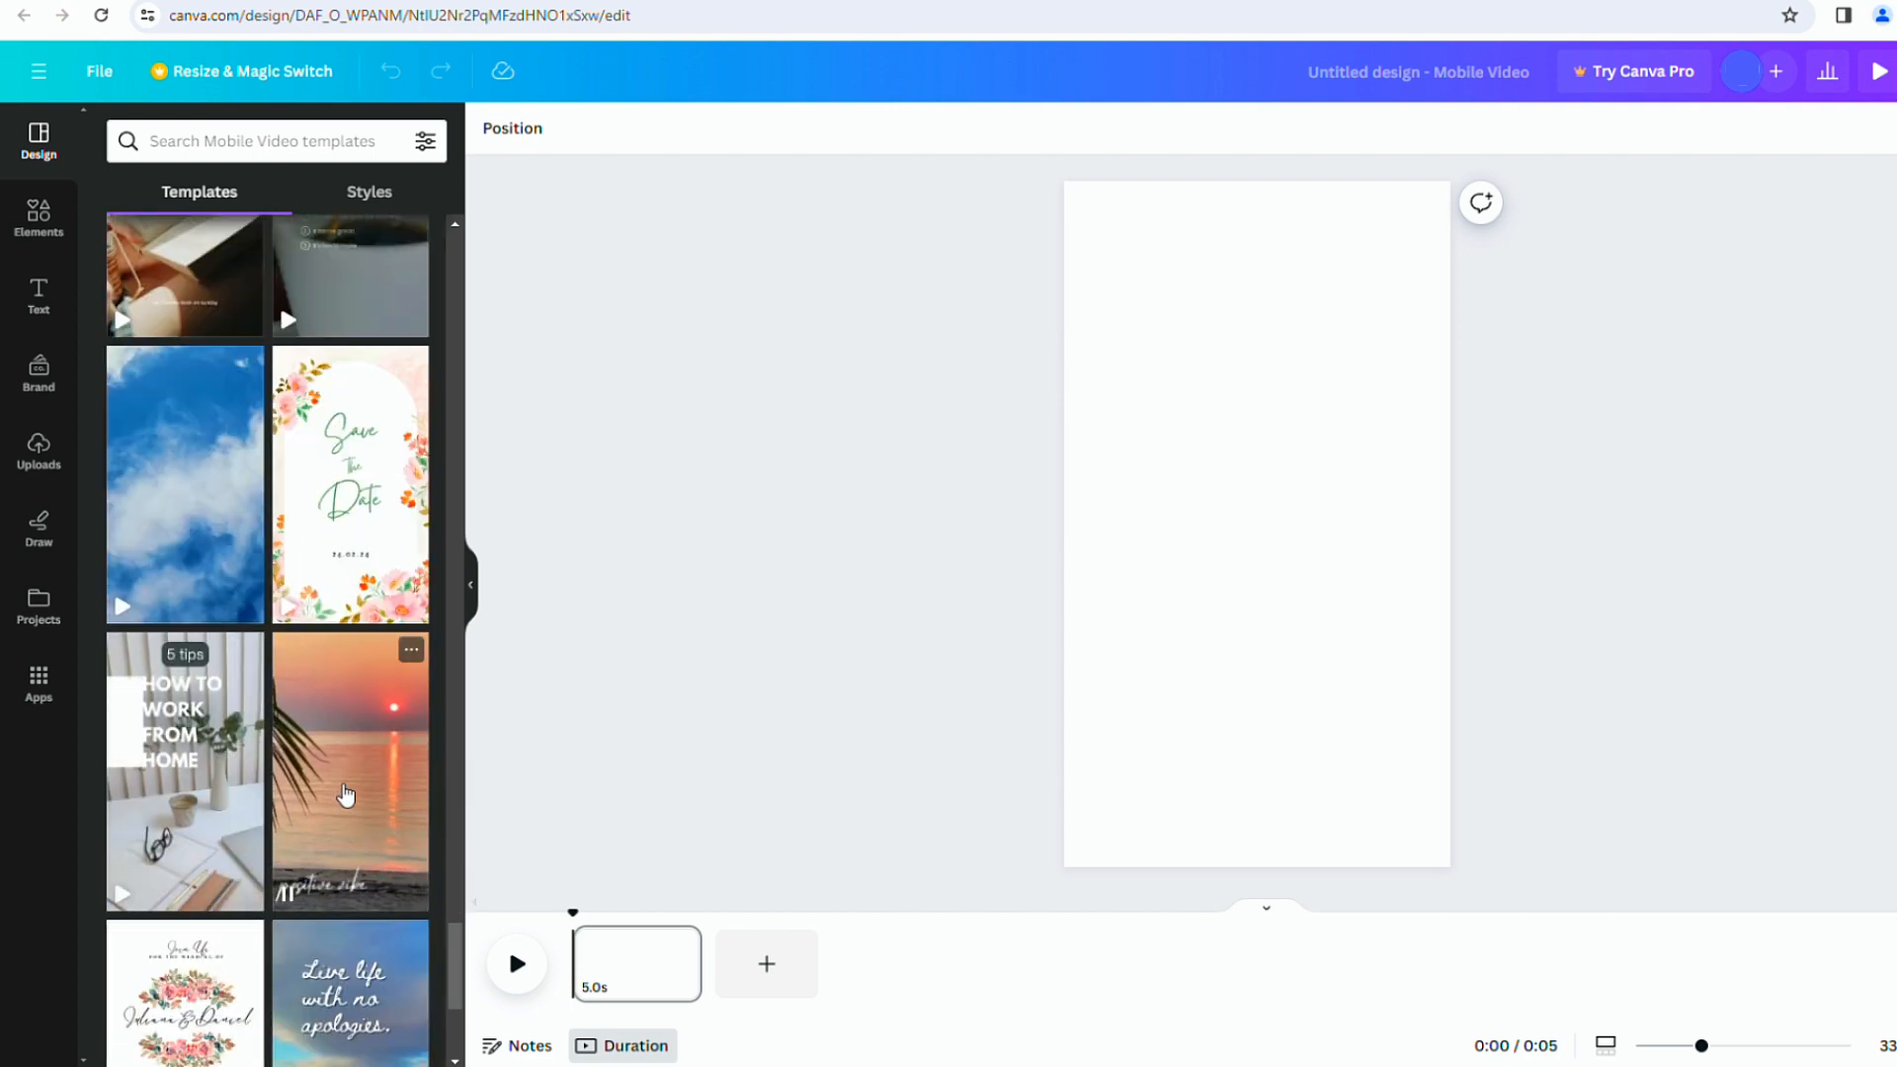
{"action": "left_click", "coordinate": [350, 771]}
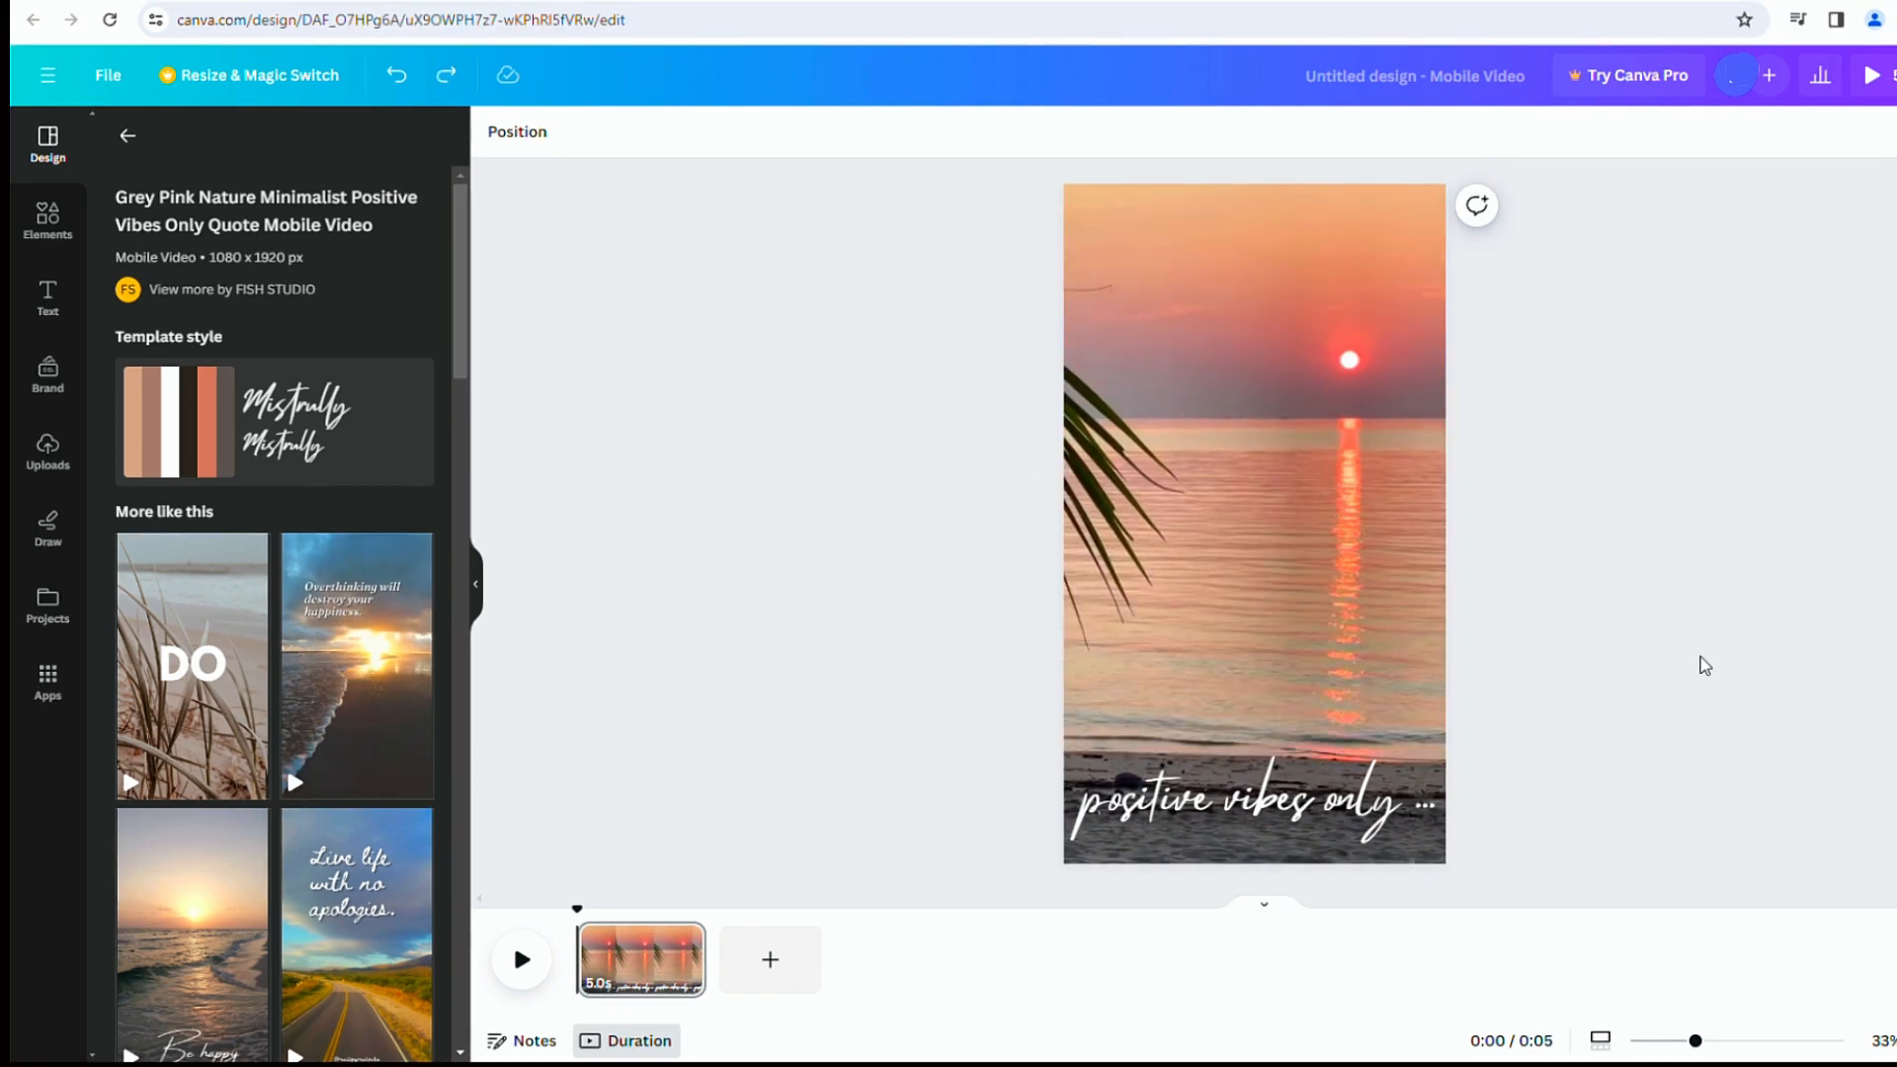
- Reposition the quote text and add a Background effect box behind it
{"action": "left_click_drag", "start_coordinate": [1253, 805], "coordinate": [1253, 523]}
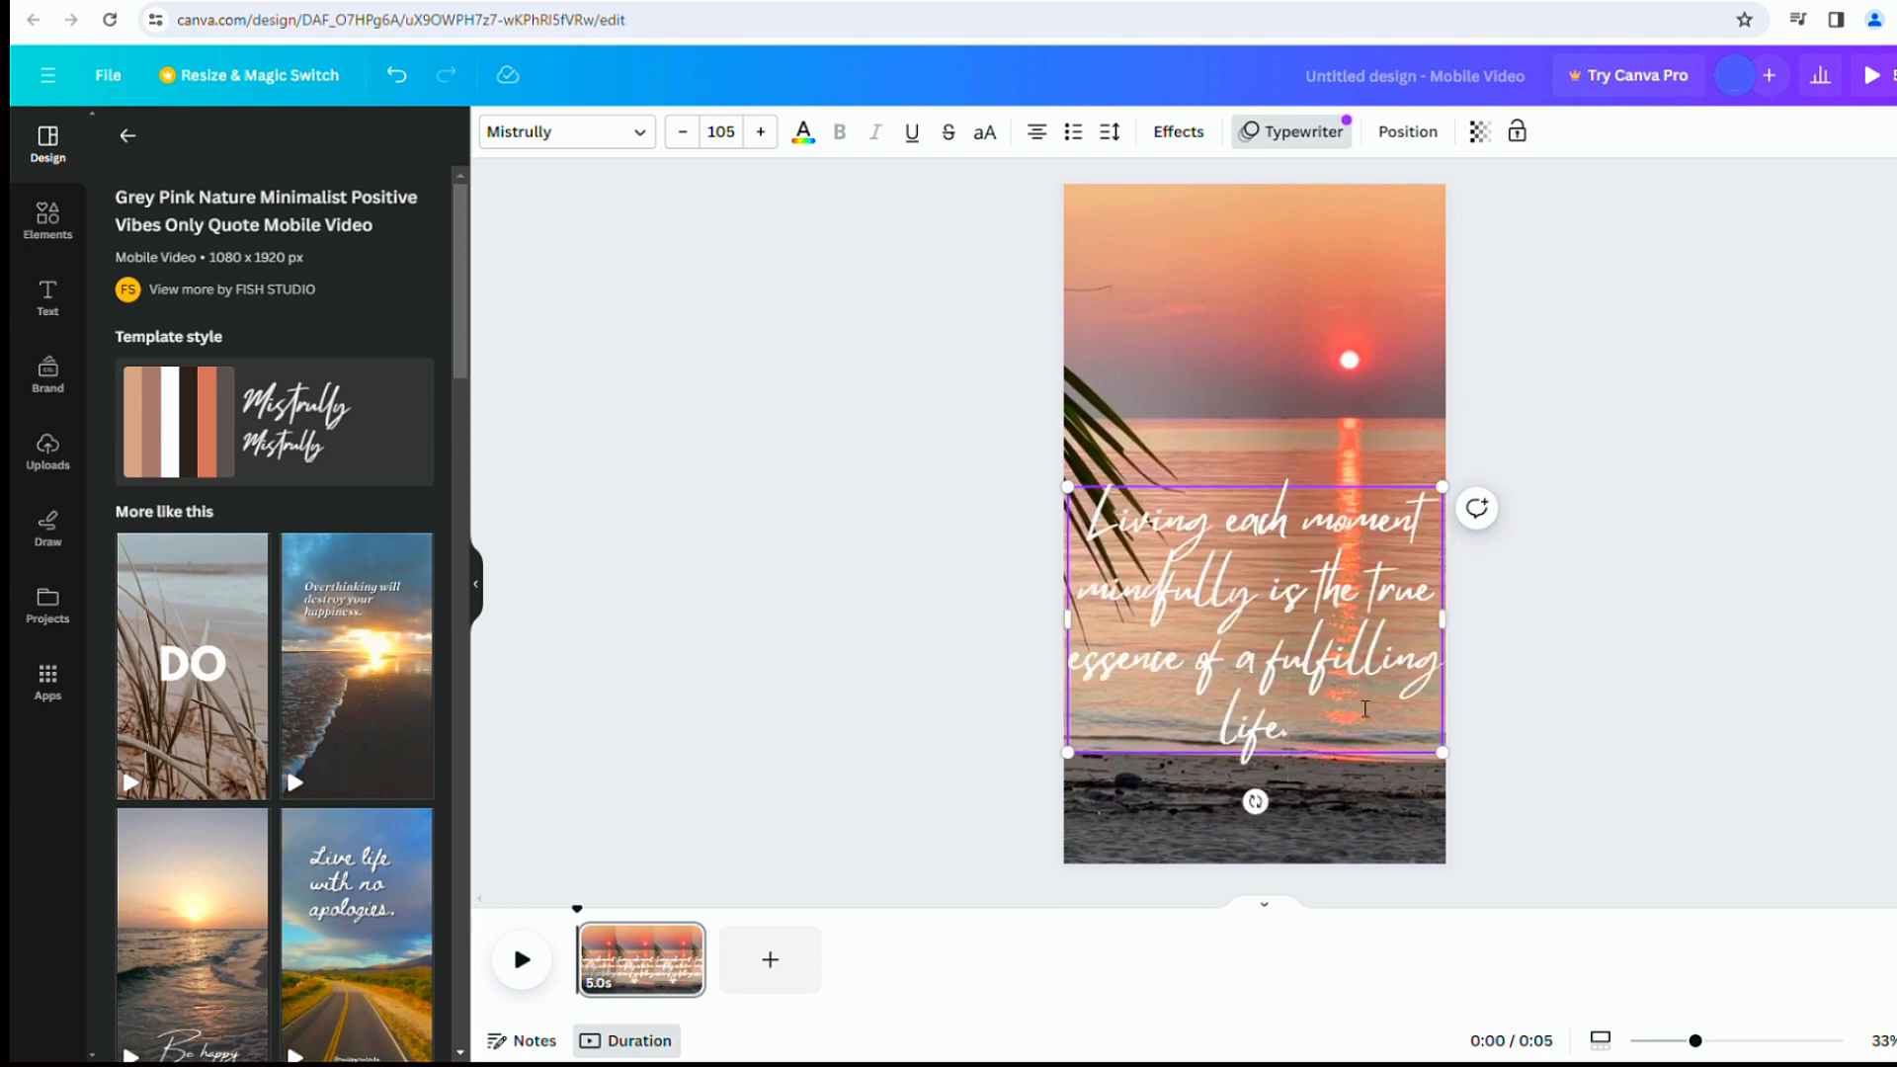
{"action": "left_click", "coordinate": [48, 299]}
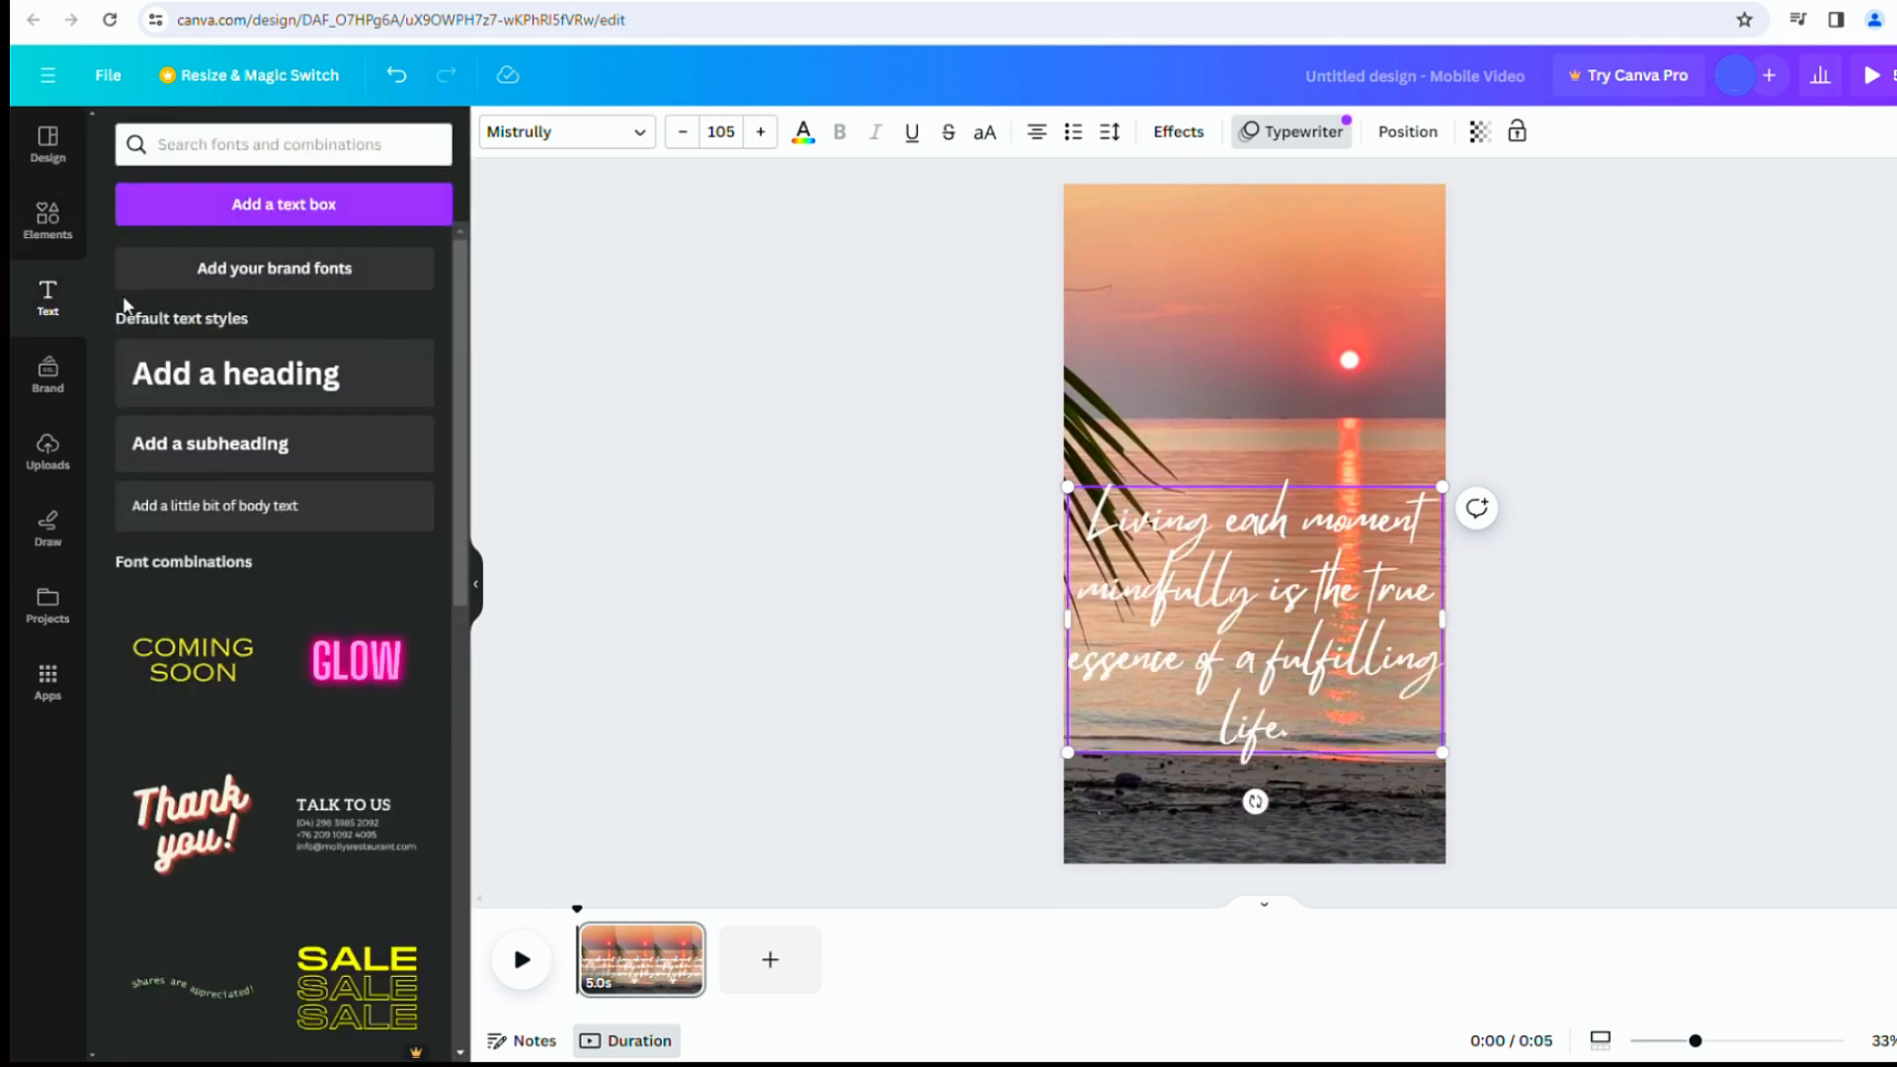
{"action": "left_click", "coordinate": [1176, 130]}
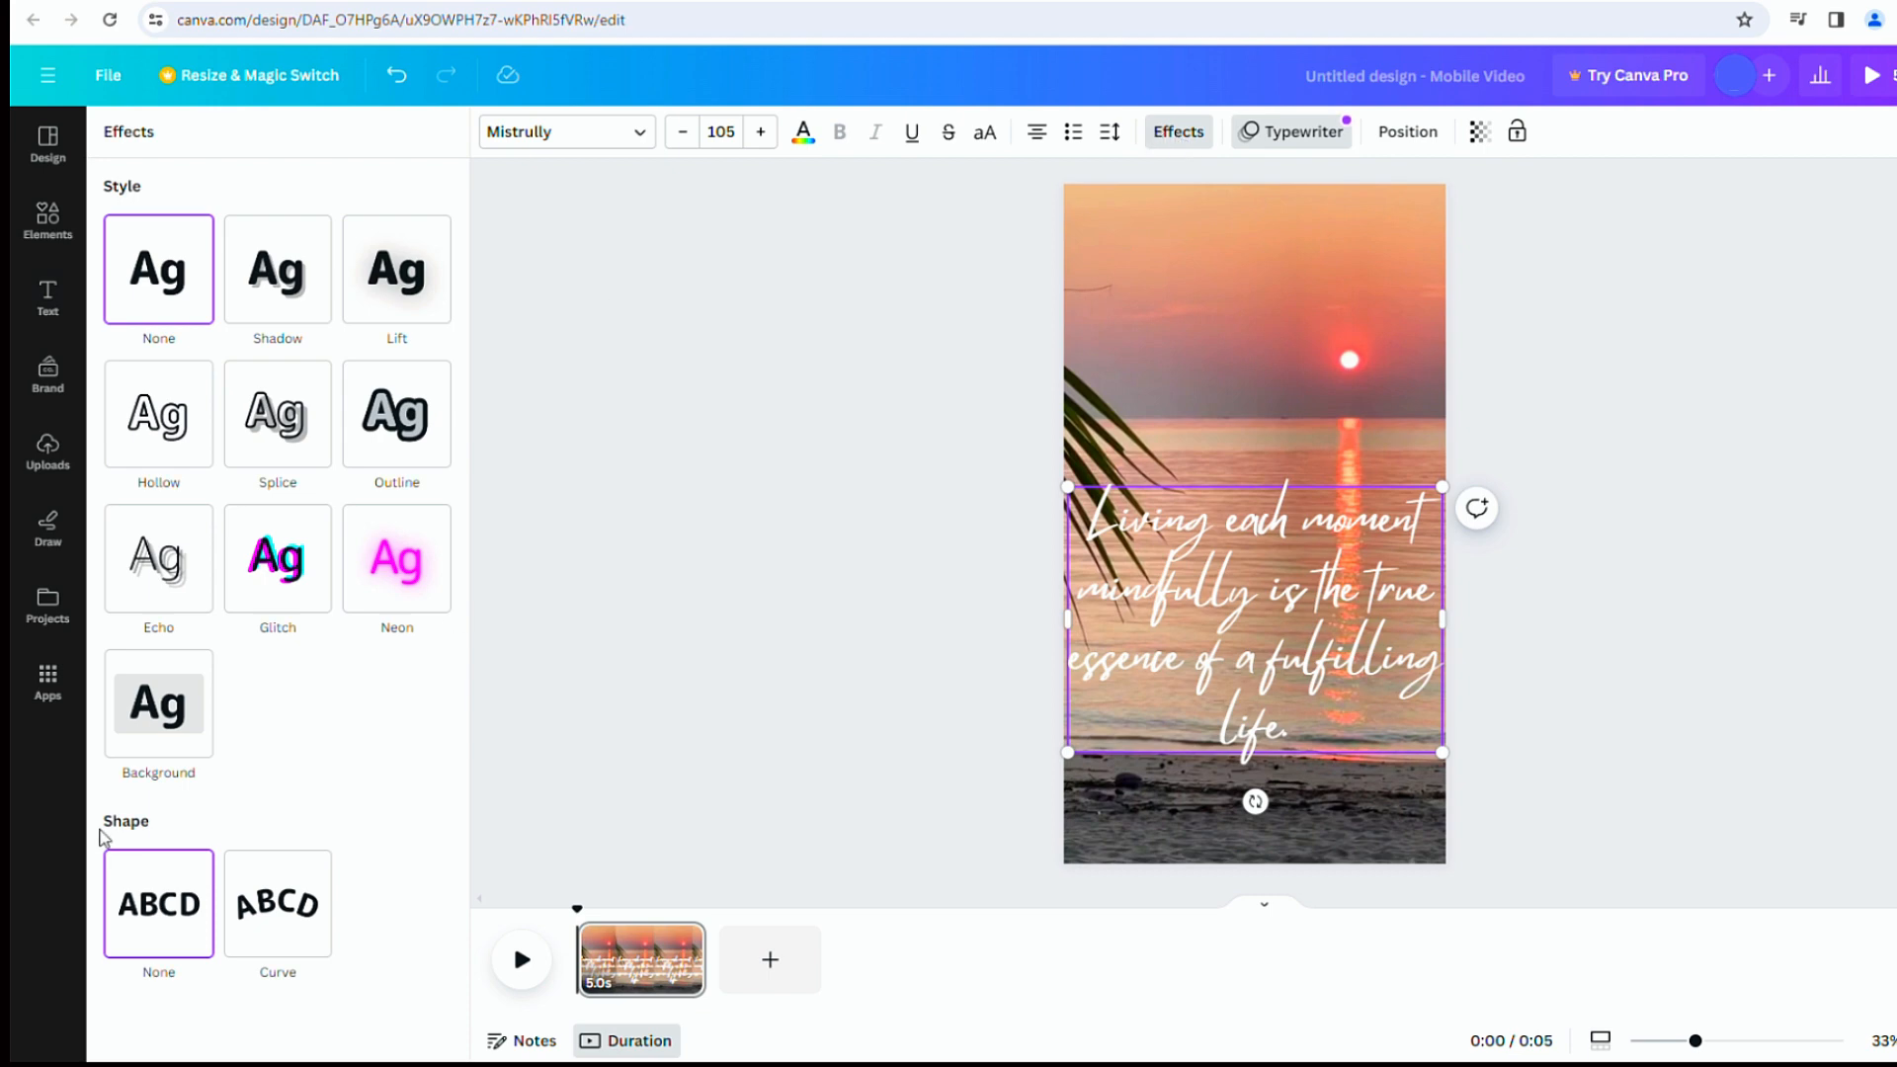
{"action": "left_click", "coordinate": [158, 704]}
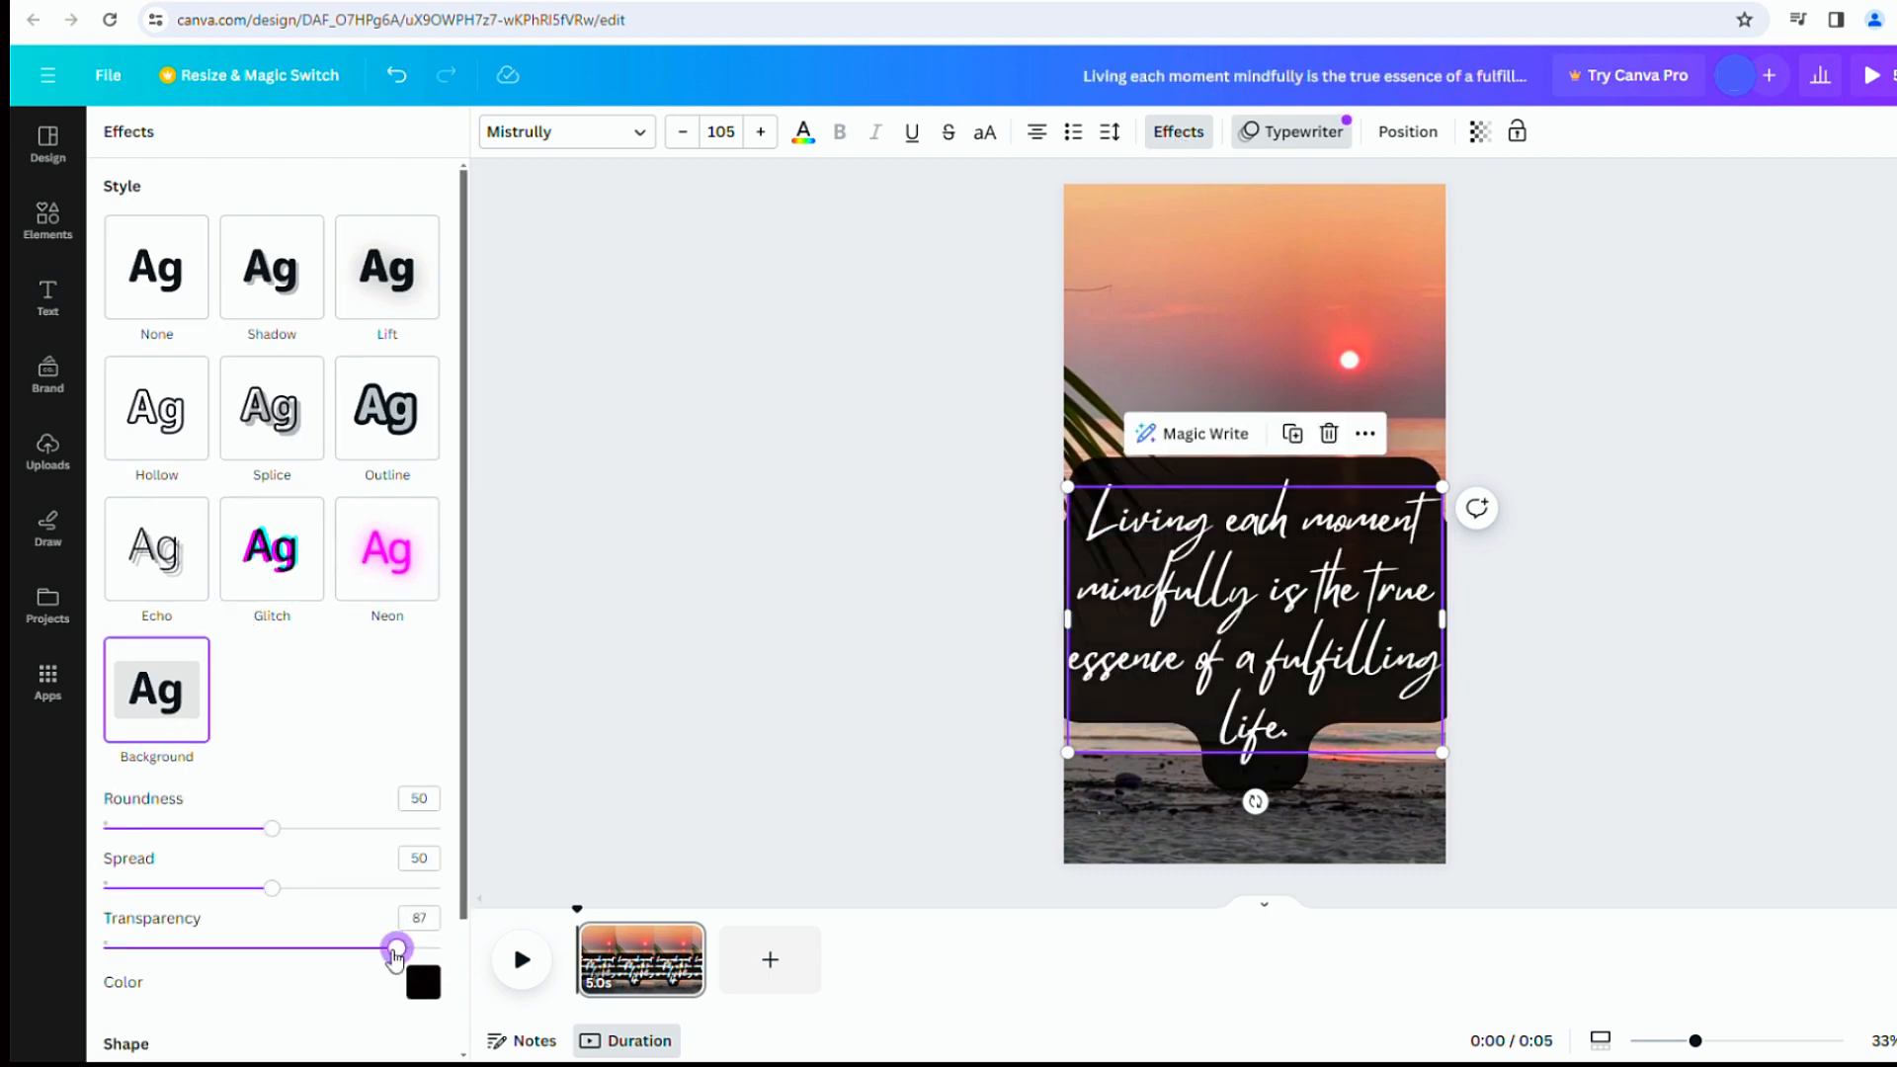
- Set the quote's background box transparency to exactly 50
{"action": "left_click_drag", "start_coordinate": [397, 949], "coordinate": [269, 949]}
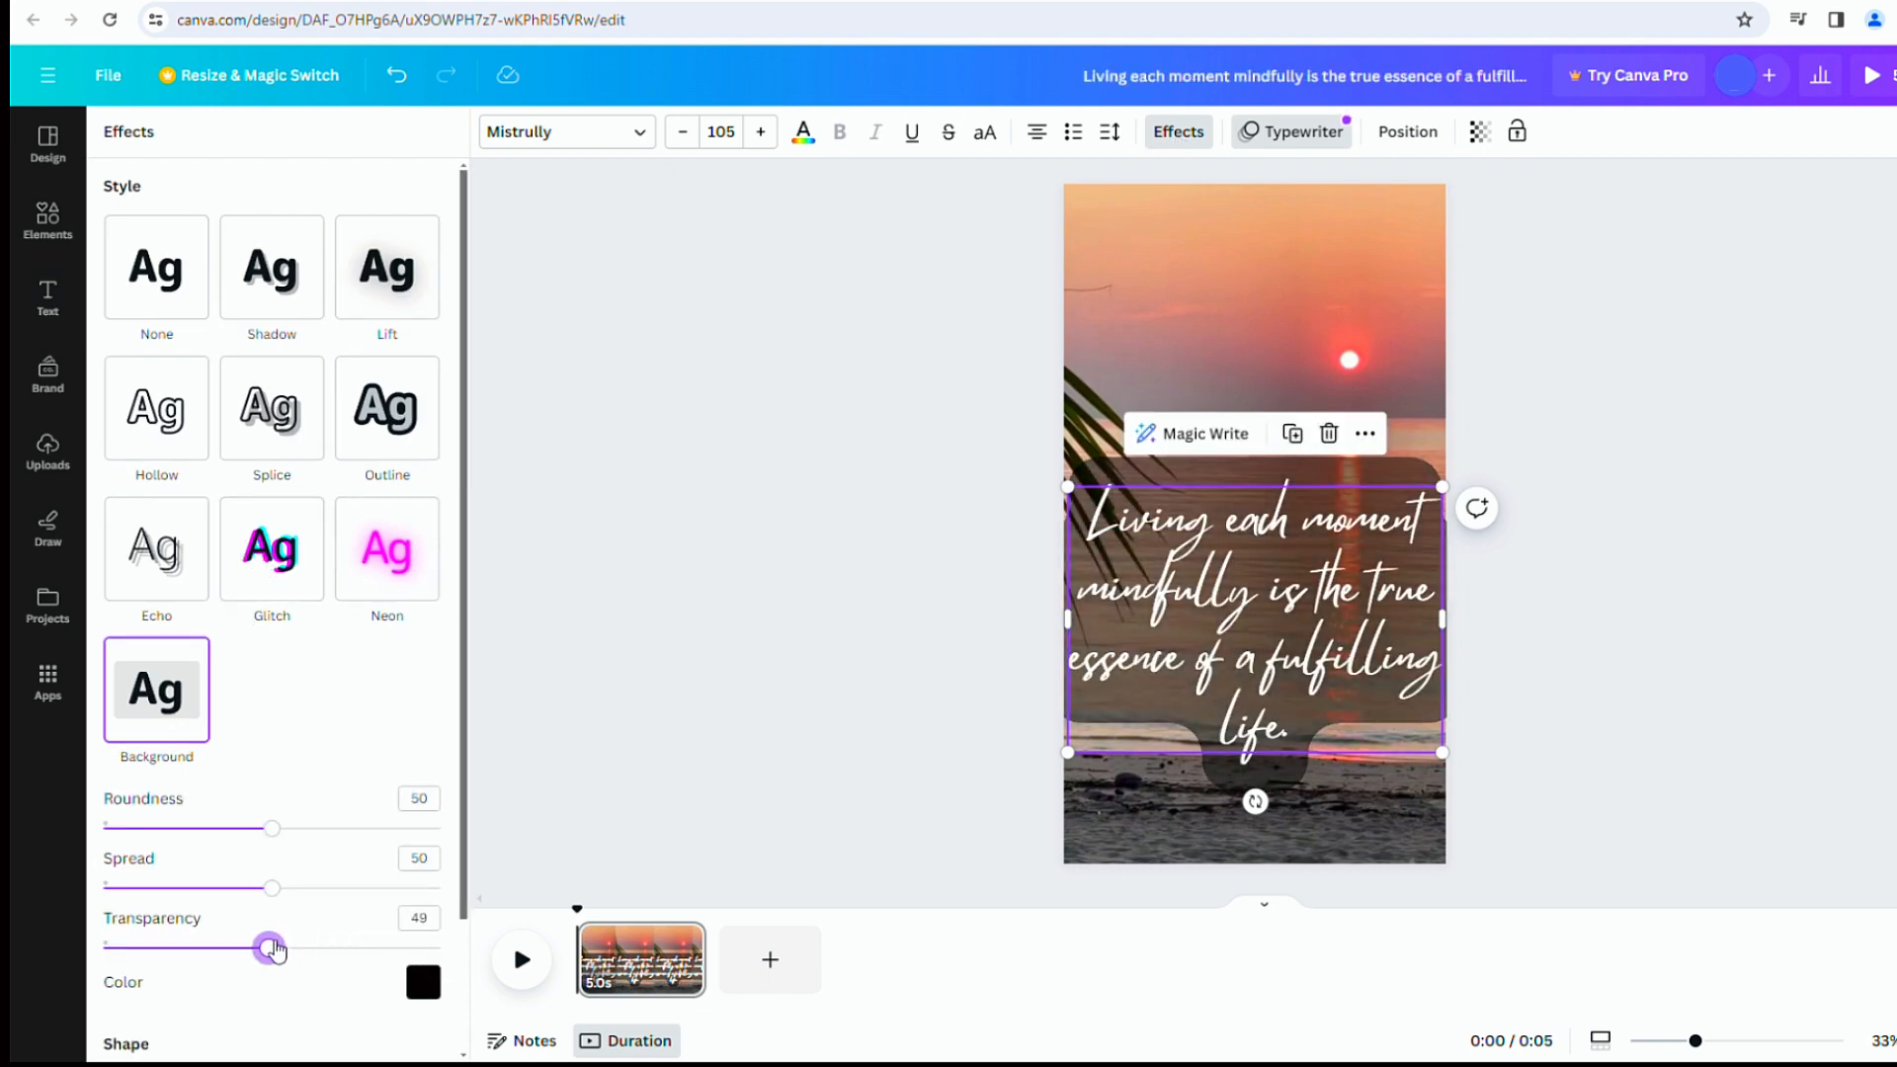
{"action": "left_click_drag", "start_coordinate": [267, 951], "coordinate": [273, 951]}
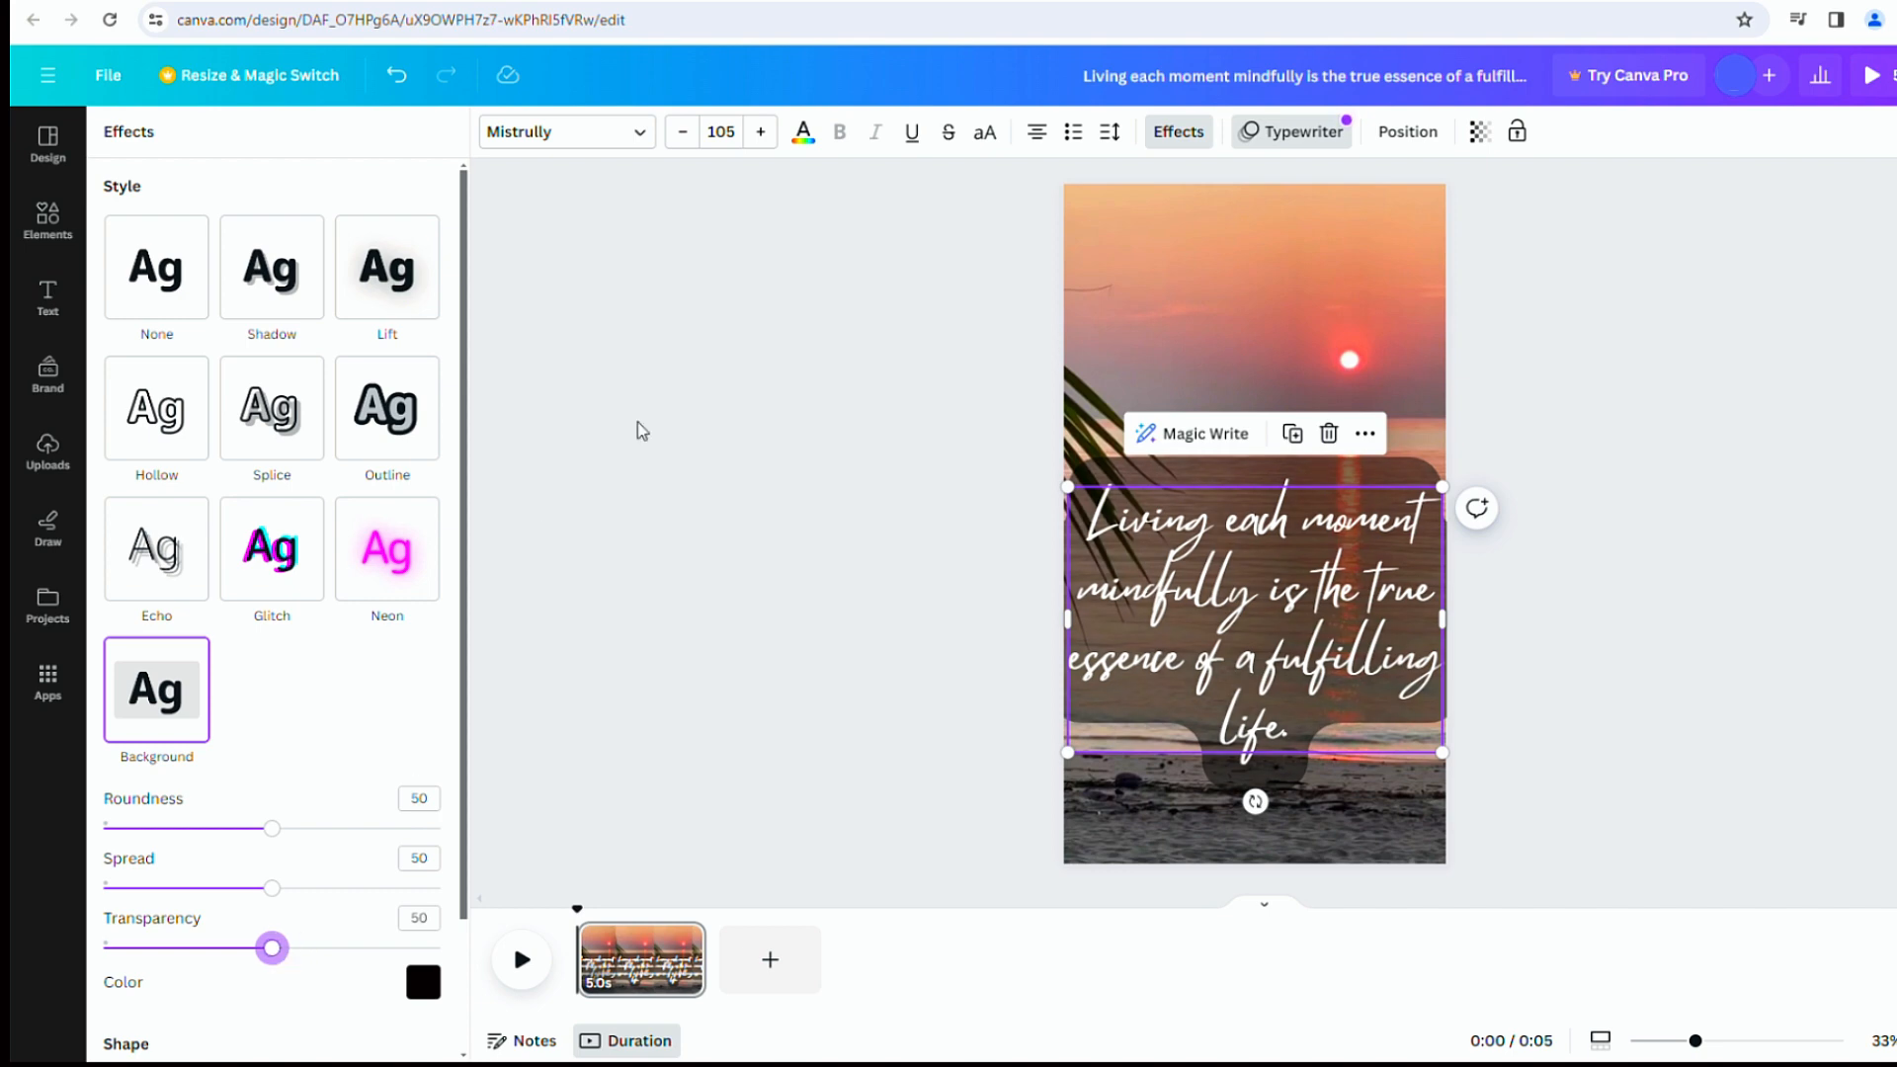
{"action": "left_click", "coordinate": [1405, 130]}
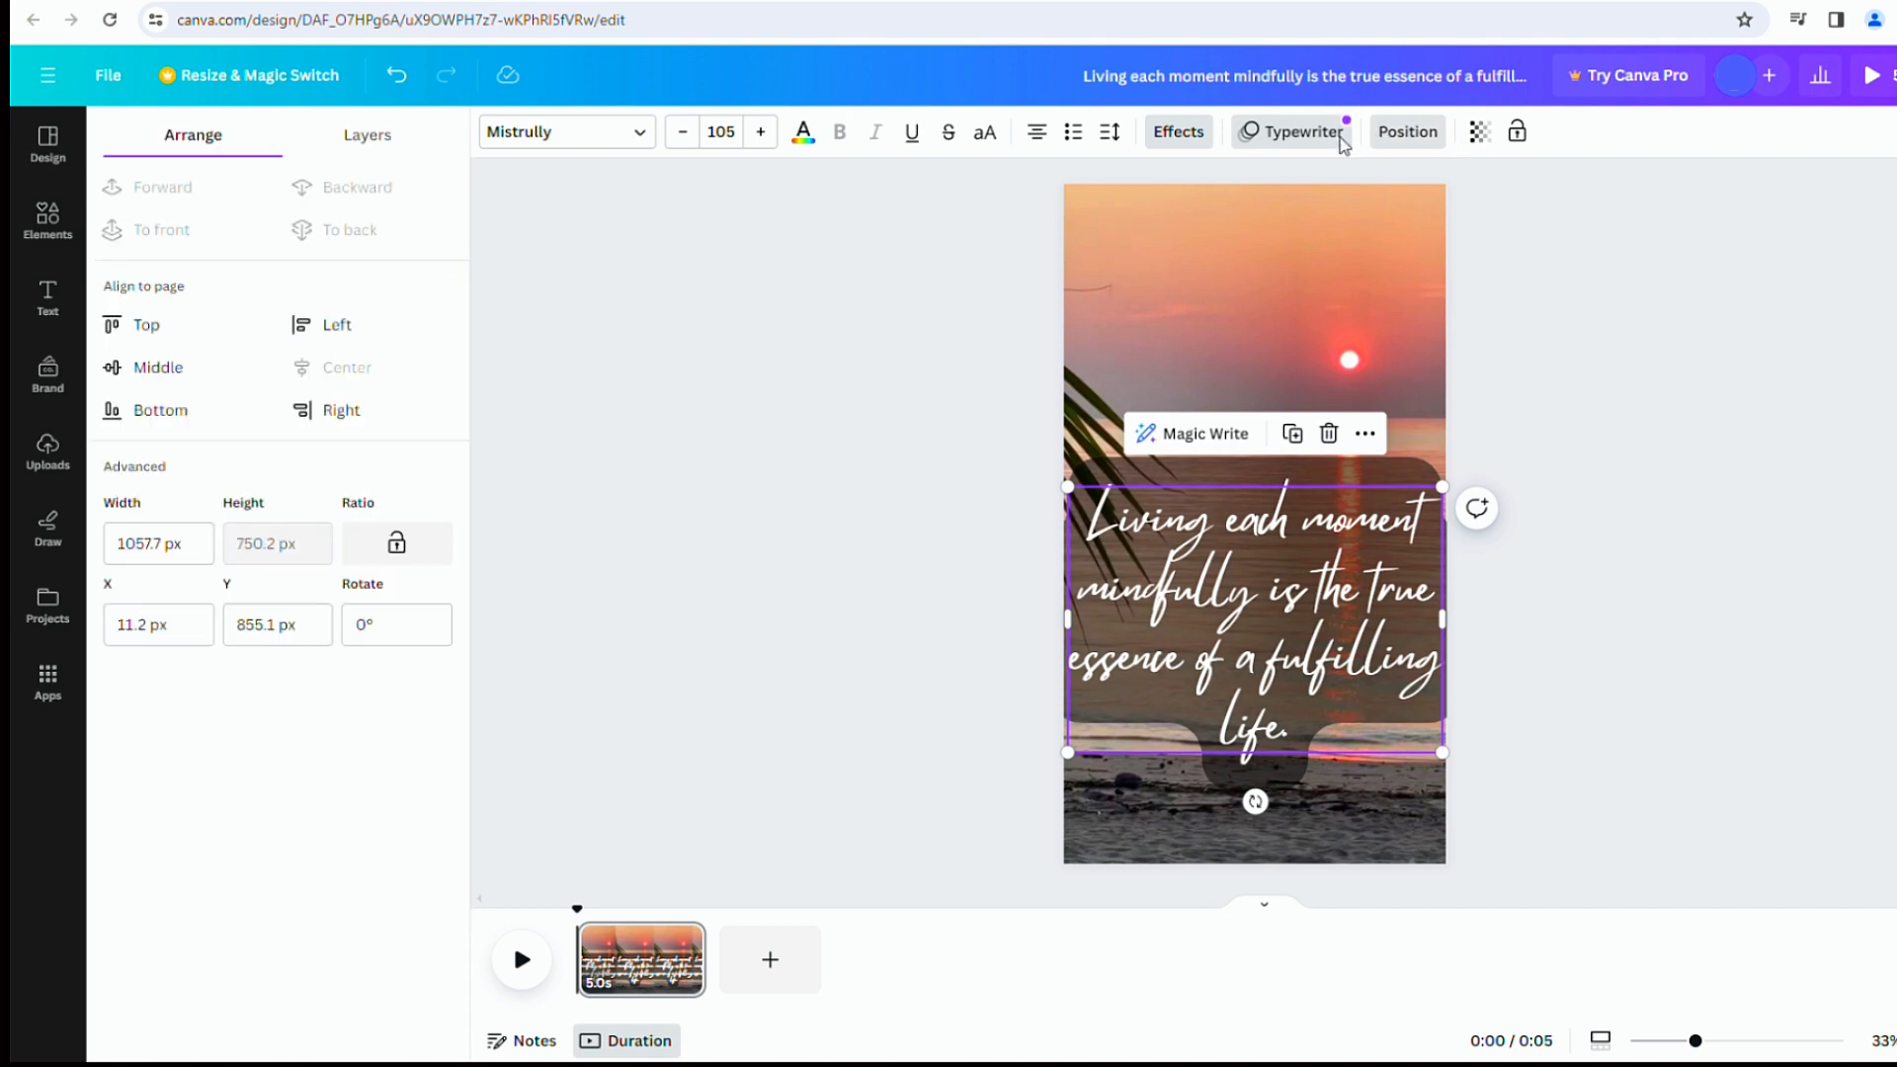
- Select the quote over the sunset video and step its font size down three notches
{"action": "left_click", "coordinate": [1290, 131]}
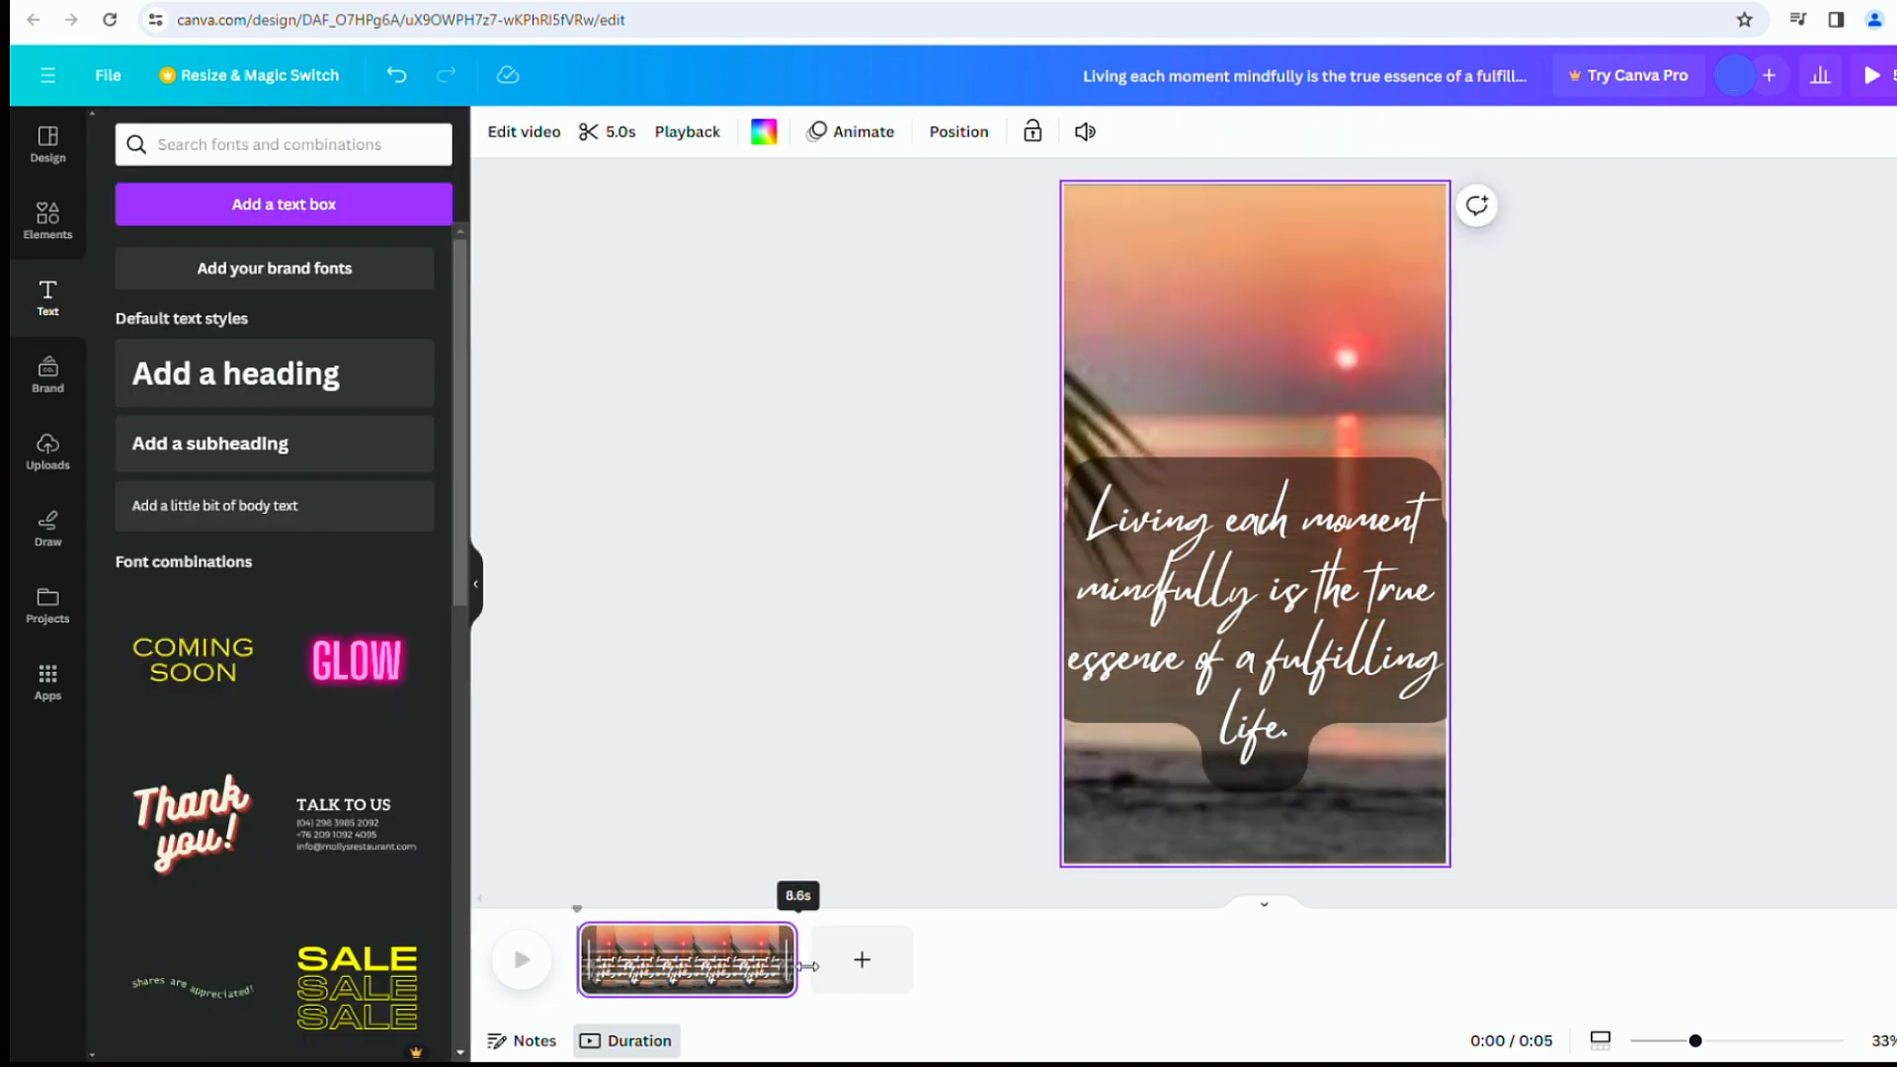
{"action": "left_click", "coordinate": [1255, 593]}
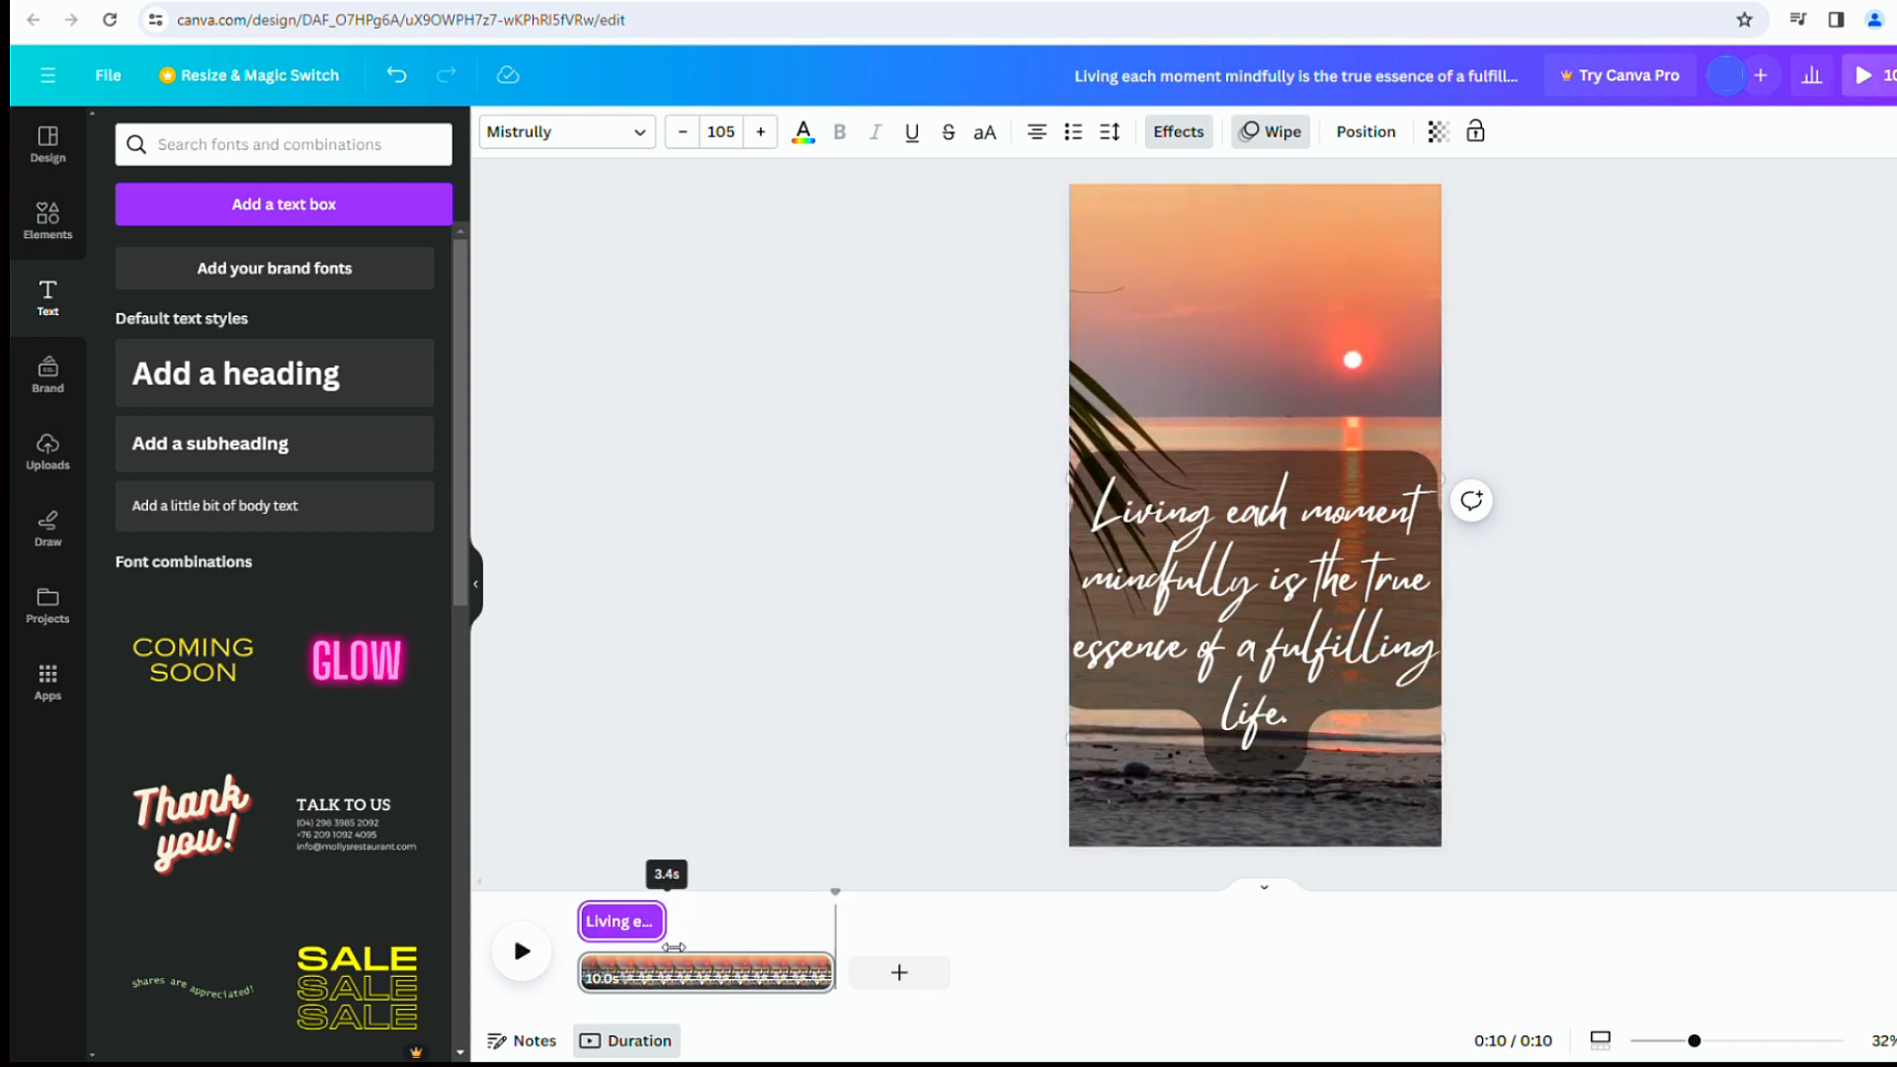
{"action": "left_click", "coordinate": [681, 133]}
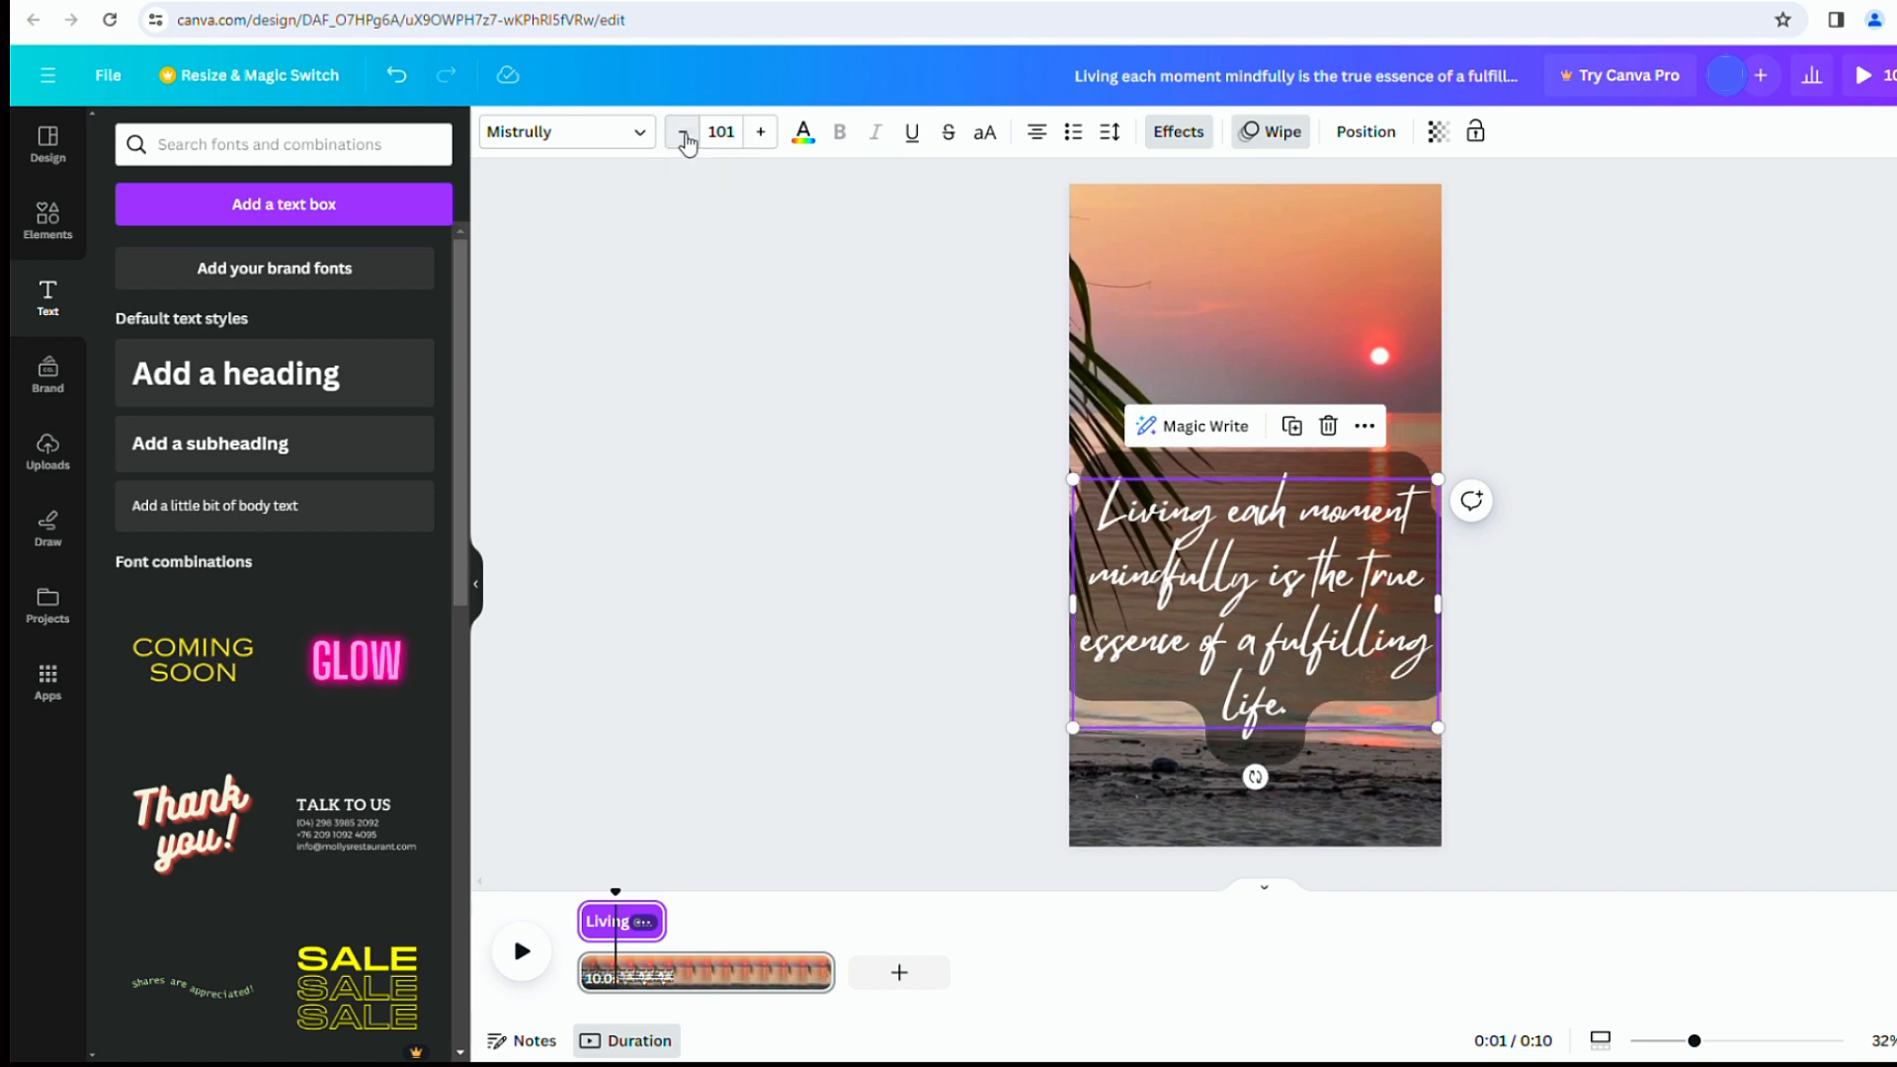
{"action": "left_click", "coordinate": [682, 131]}
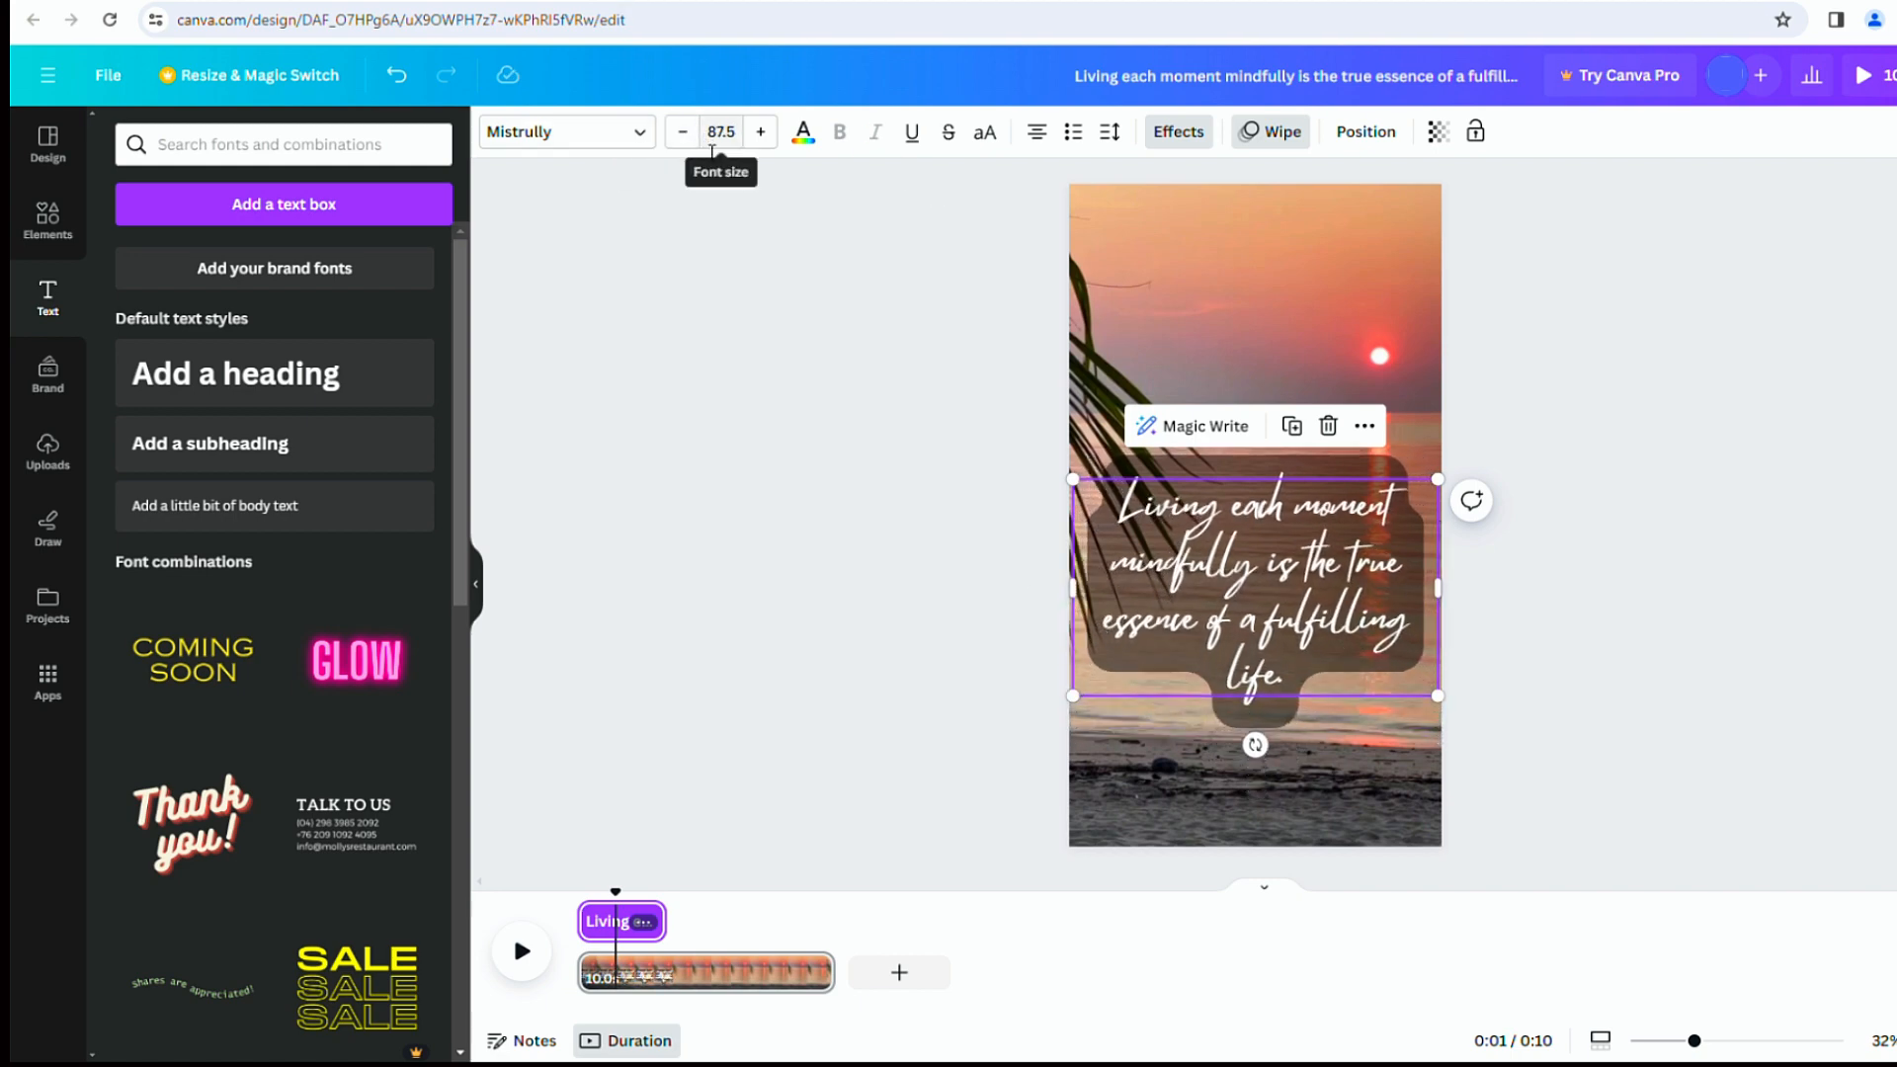
{"action": "left_click", "coordinate": [682, 130]}
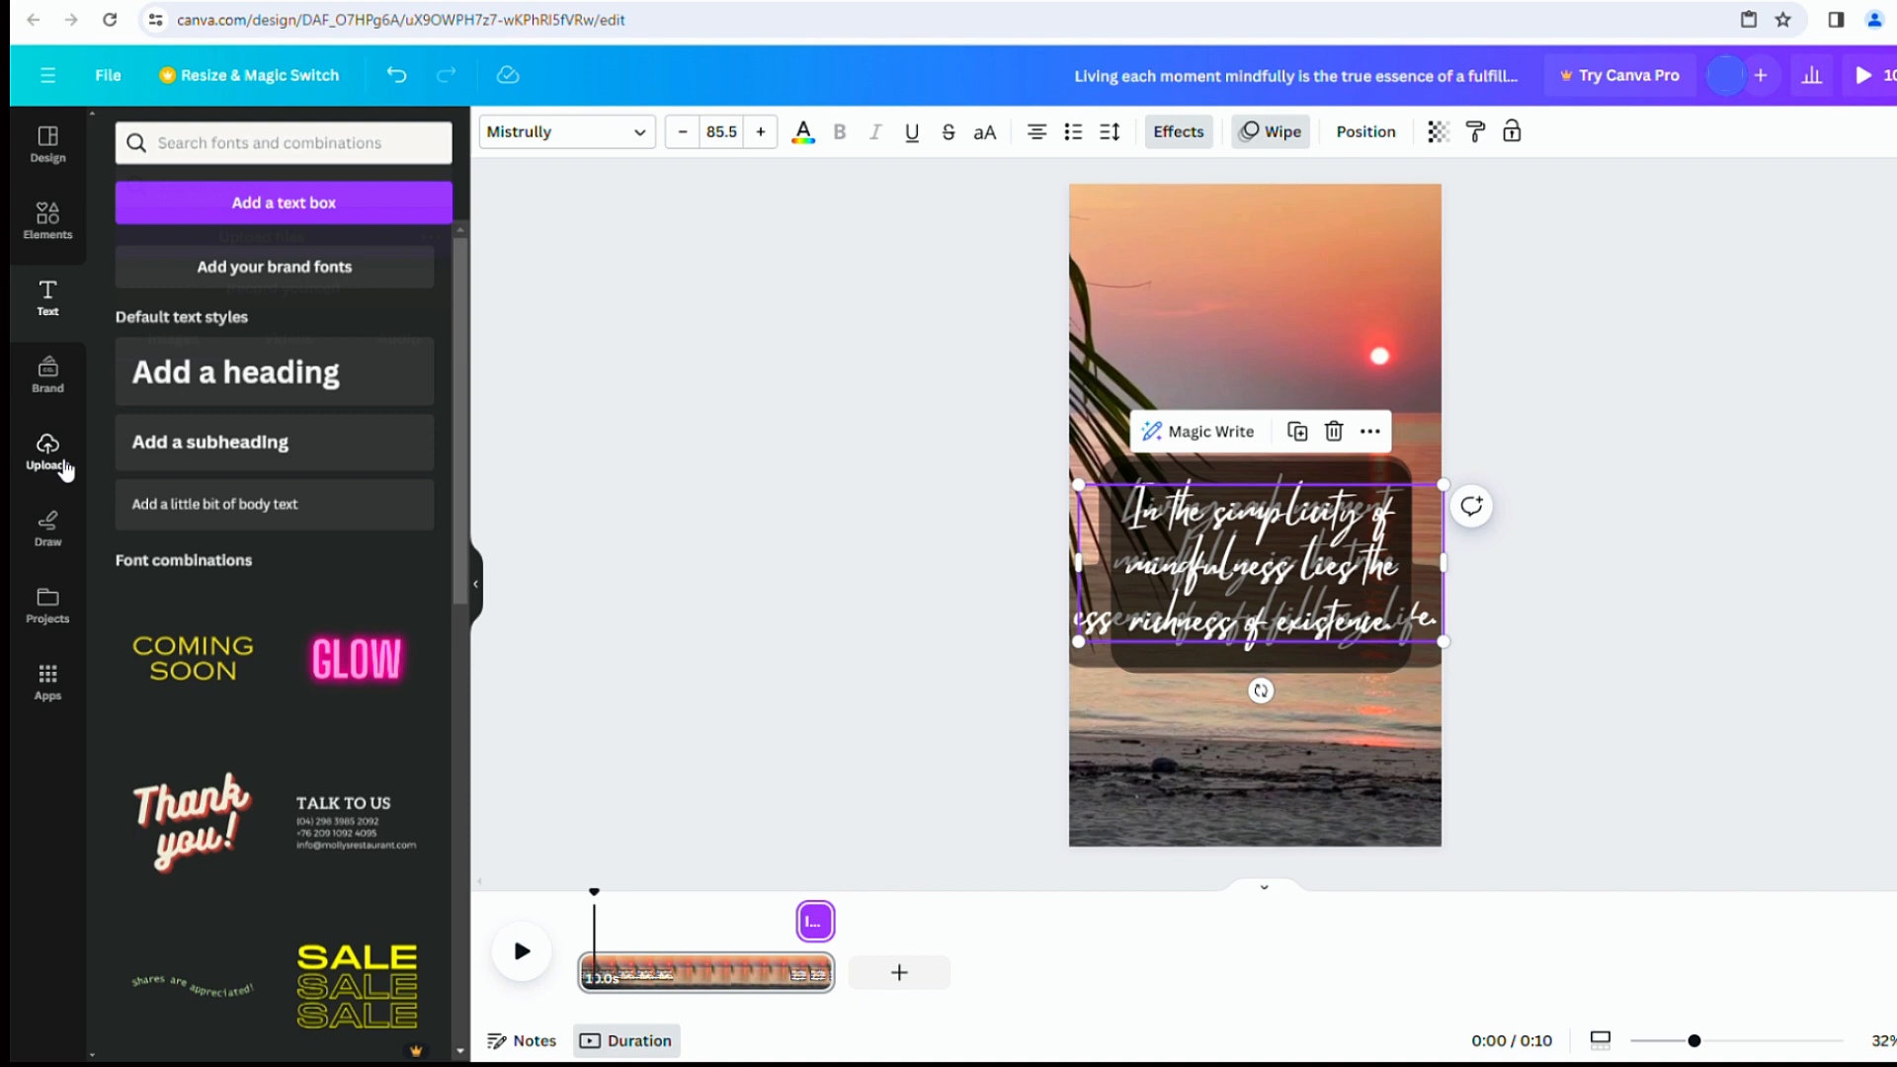
- Add the uploaded 'Snowy Peaks pt I' track with 1.1-second fade-in and fade-out
{"action": "left_click", "coordinate": [47, 455]}
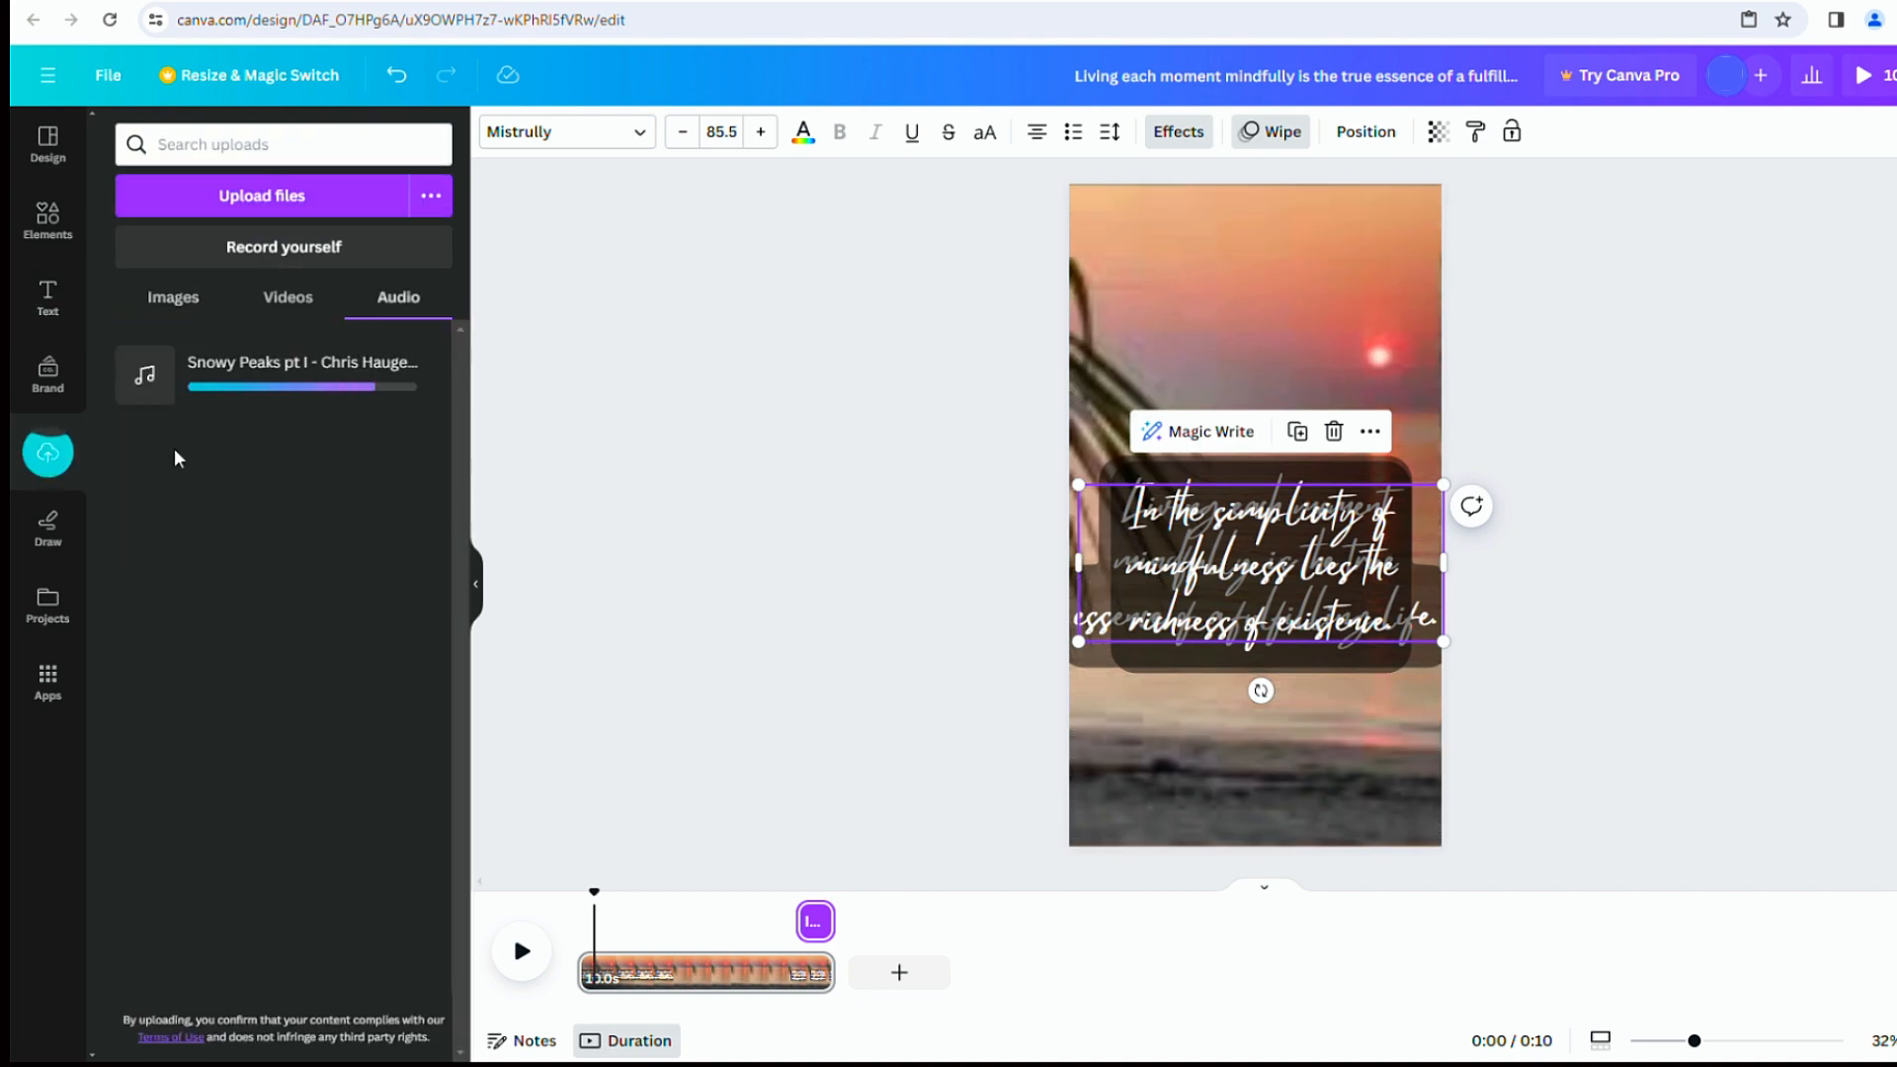
{"action": "mouse_move", "coordinate": [151, 425]}
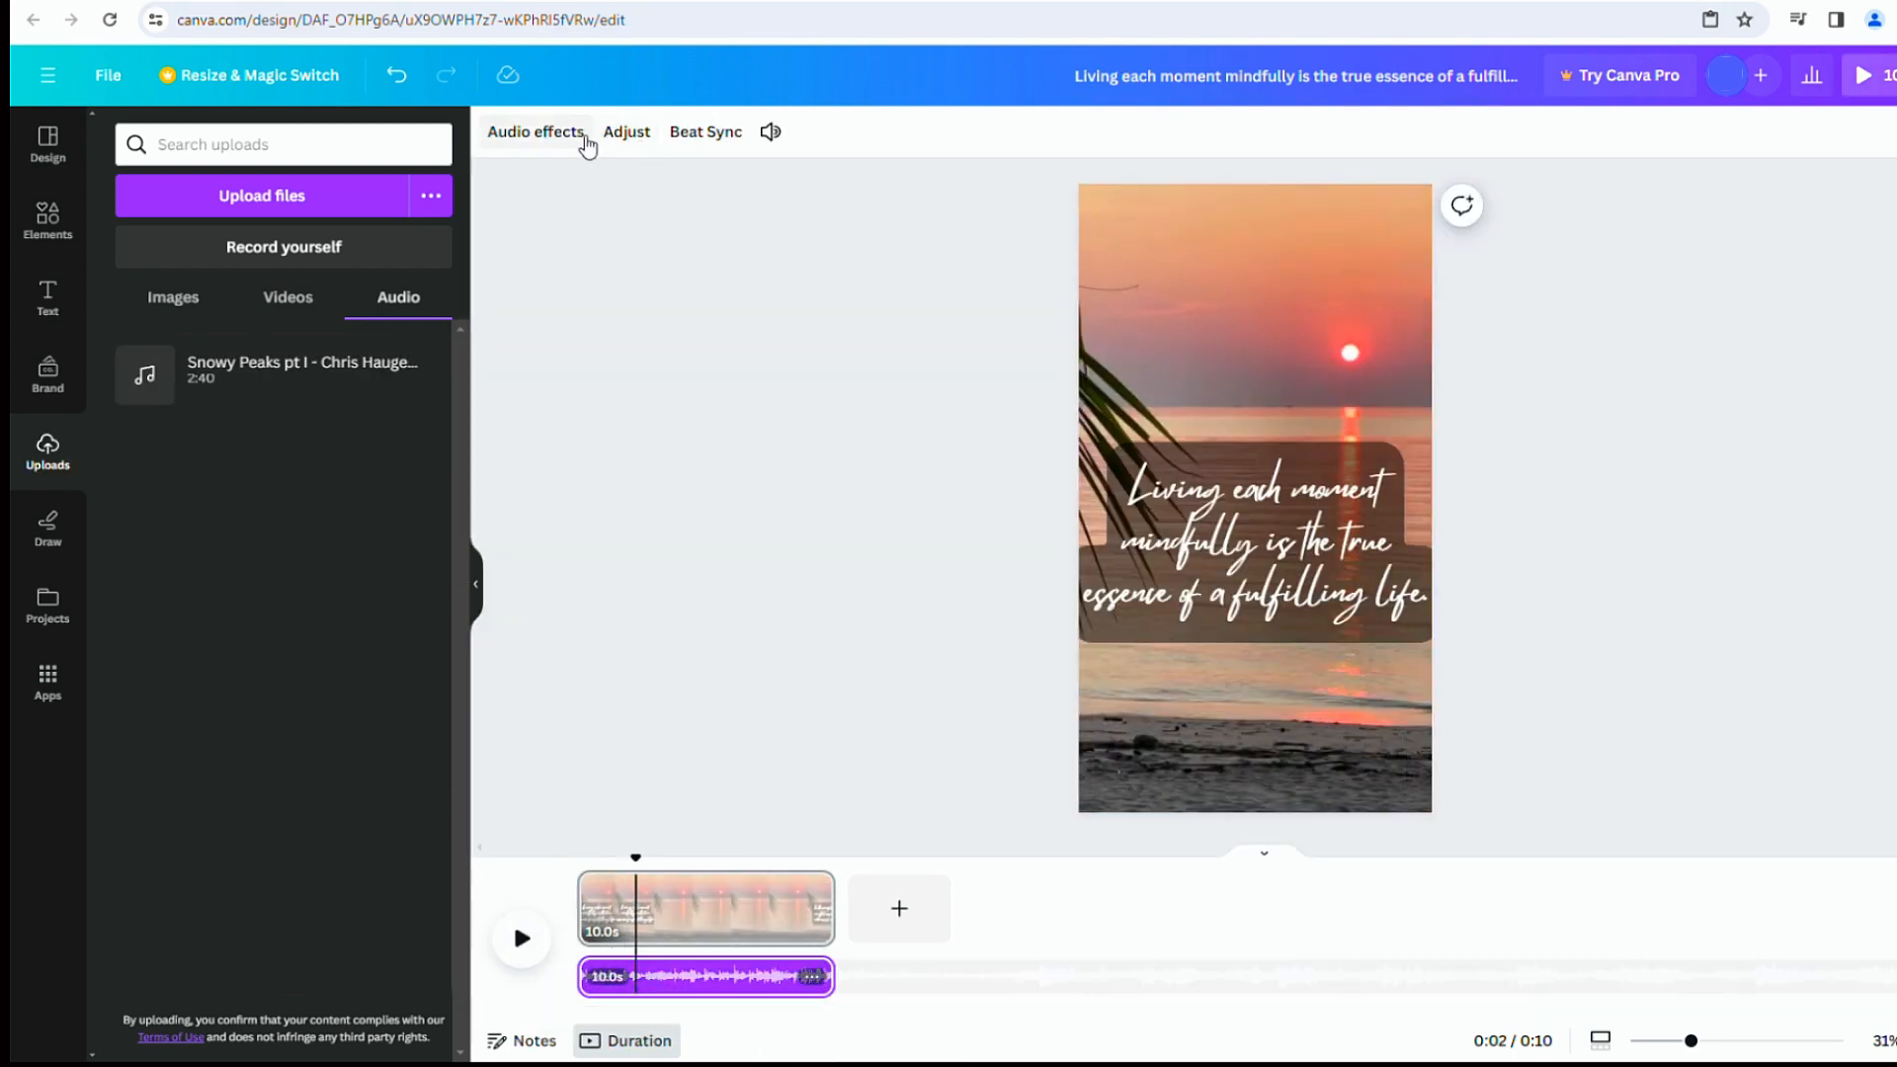
{"action": "left_click", "coordinate": [535, 132]}
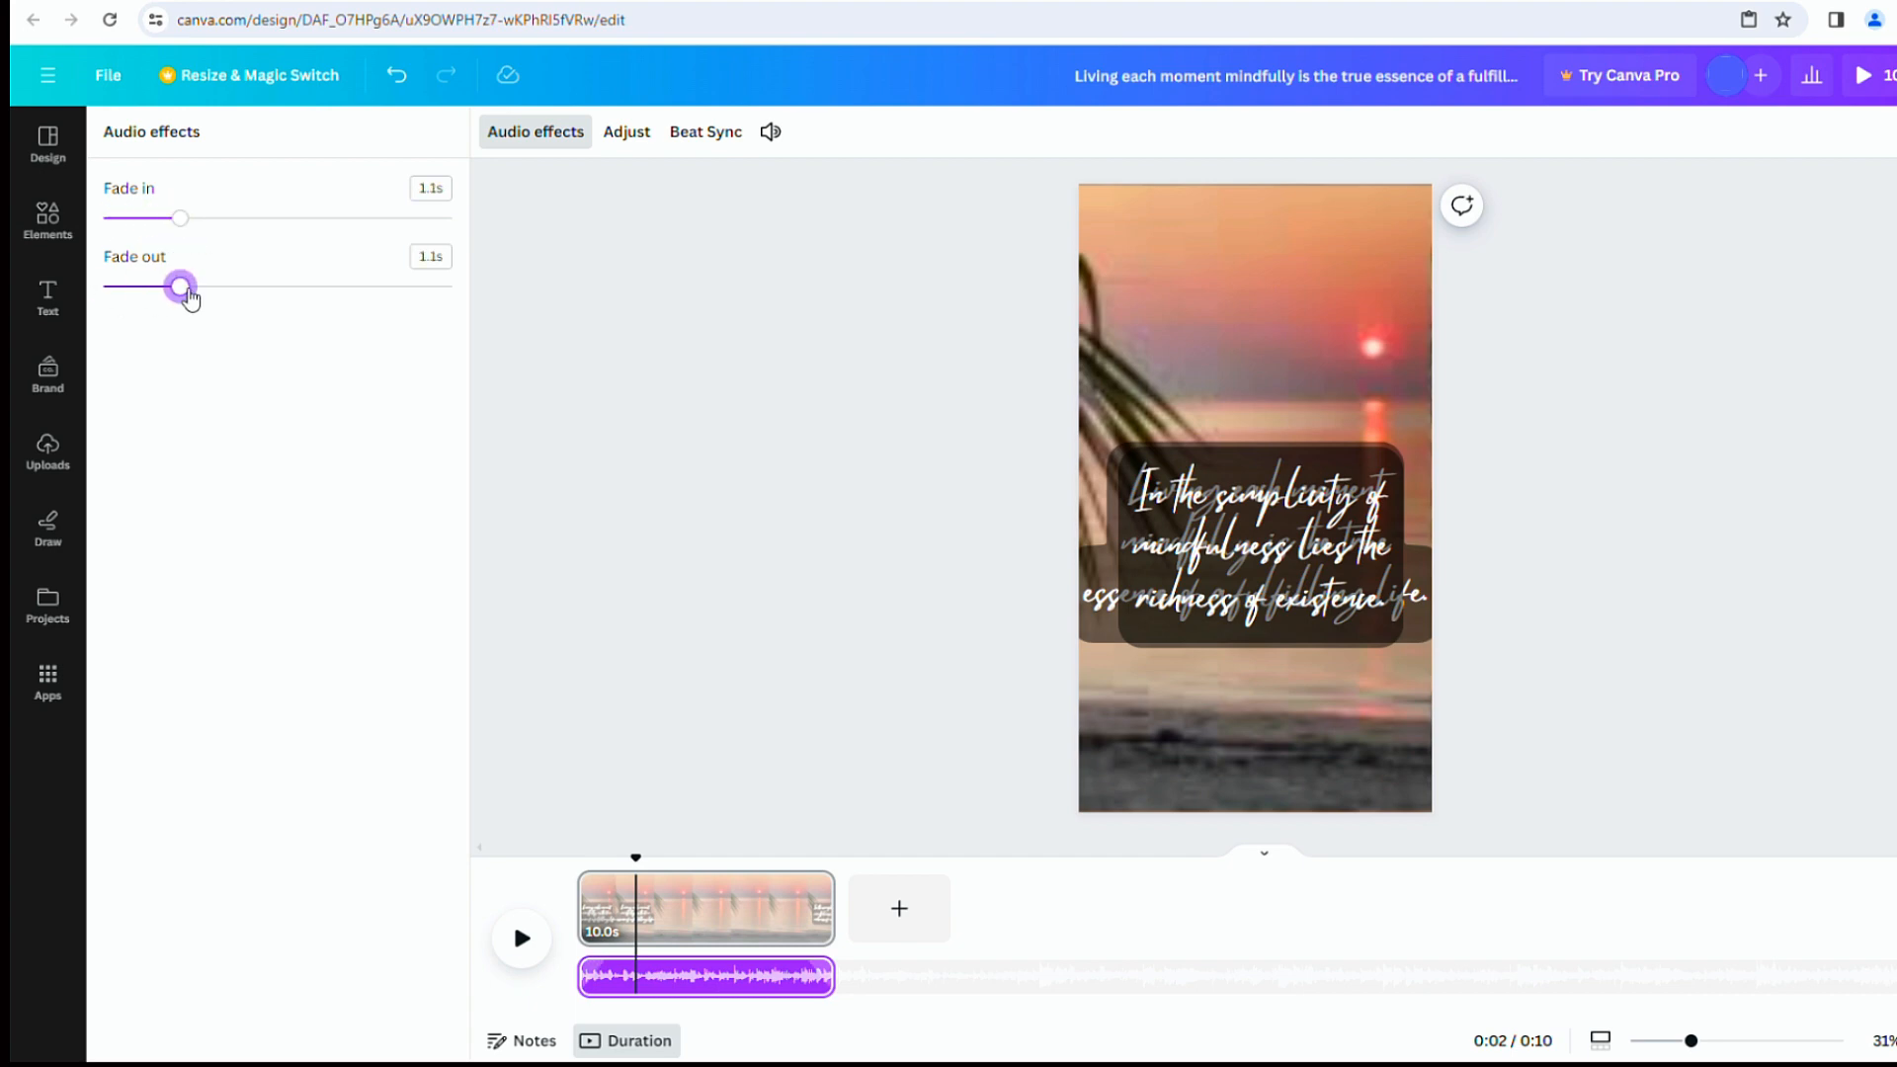
{"action": "left_click", "coordinate": [1887, 75]}
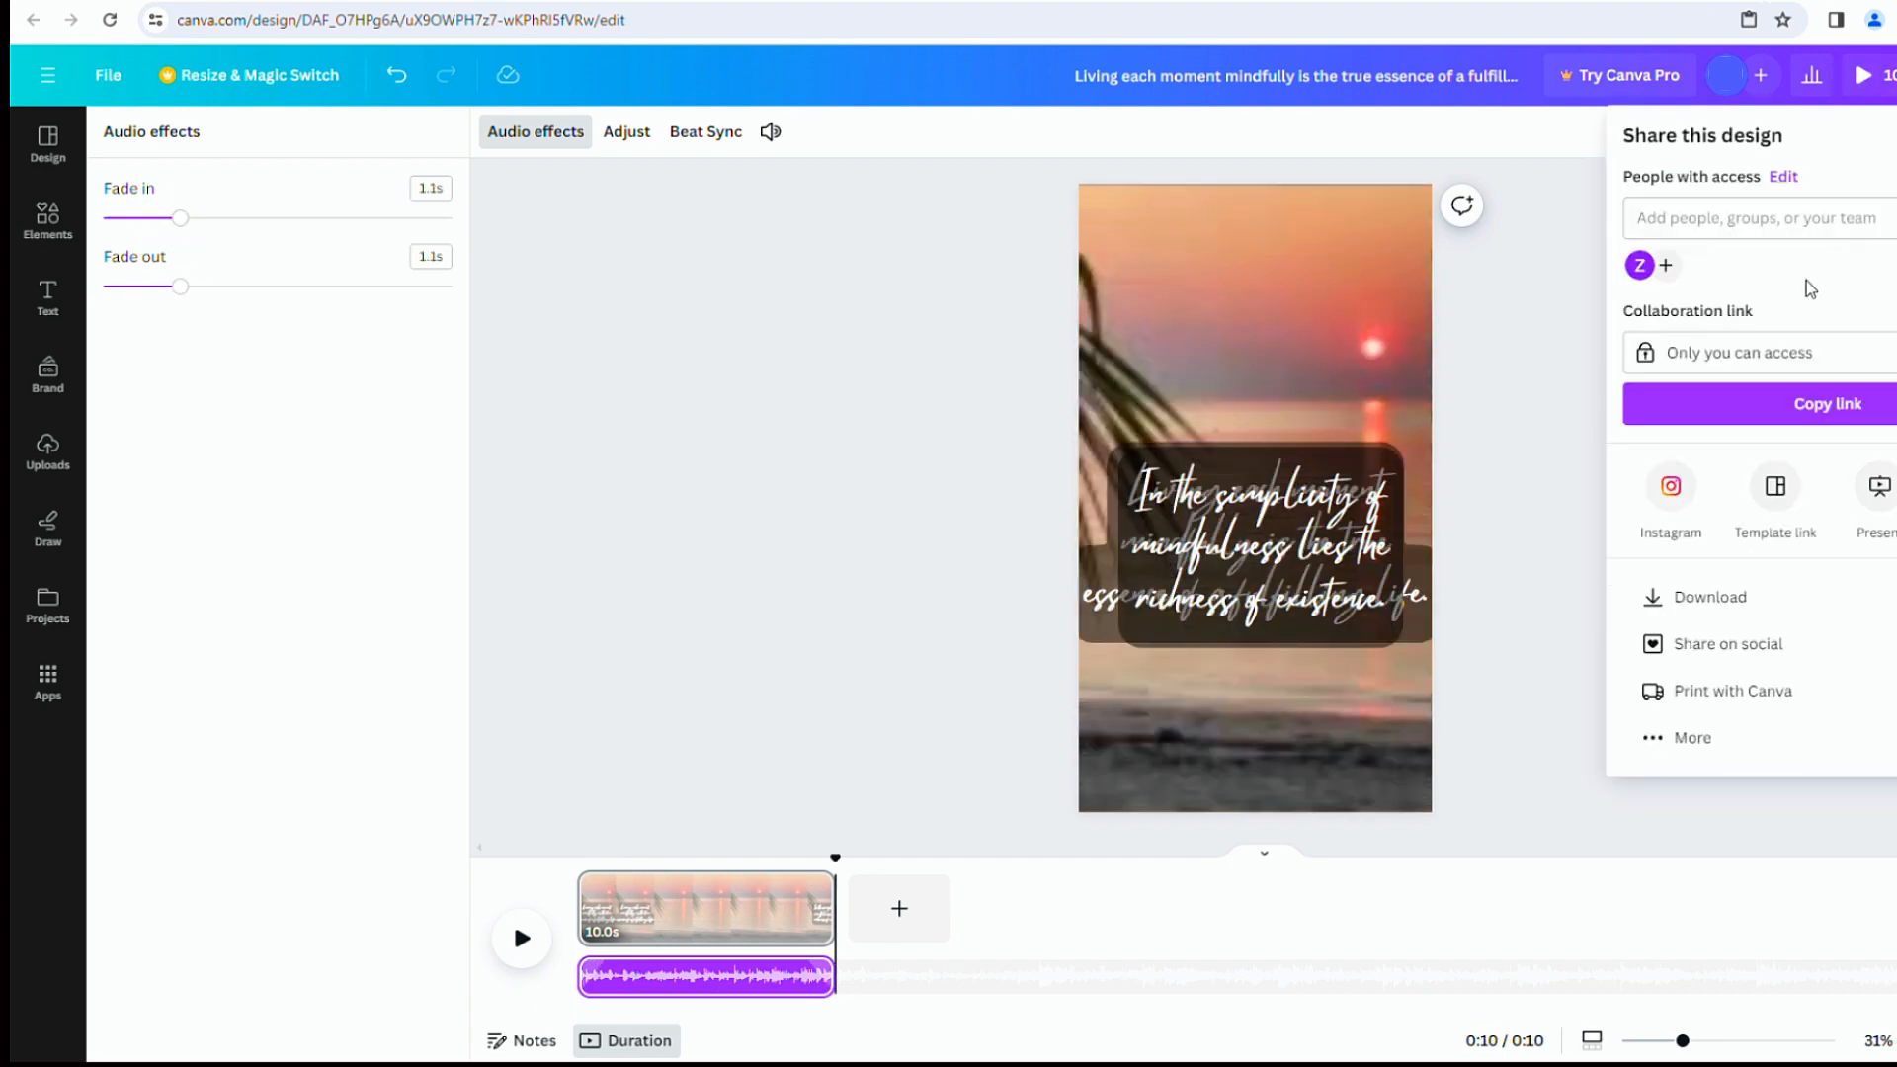
- Download the video as a 1080p MP4 from Share > Download
{"action": "left_click", "coordinate": [1707, 596]}
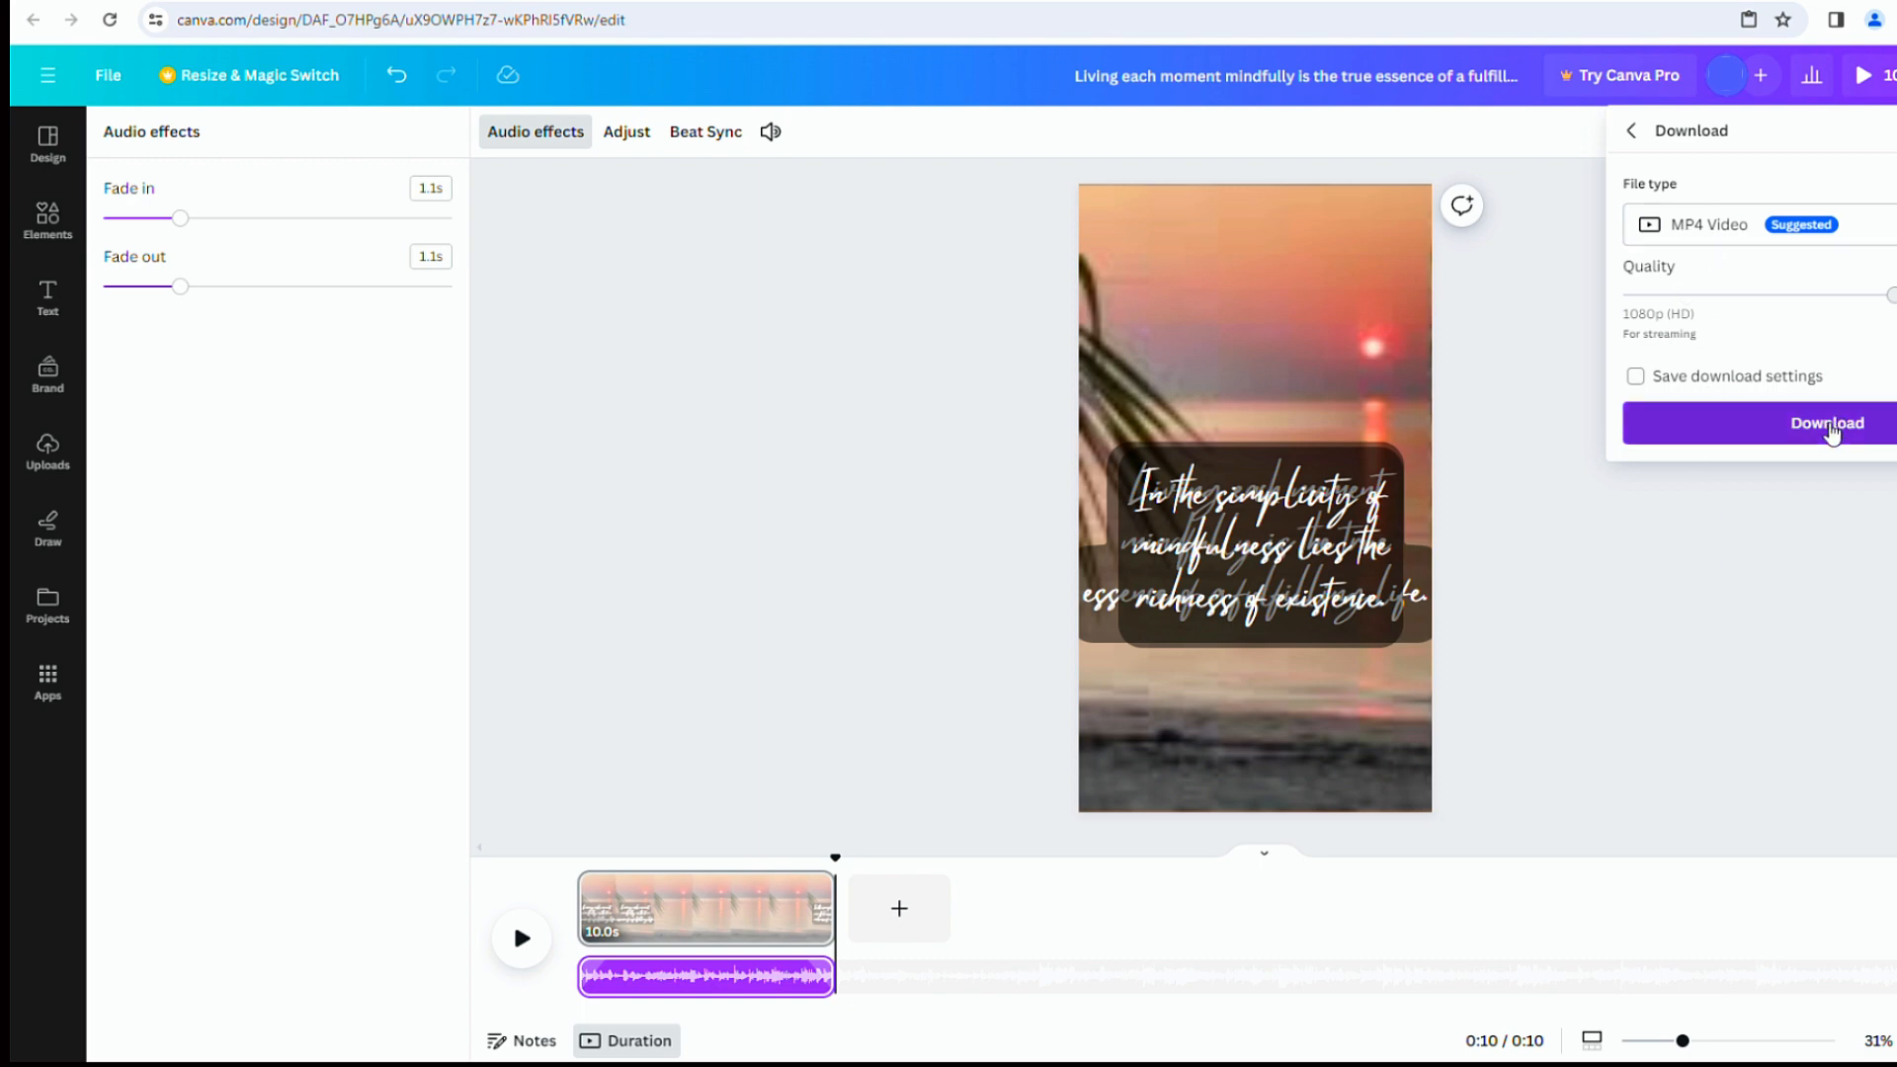
{"action": "left_click", "coordinate": [1826, 423]}
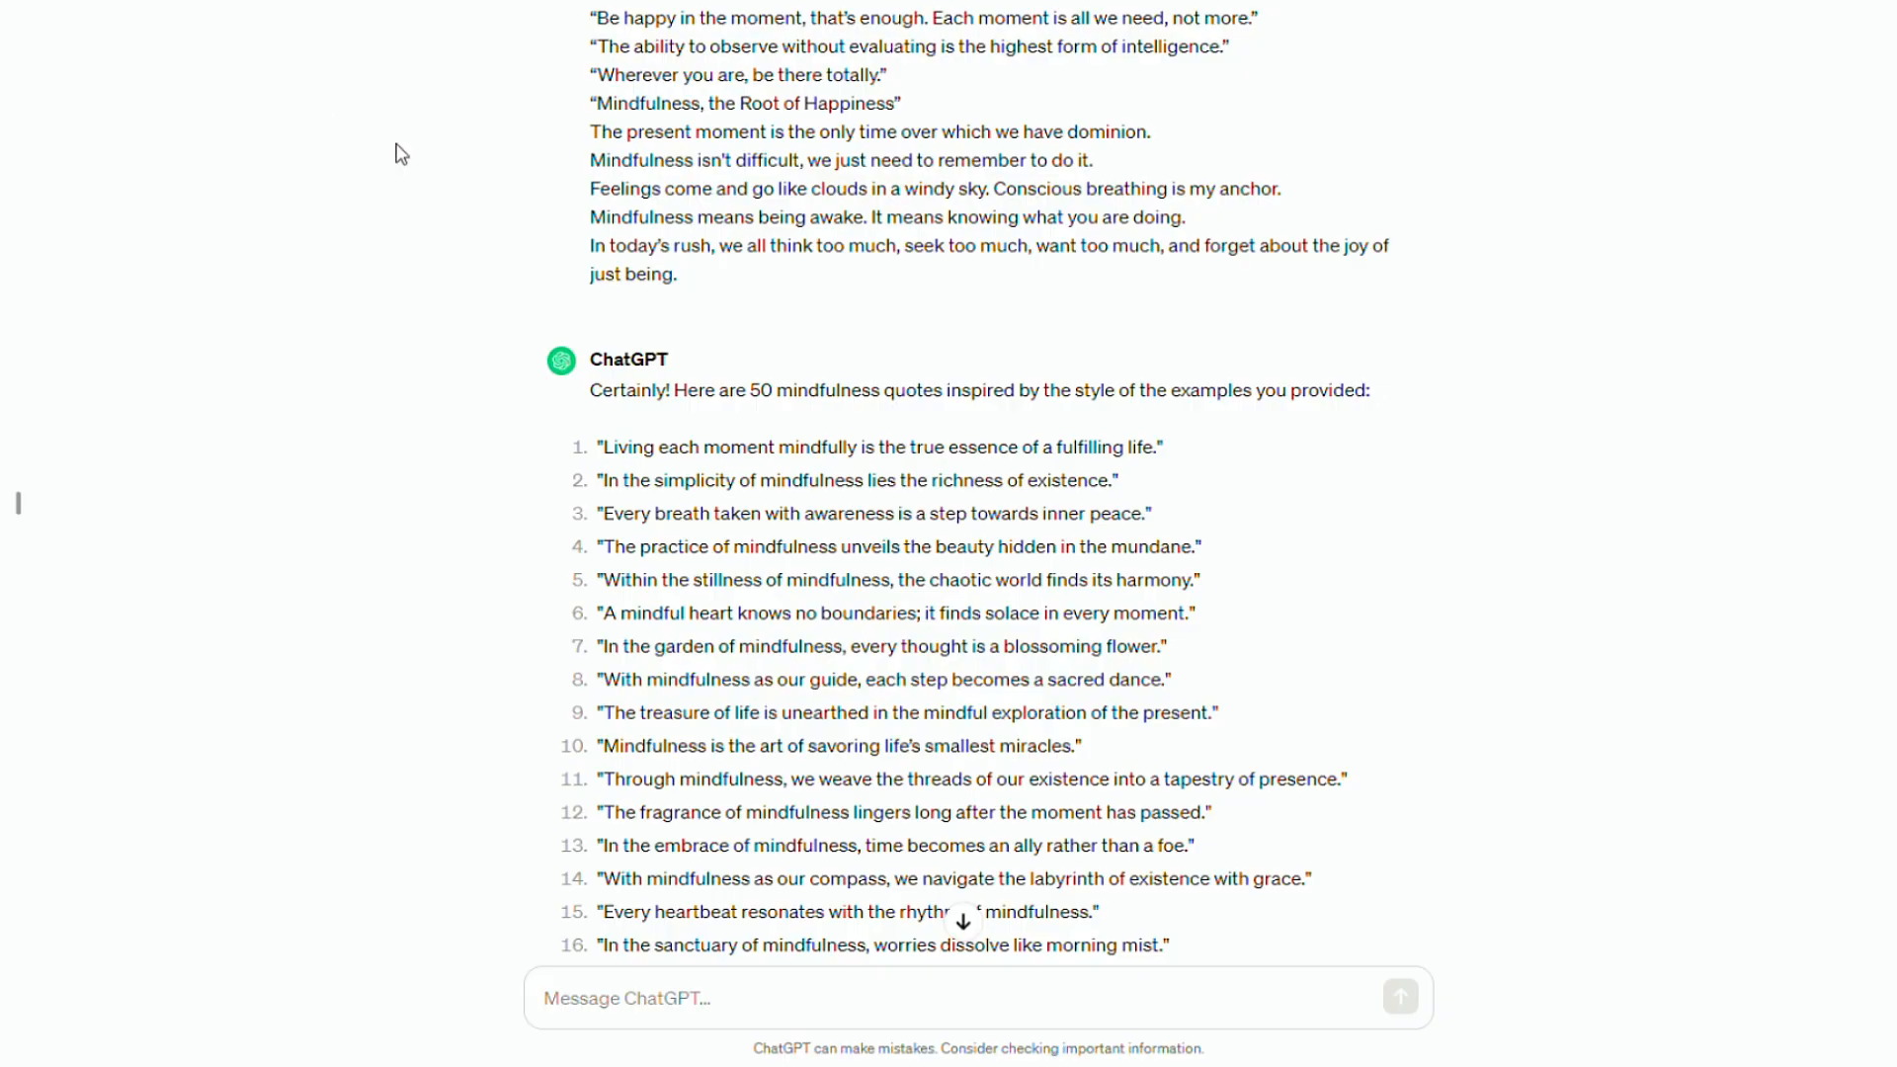
{"action": "left_click_drag", "start_coordinate": [599, 446], "coordinate": [1156, 447]}
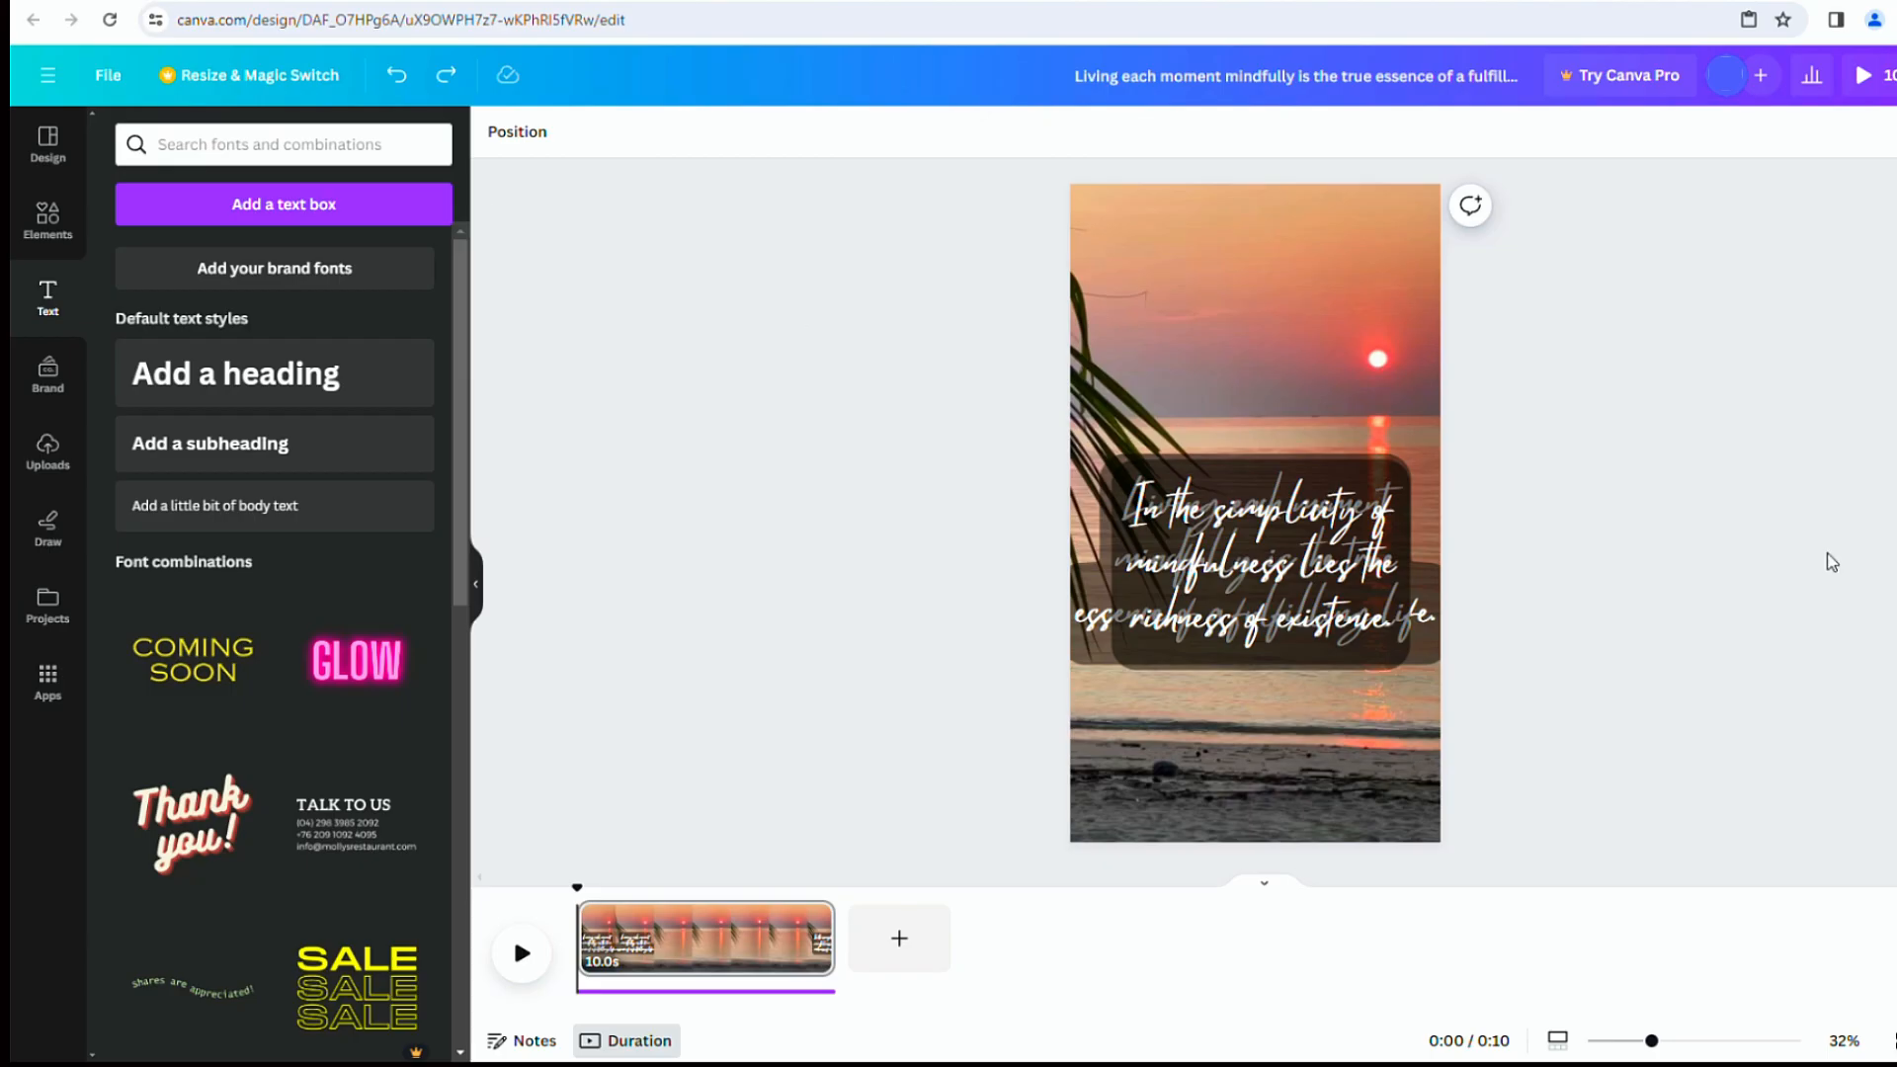
- Show the source template's details and scroll its 'More like this' quote video templates
{"action": "left_click", "coordinate": [48, 142]}
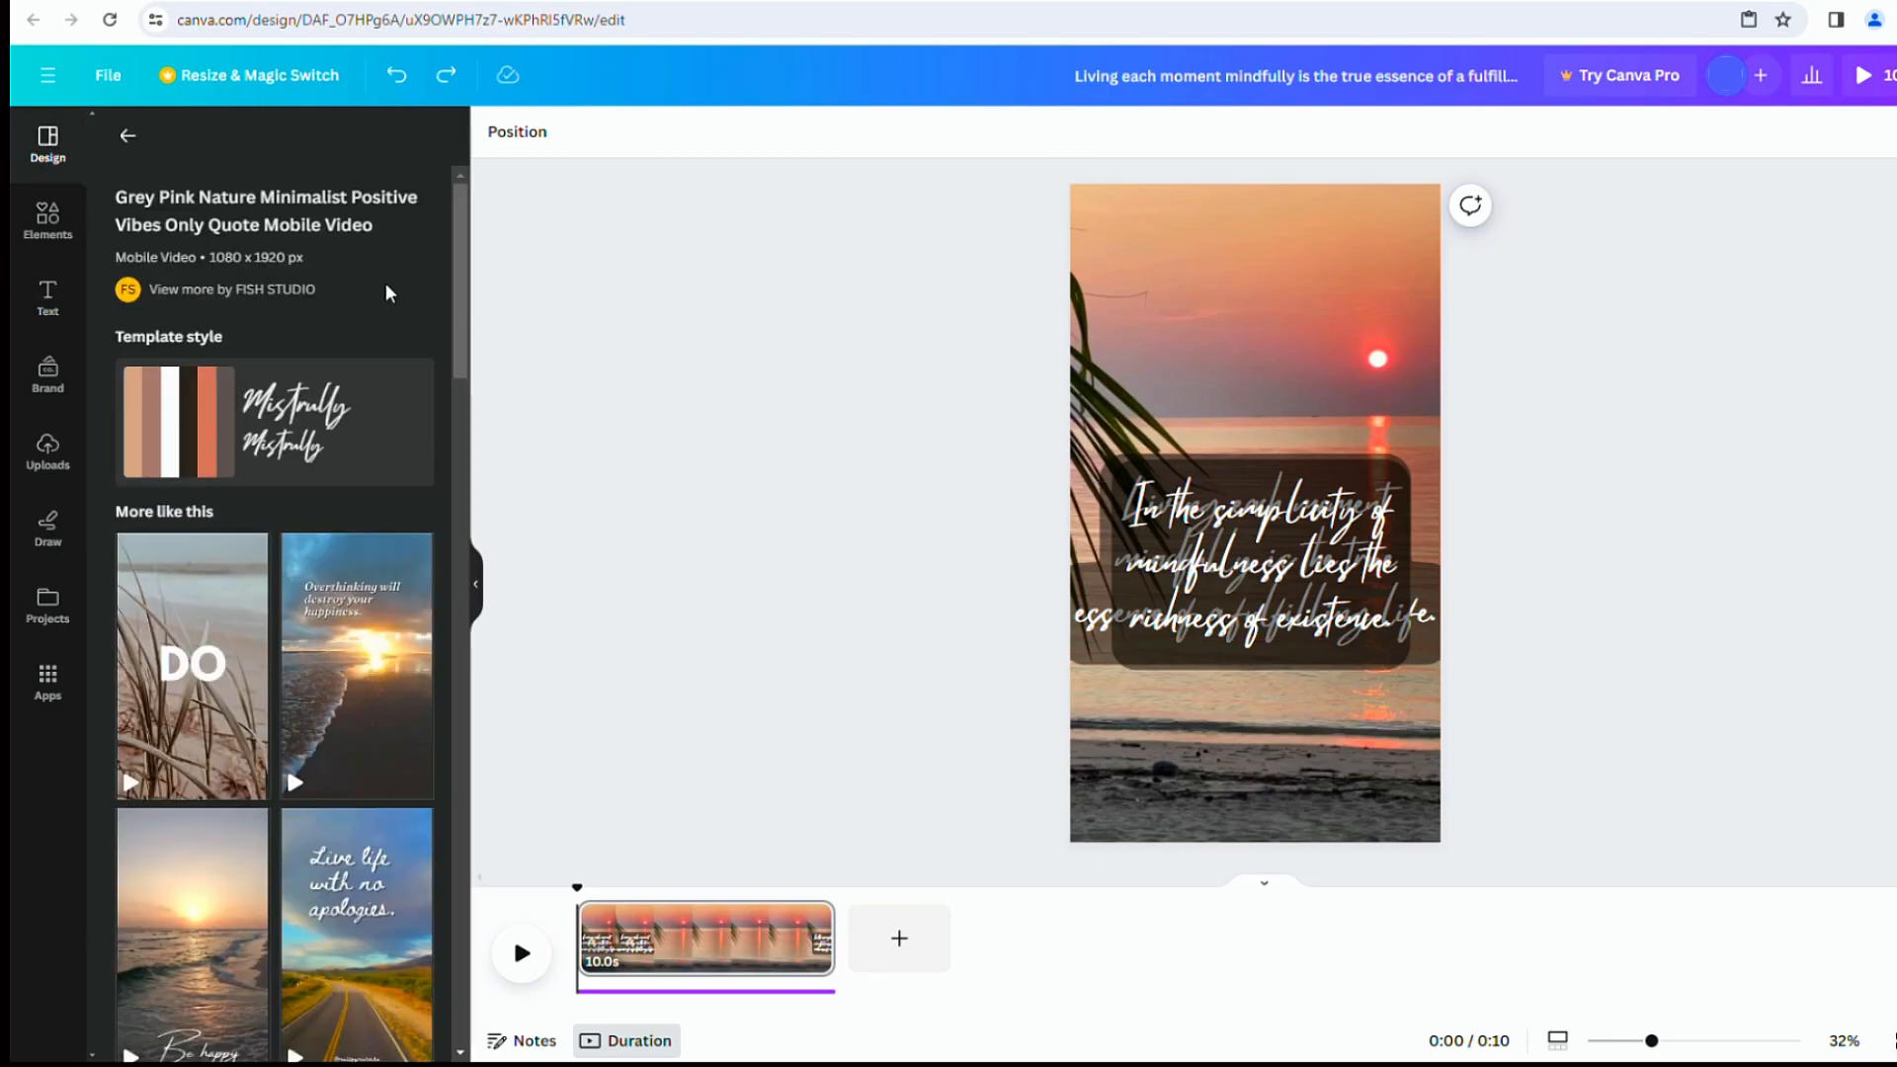
{"action": "scroll", "scroll_direction": "down", "scroll_amount": 3}
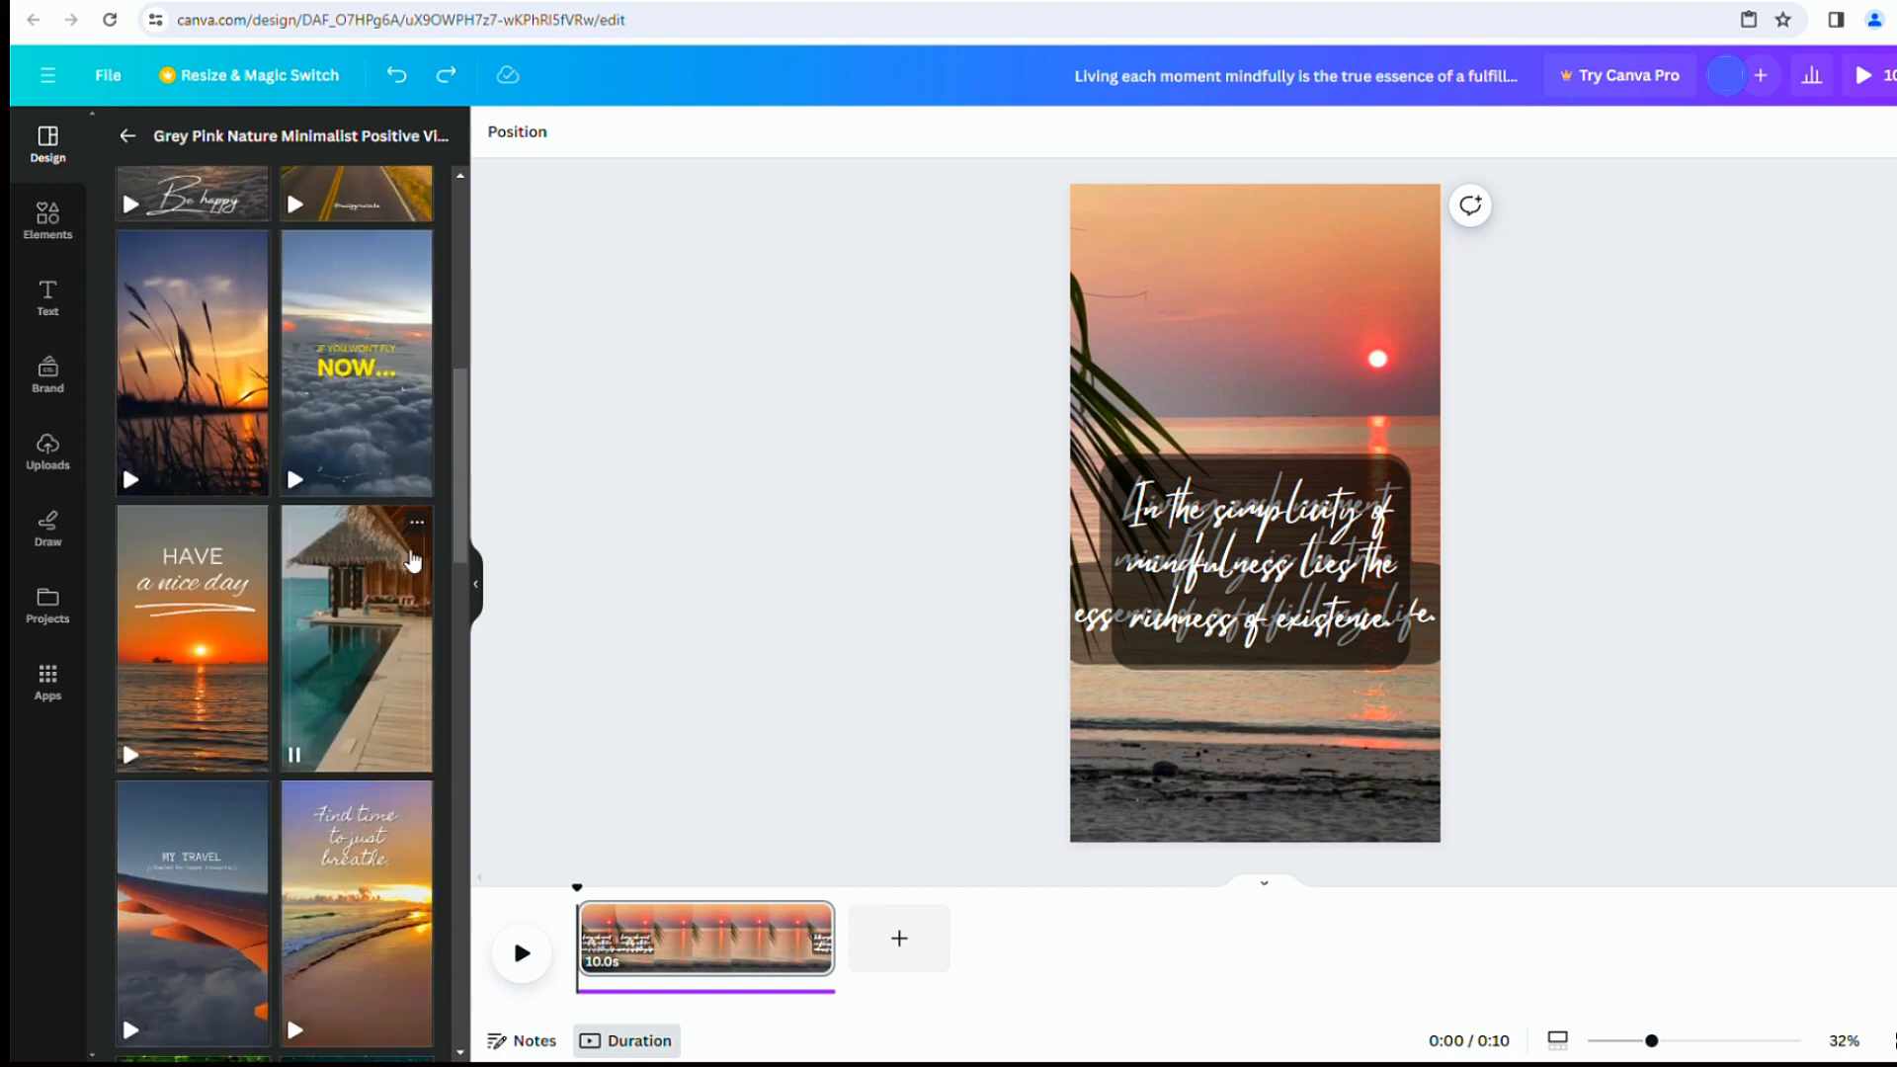
{"action": "scroll", "scroll_direction": "down", "scroll_amount": 3}
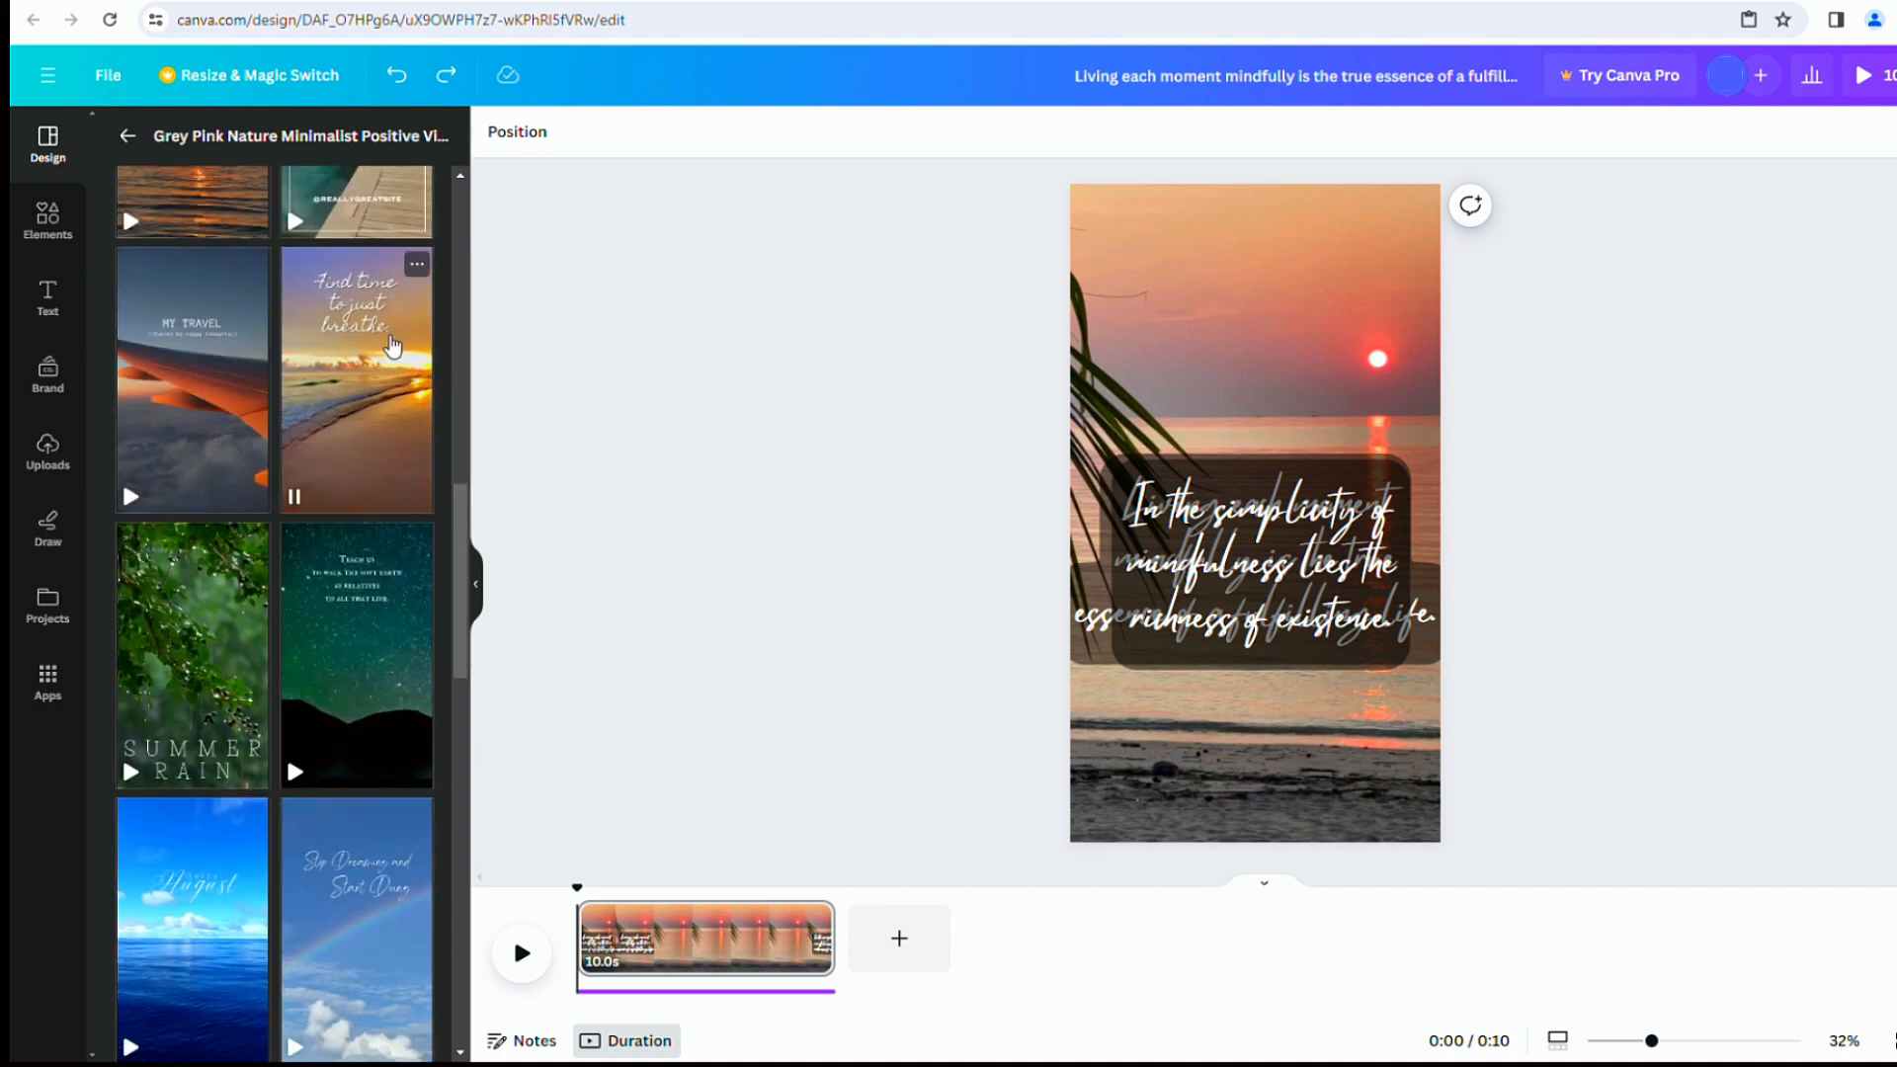
{"action": "scroll", "scroll_direction": "down", "scroll_amount": 3}
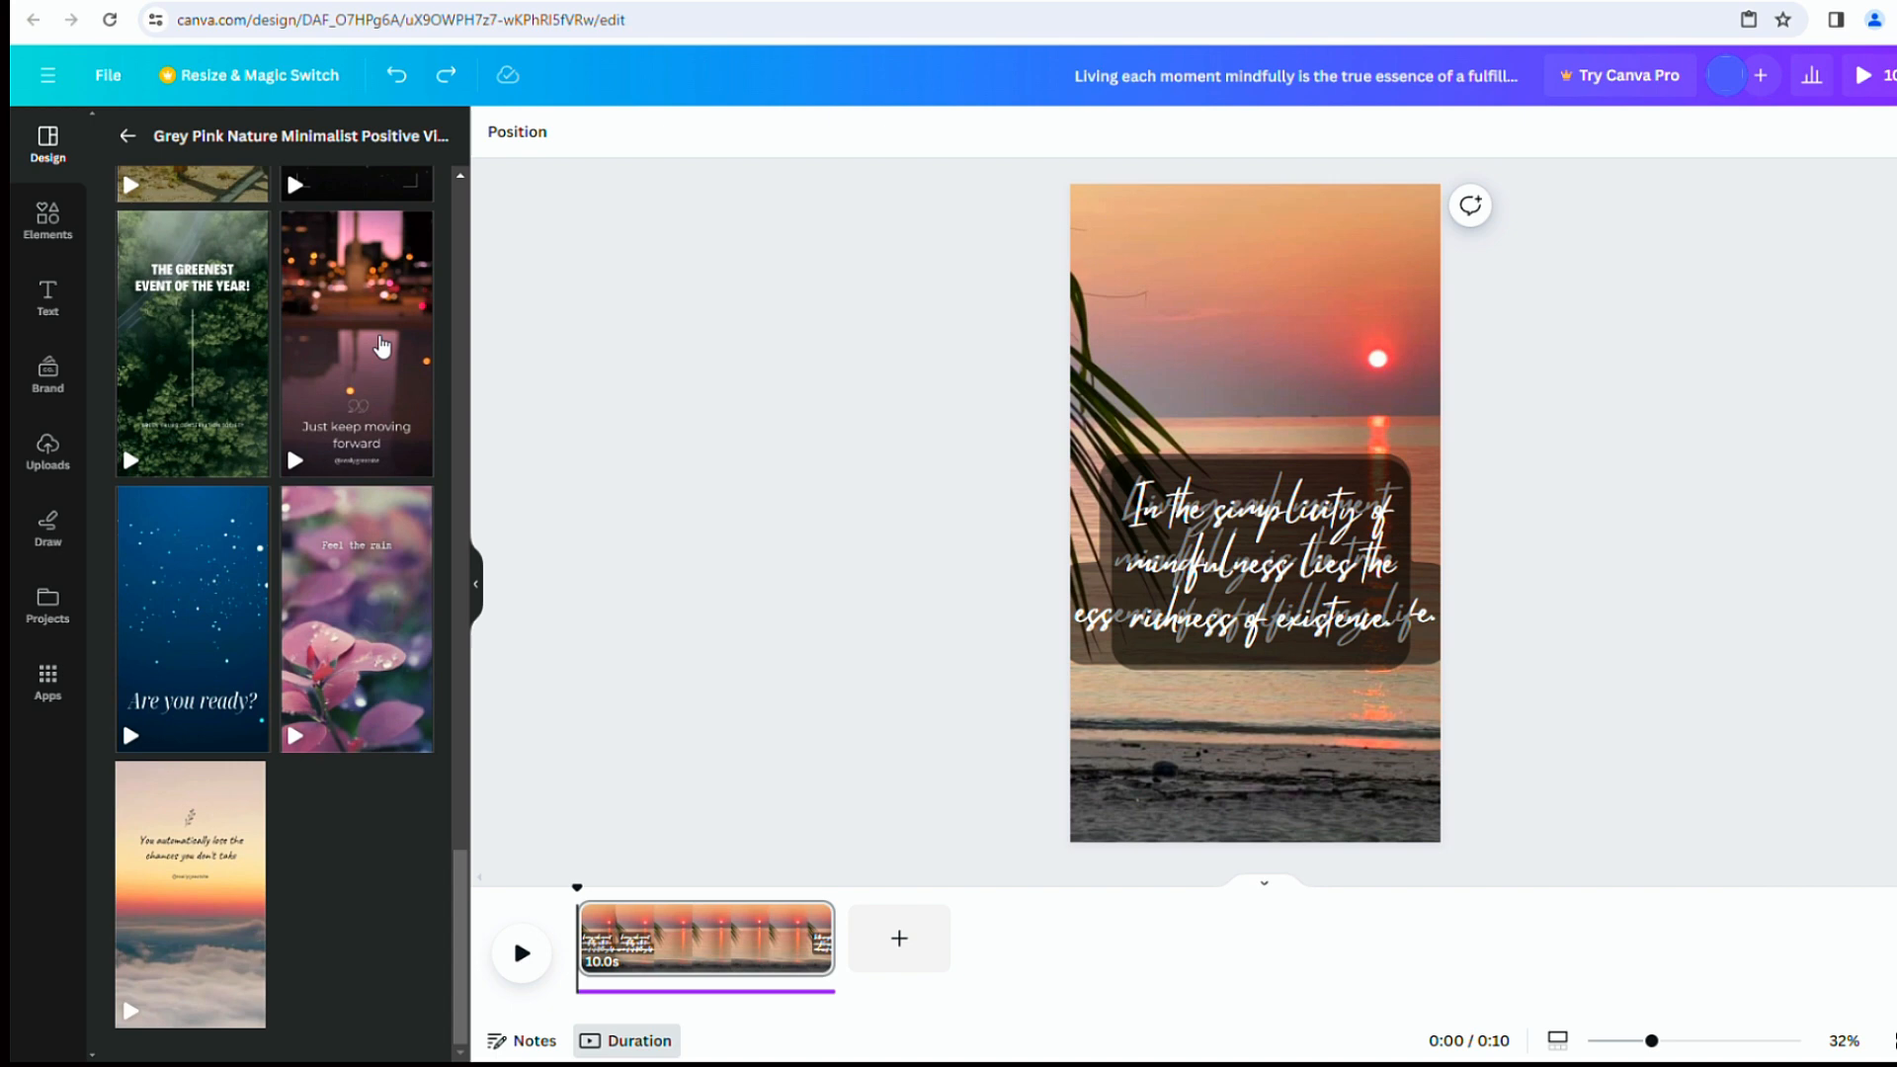
{"action": "left_click", "coordinate": [1255, 563]}
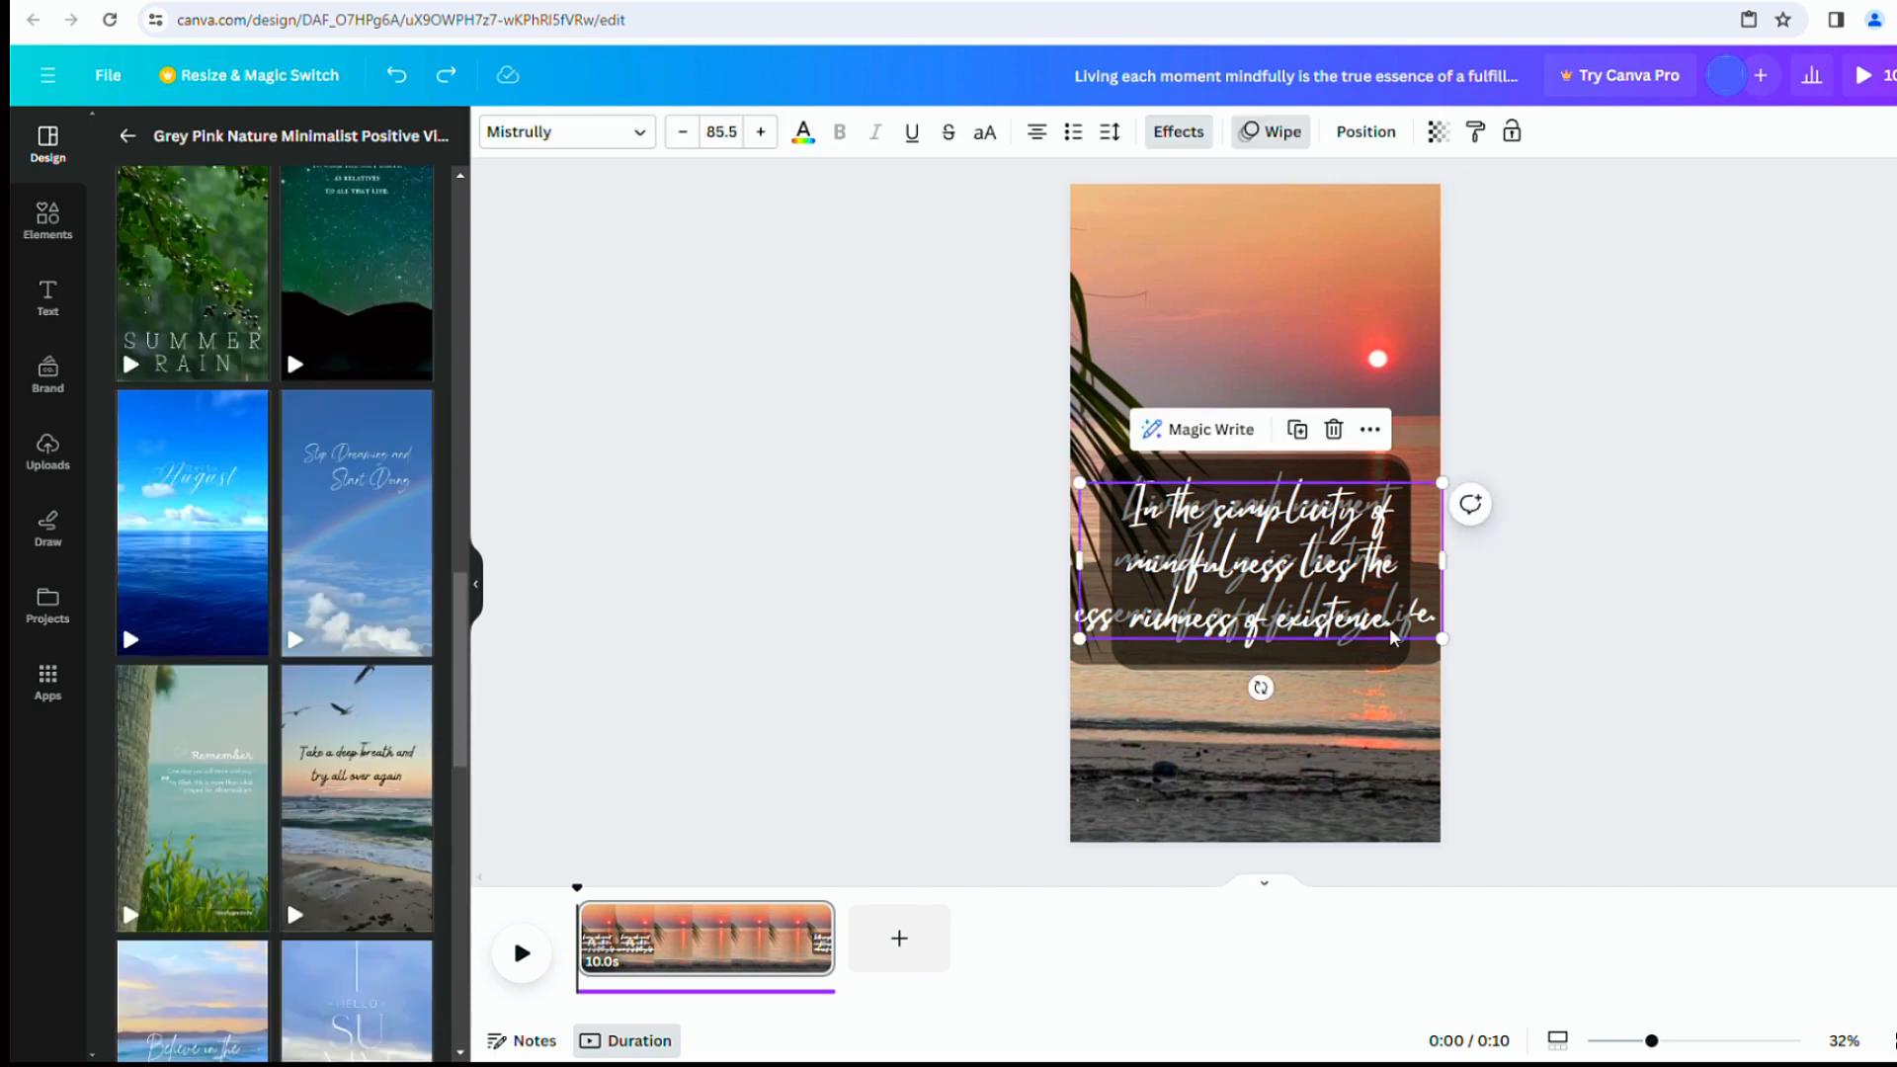